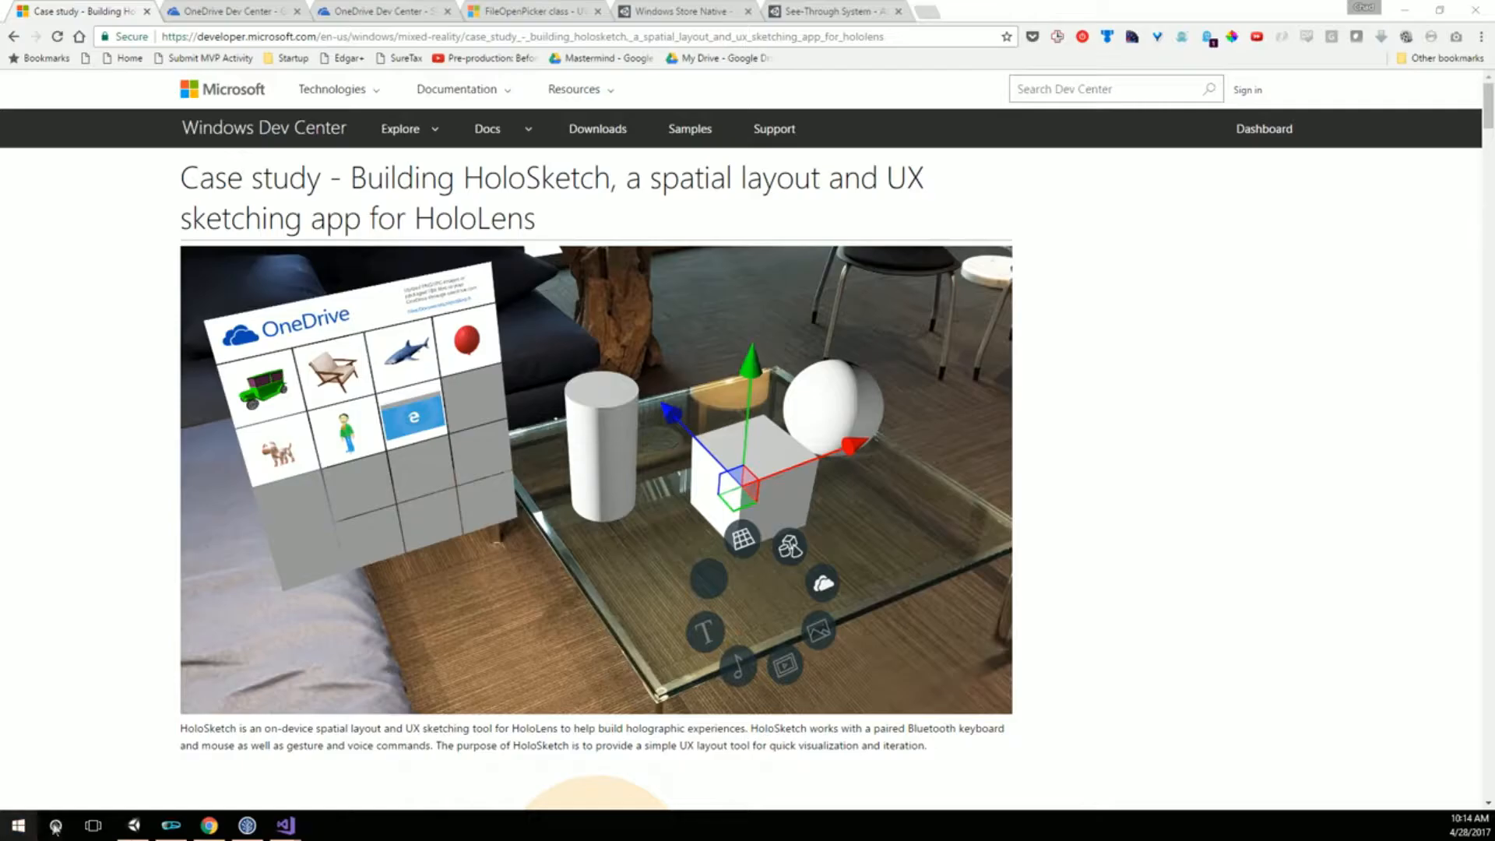
Bring the Unity editor with the WorldAnchor1 cube scene to the front
left_click(132, 825)
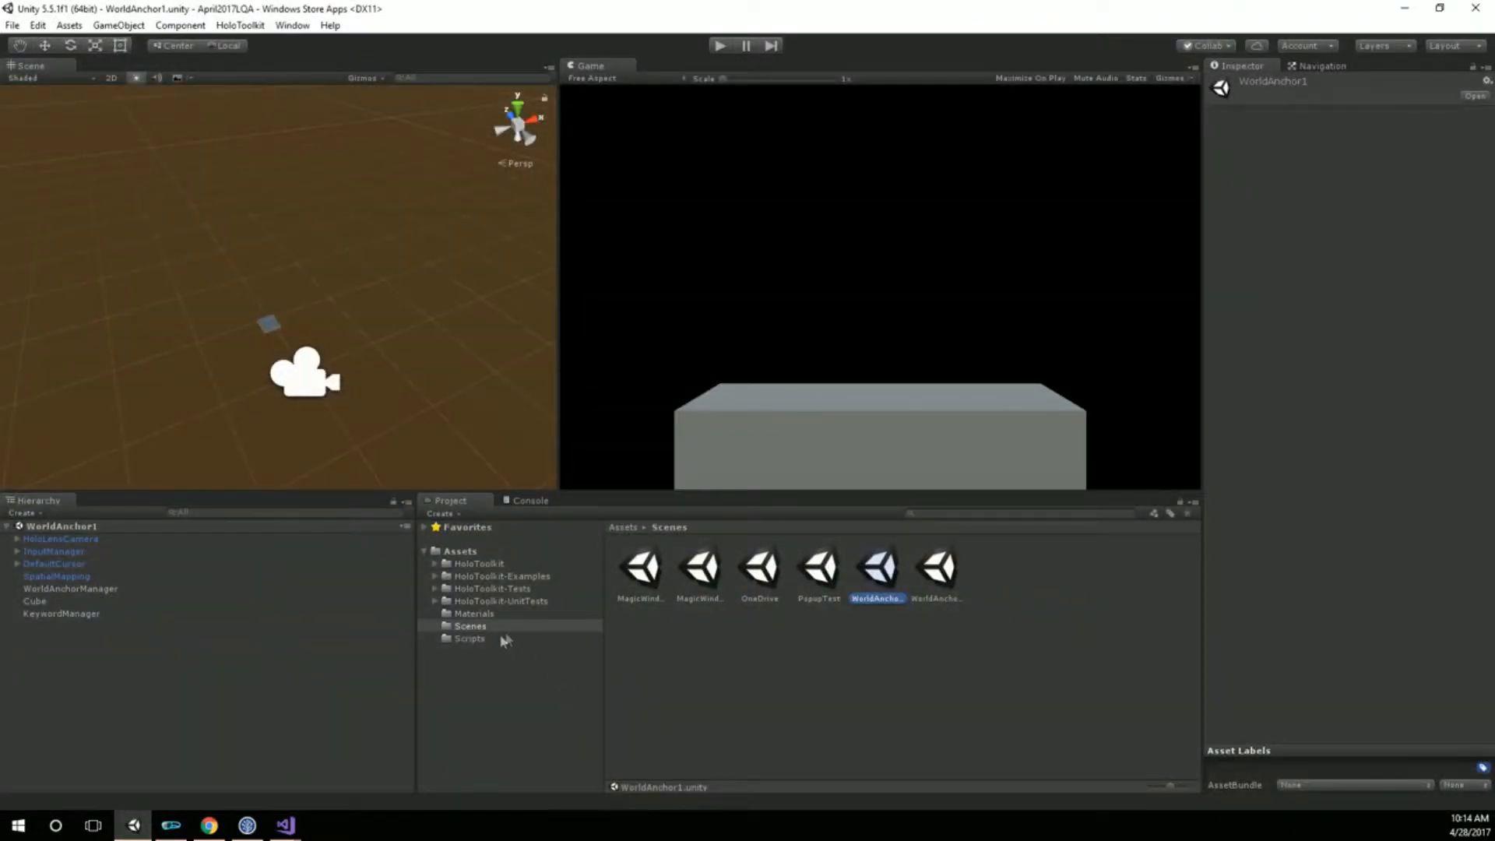
Open the PopupTest scene from Assets/Scenes, briefly browsing the HoloToolkit-Tests scenes
double_click(817, 568)
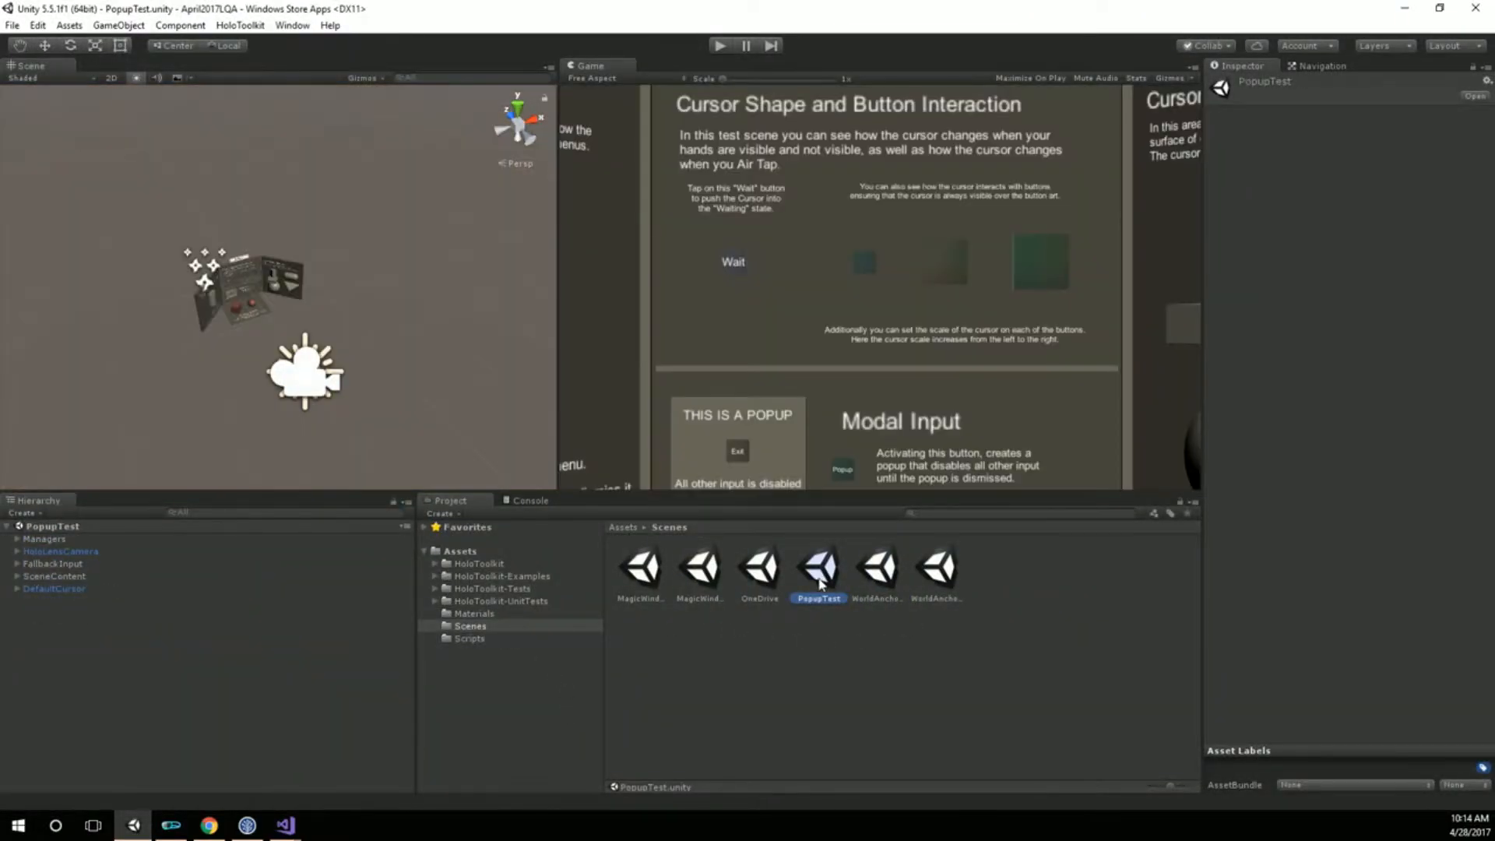
mouse_move(844, 302)
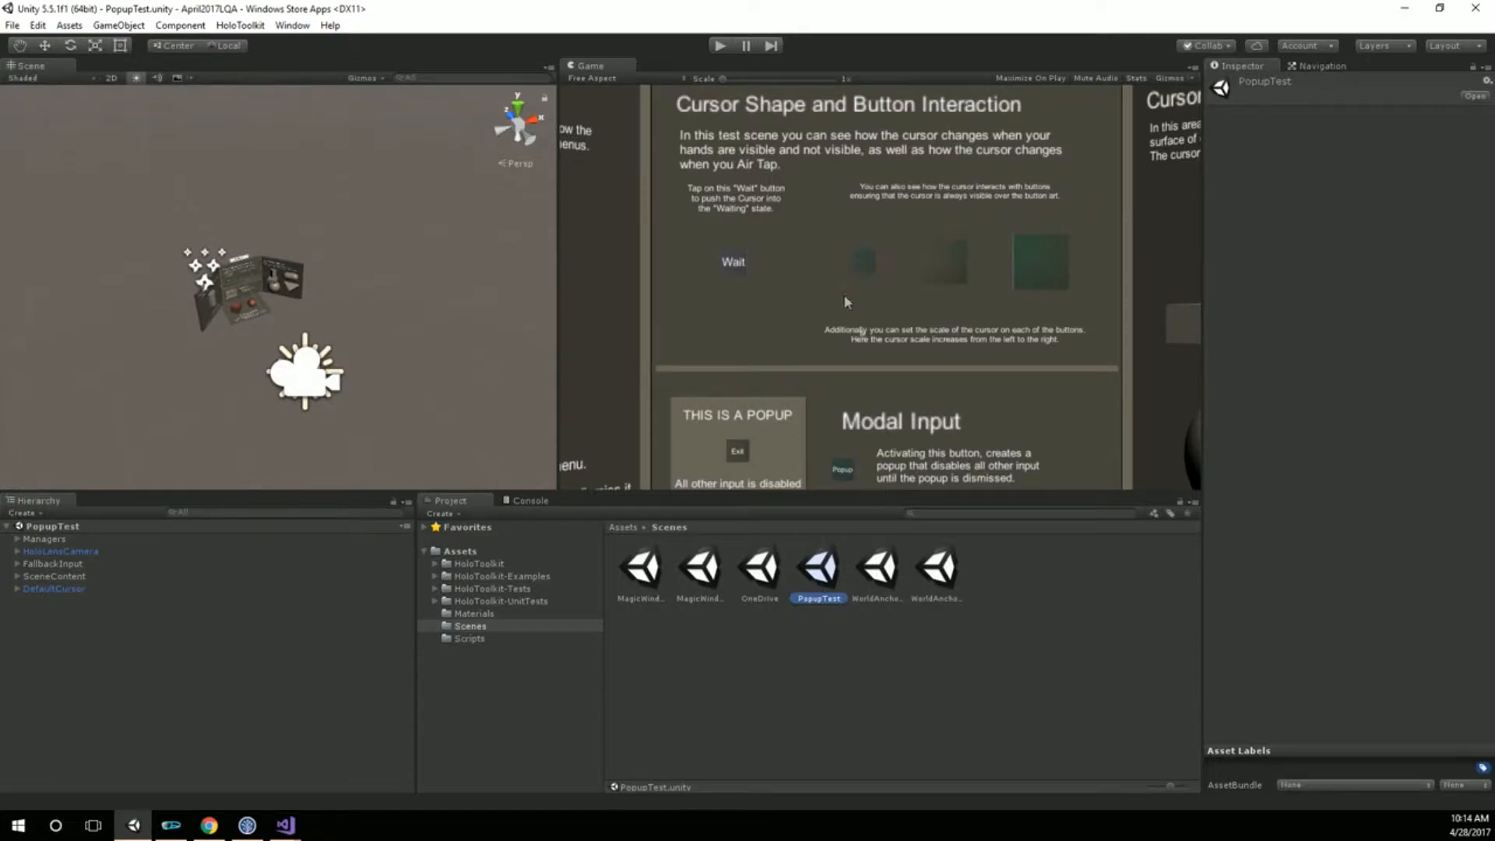
mouse_move(822, 600)
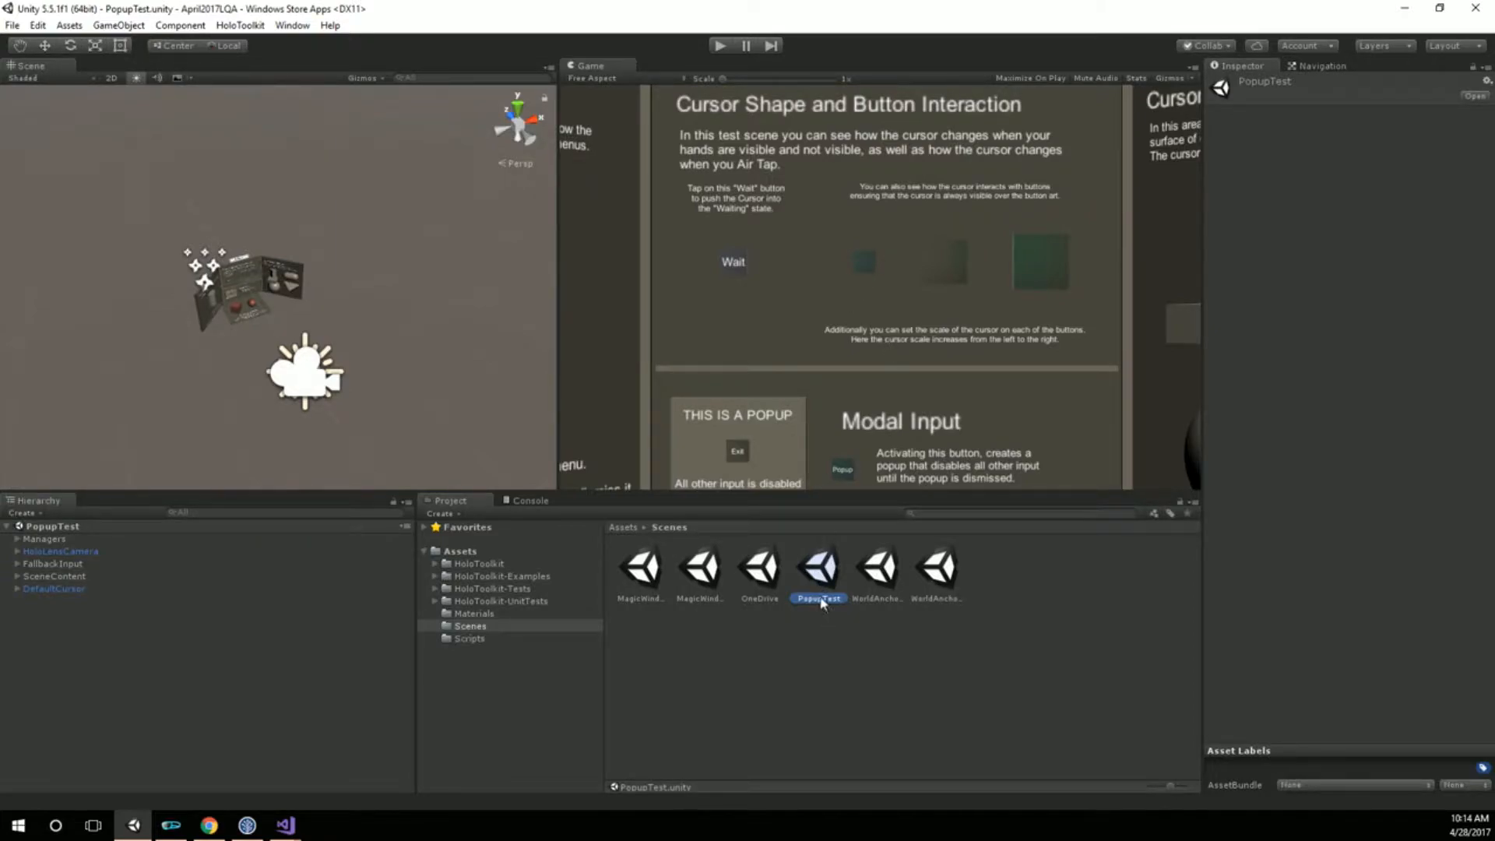
mouse_move(561, 612)
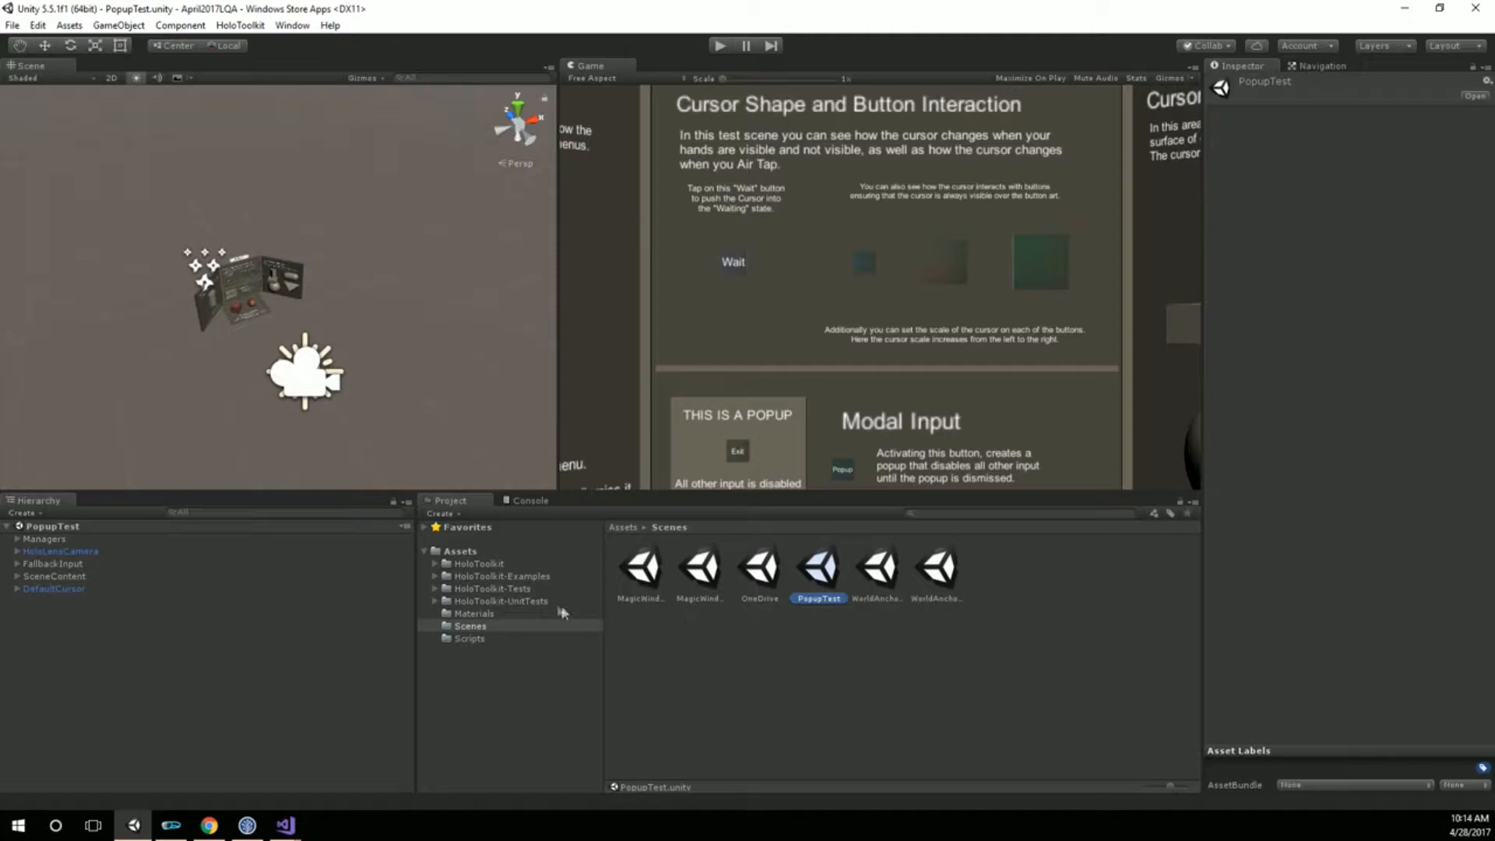
left_click(437, 576)
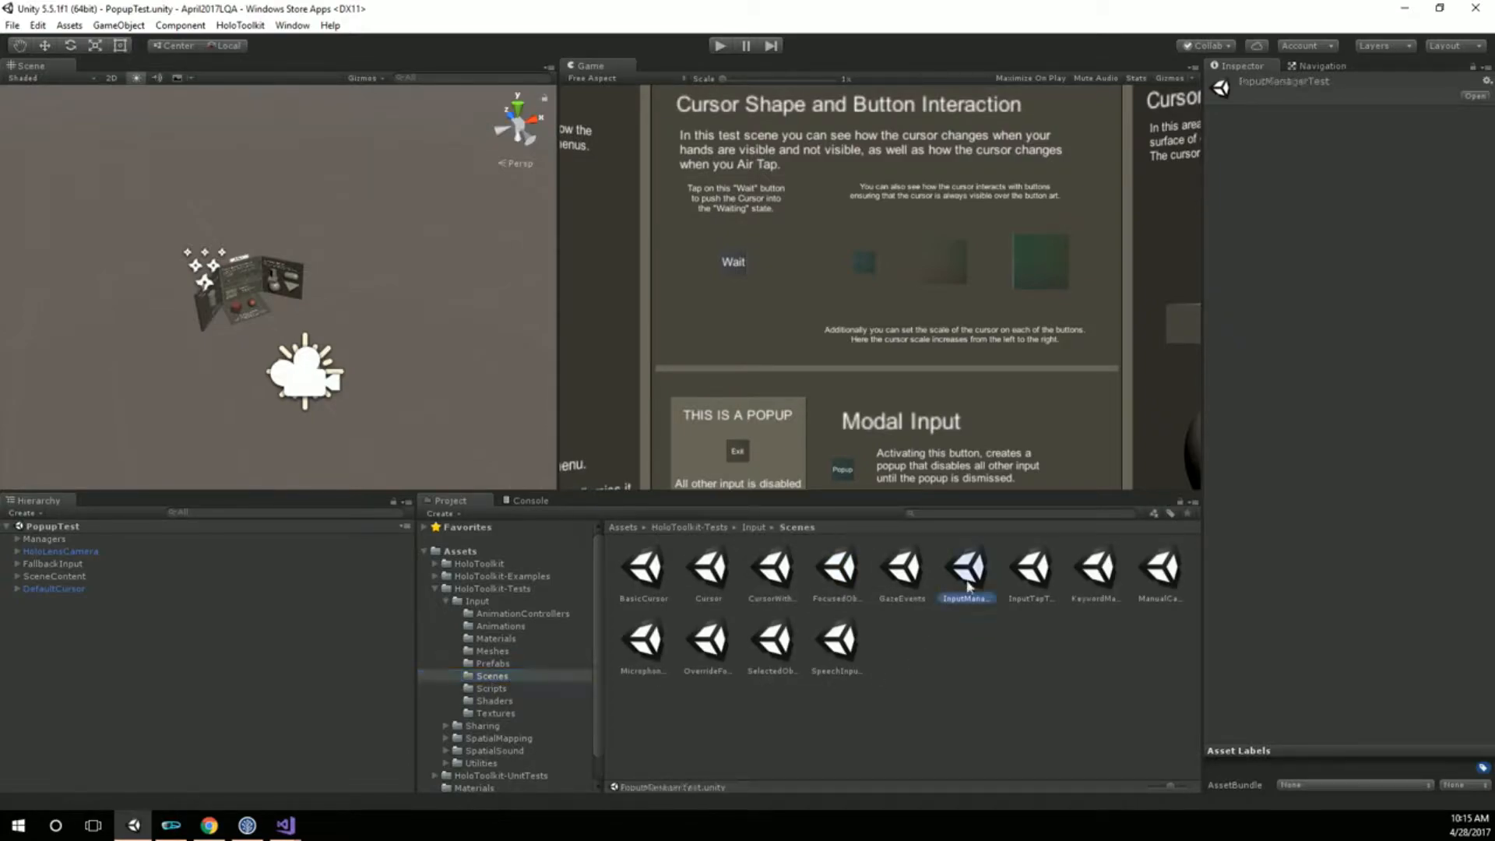
left_click(965, 567)
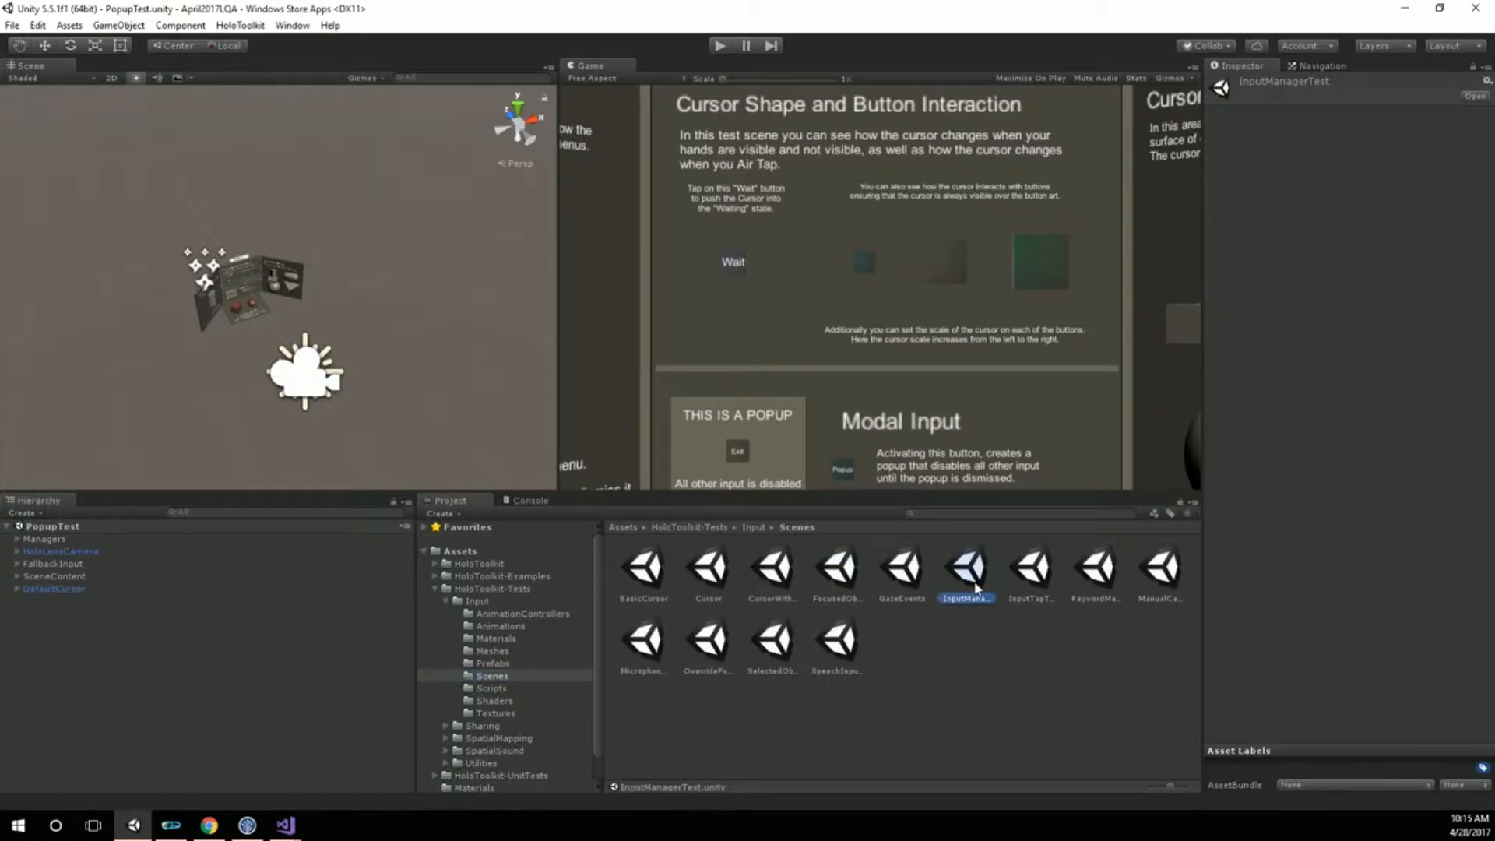
left_click(433, 589)
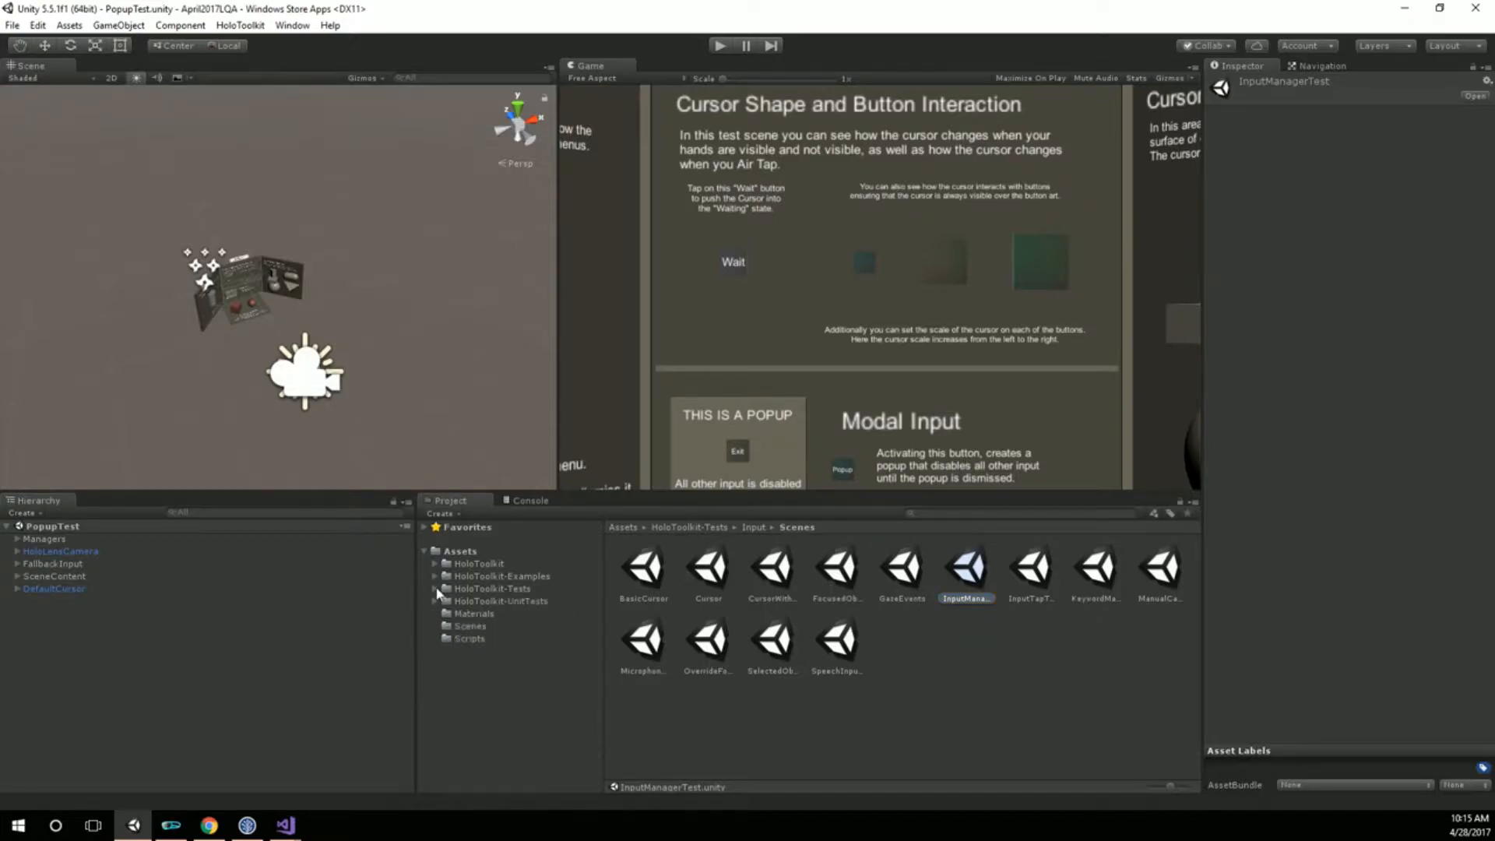
left_click(469, 627)
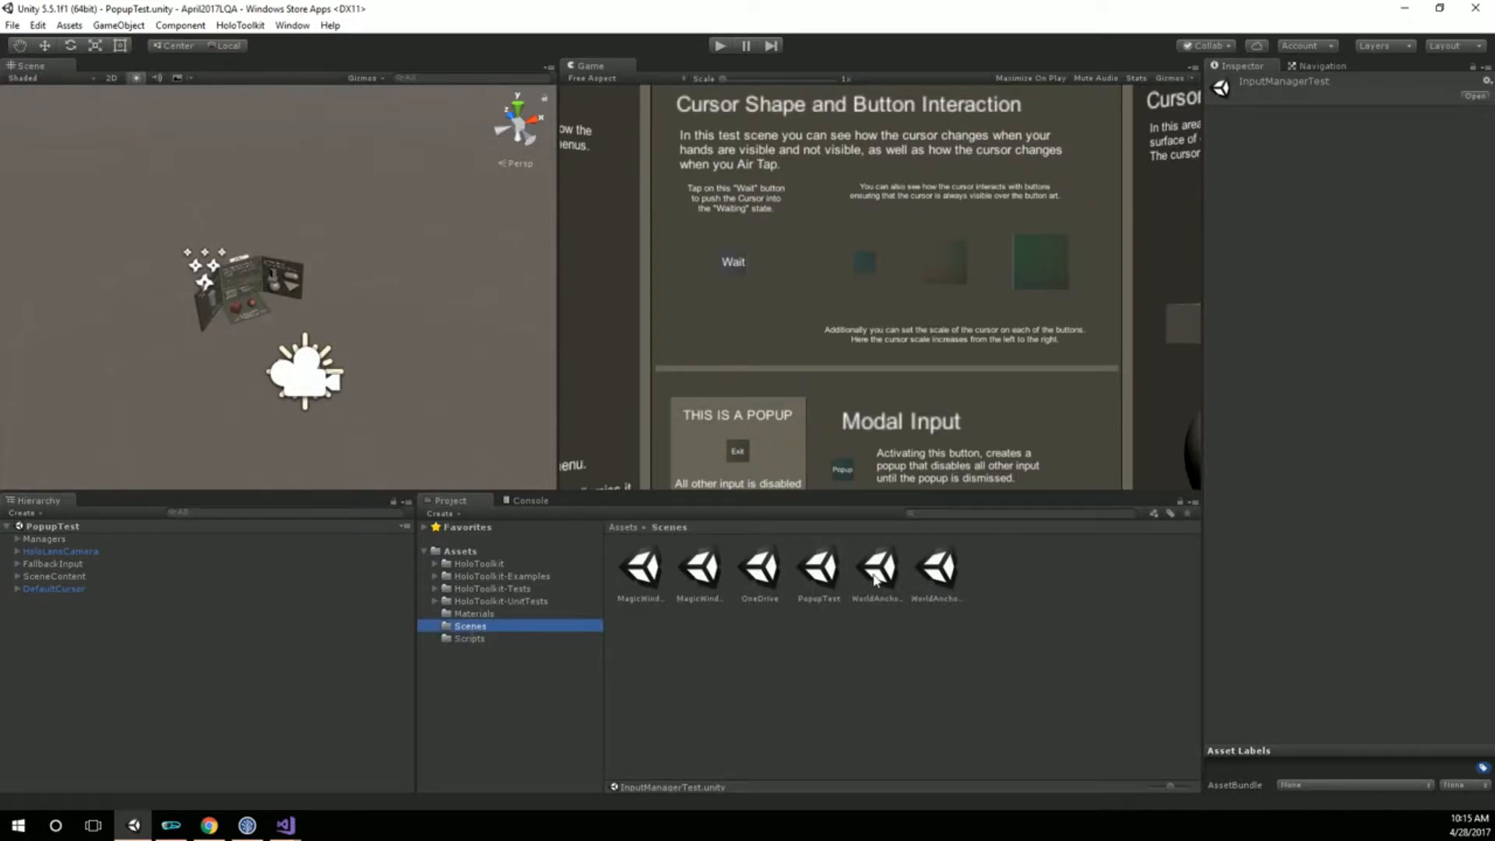
left_click(819, 568)
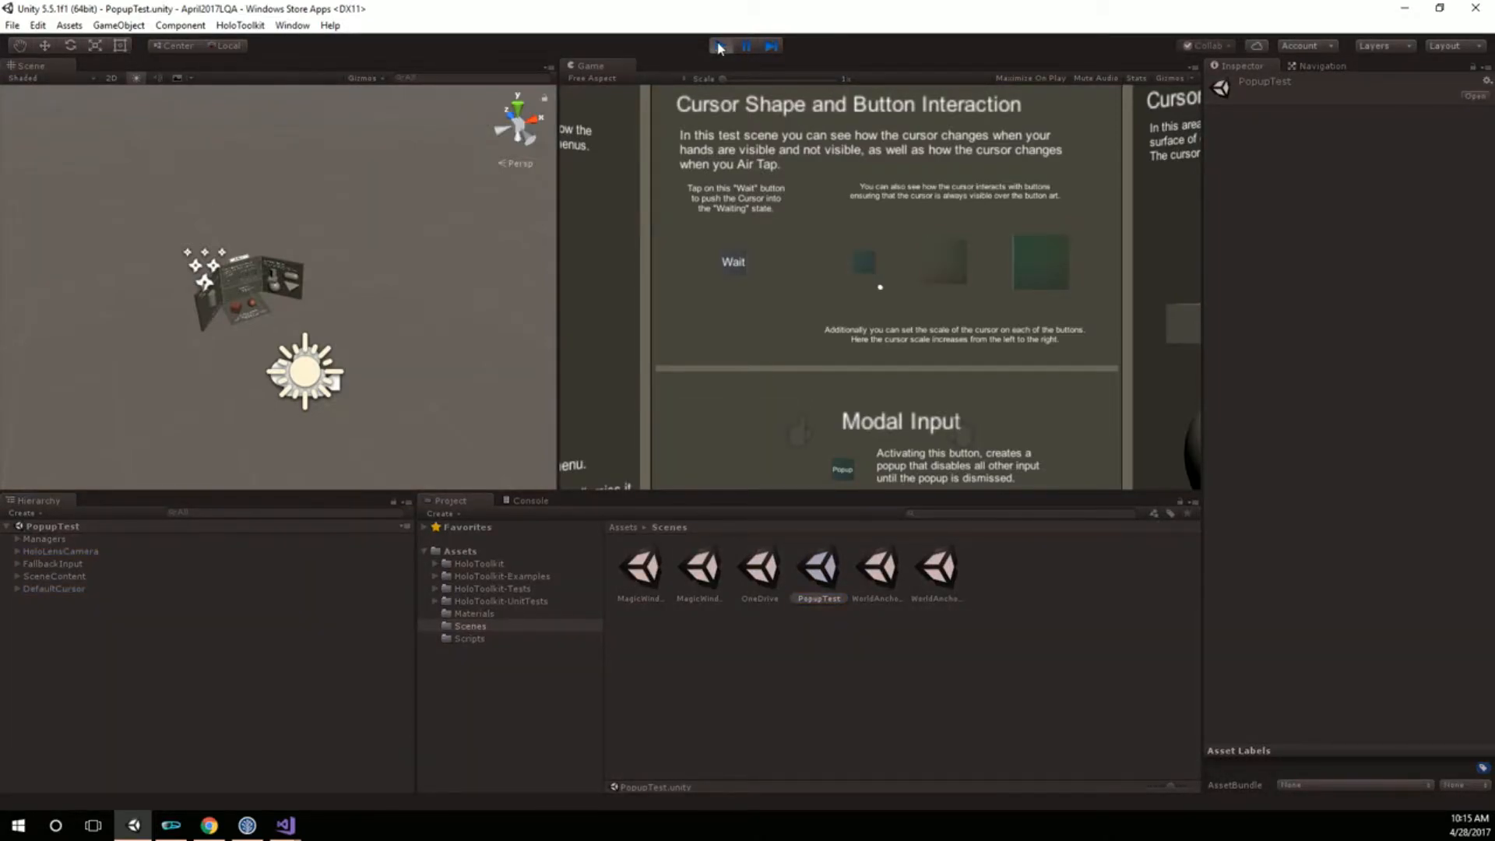
left_click(717, 46)
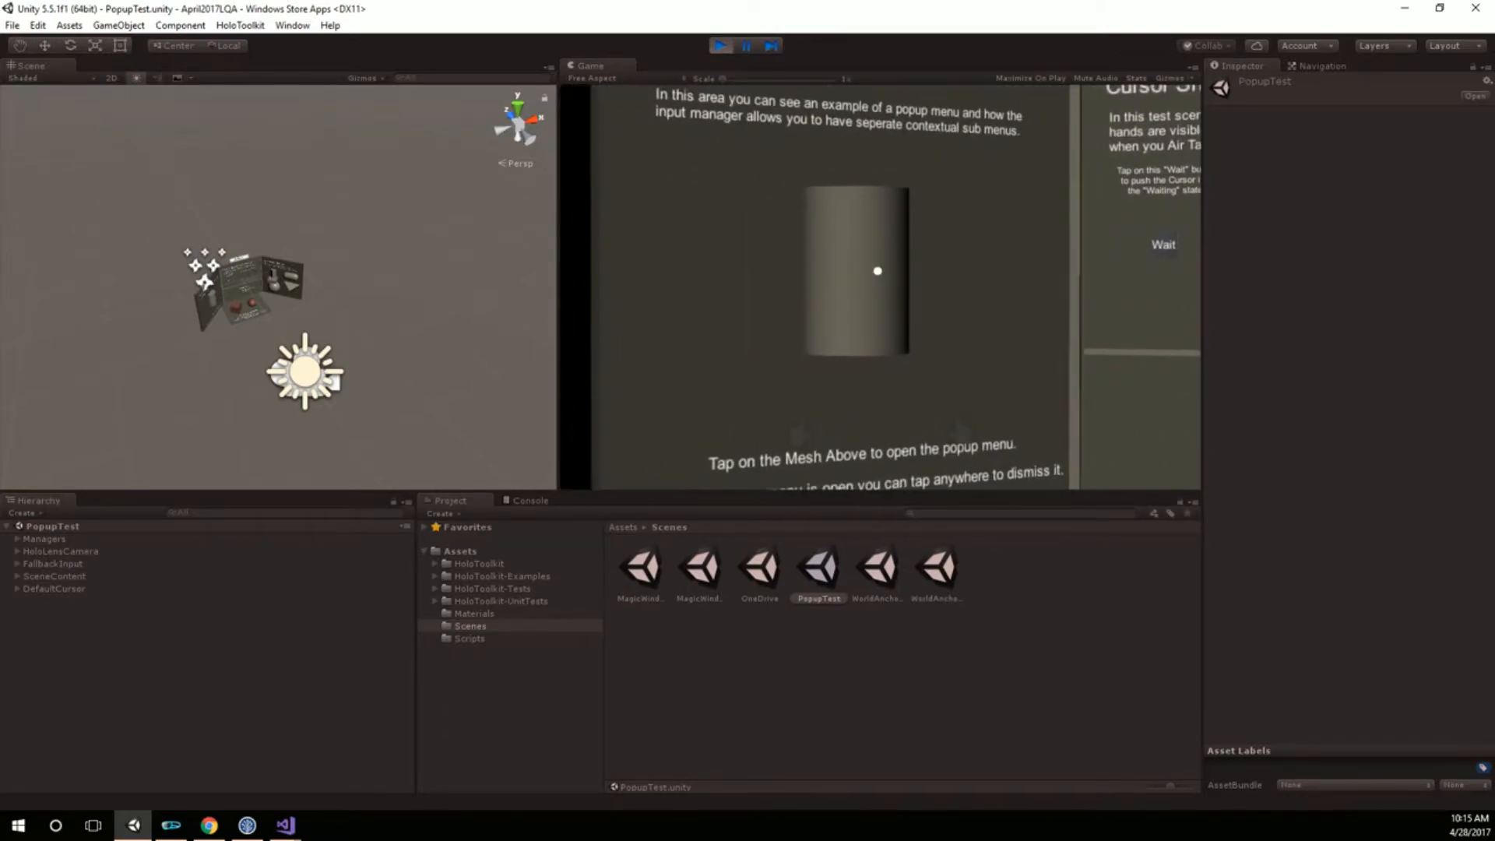
left_click(877, 271)
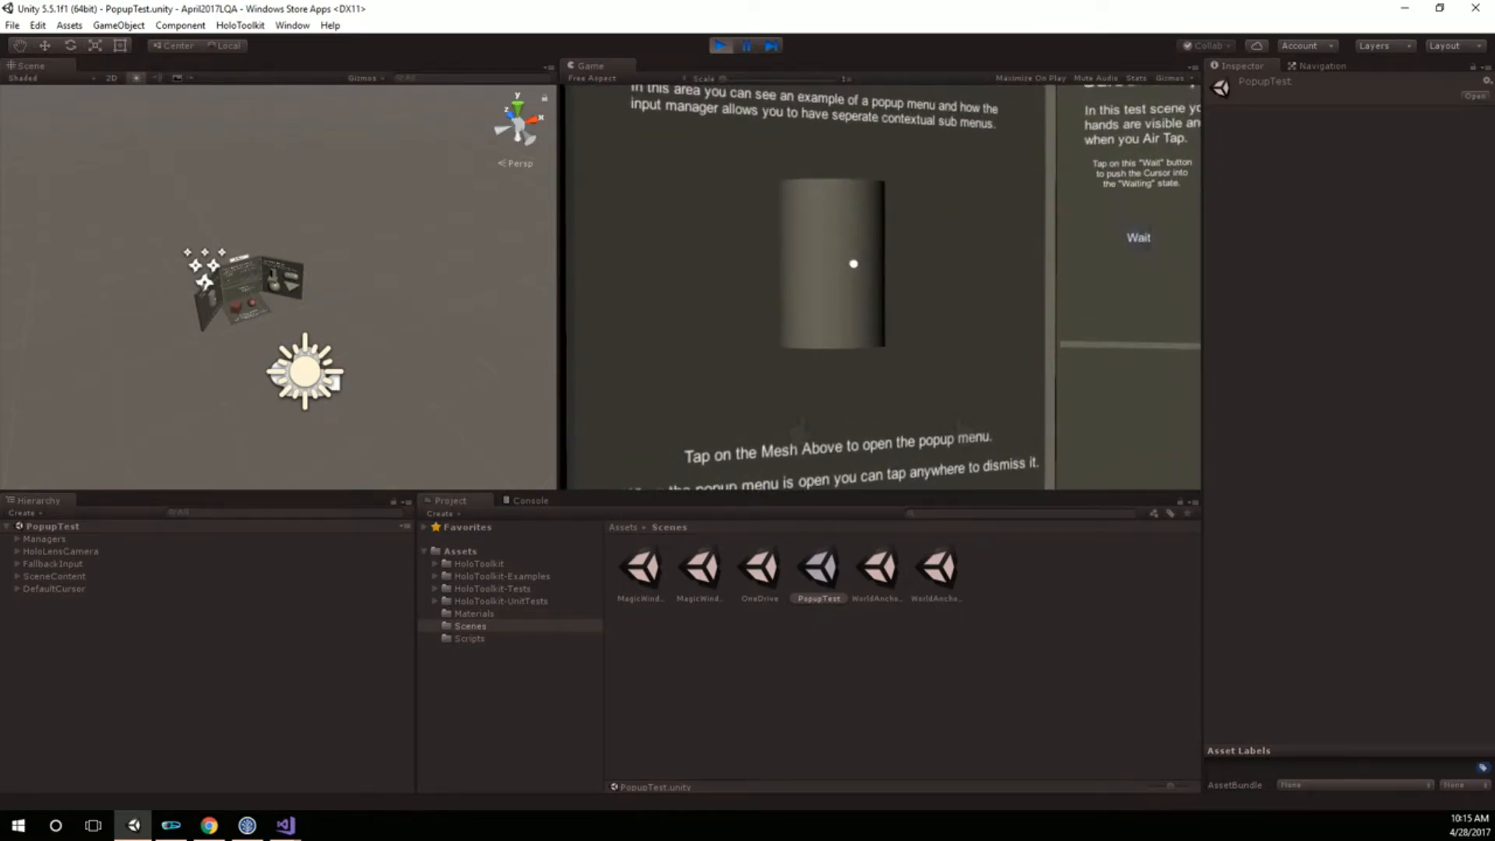
left_click(720, 46)
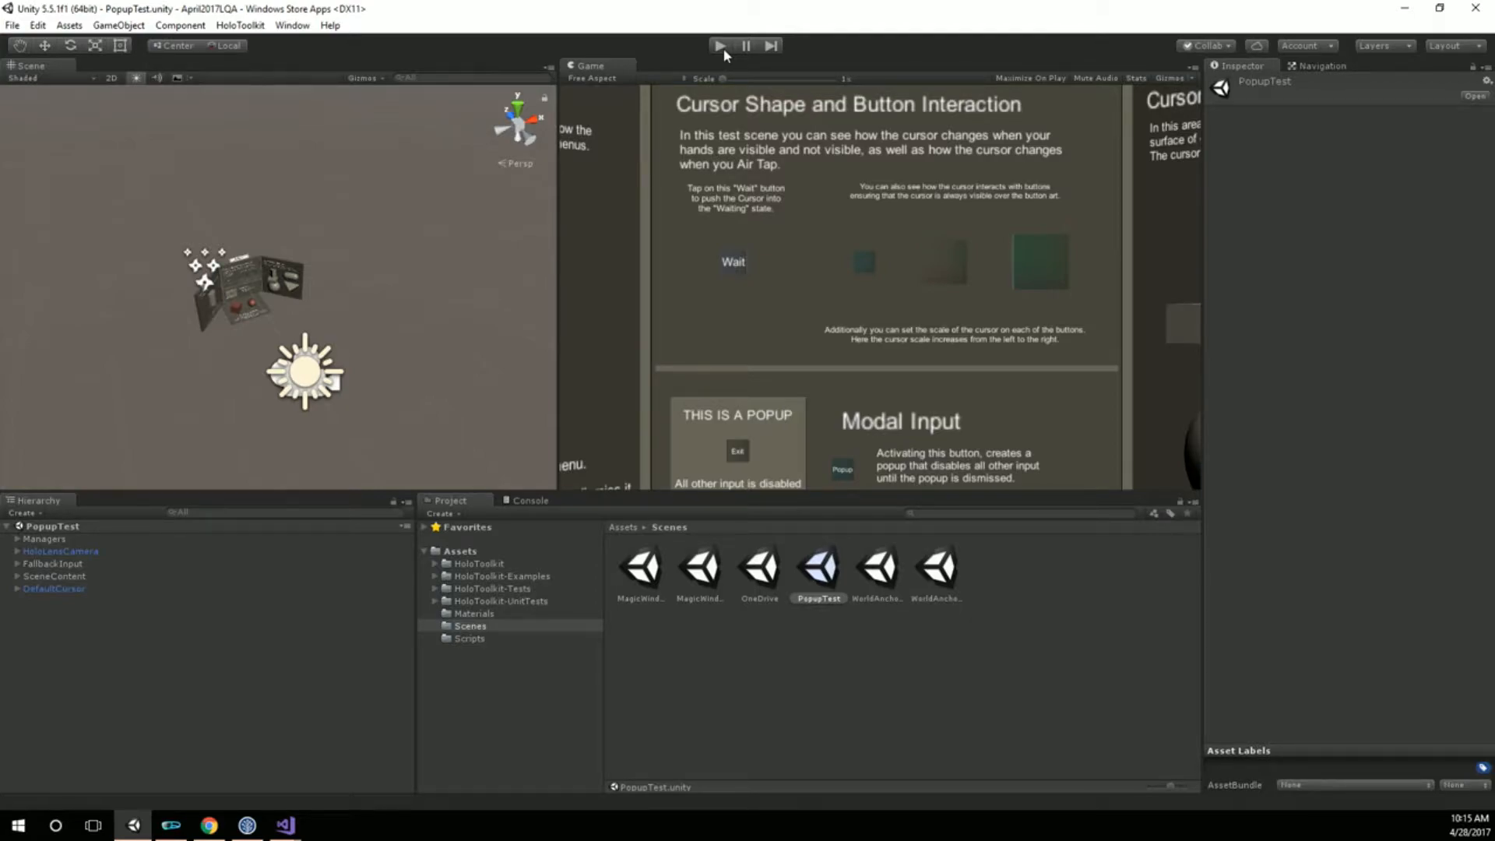
Stop play mode, leaving the HangDraggableWorldAnchorHelper script displayed in the editor
left_click(458, 552)
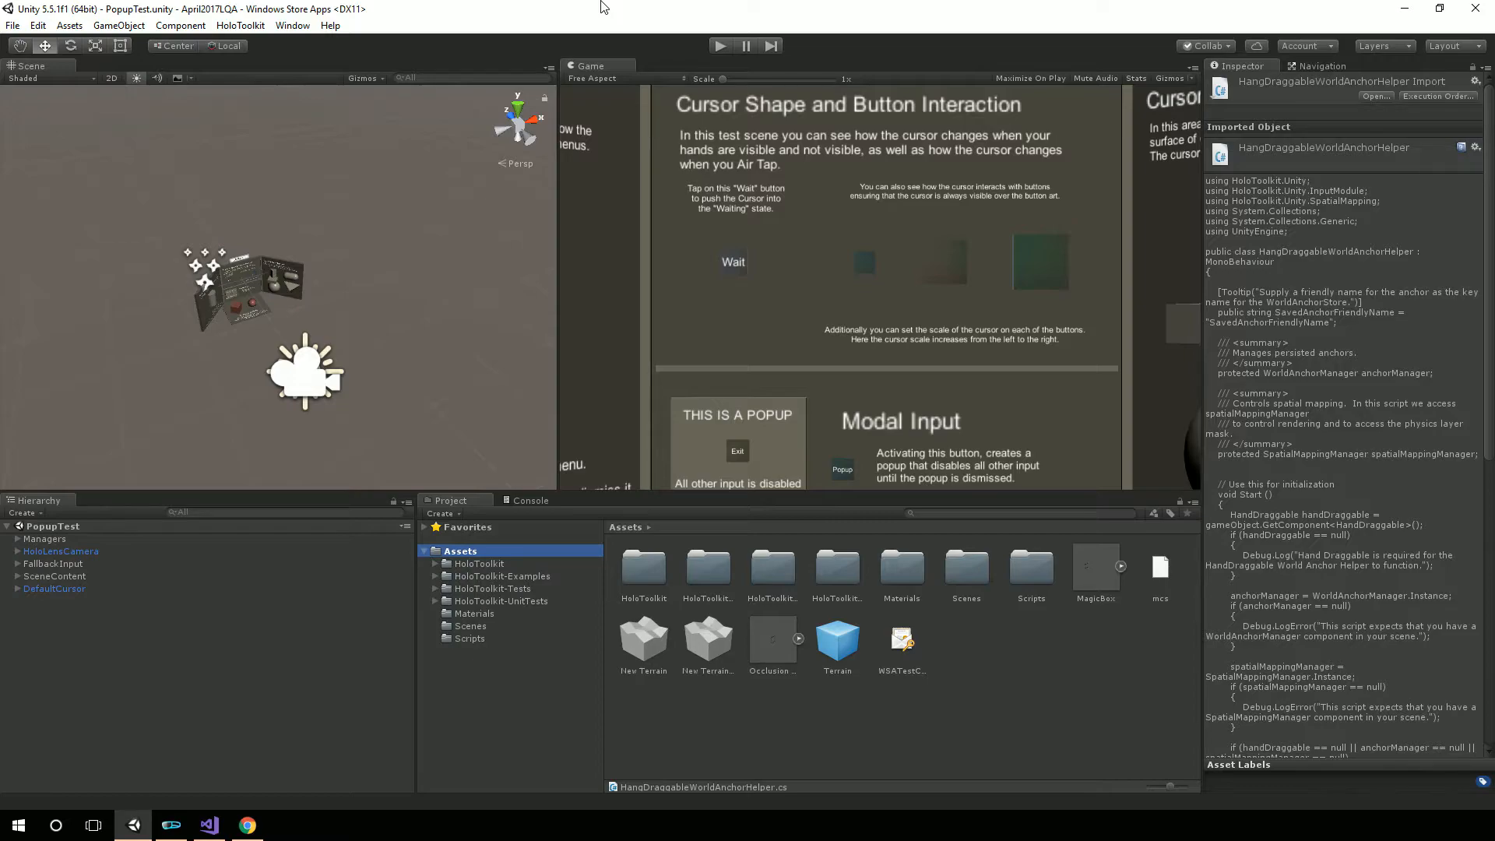
mouse_move(613, 8)
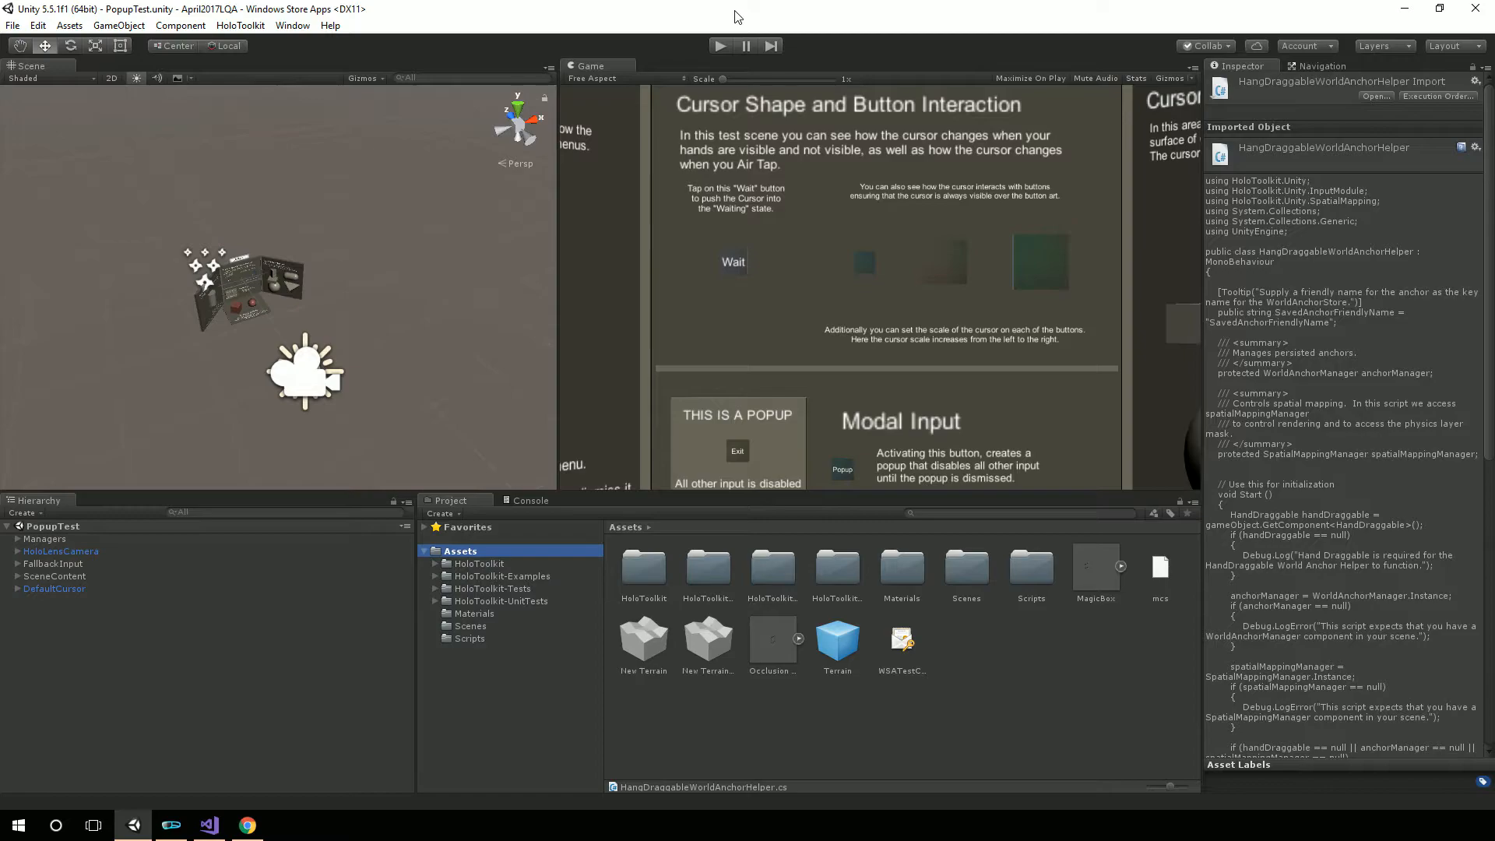
mouse_move(922, 350)
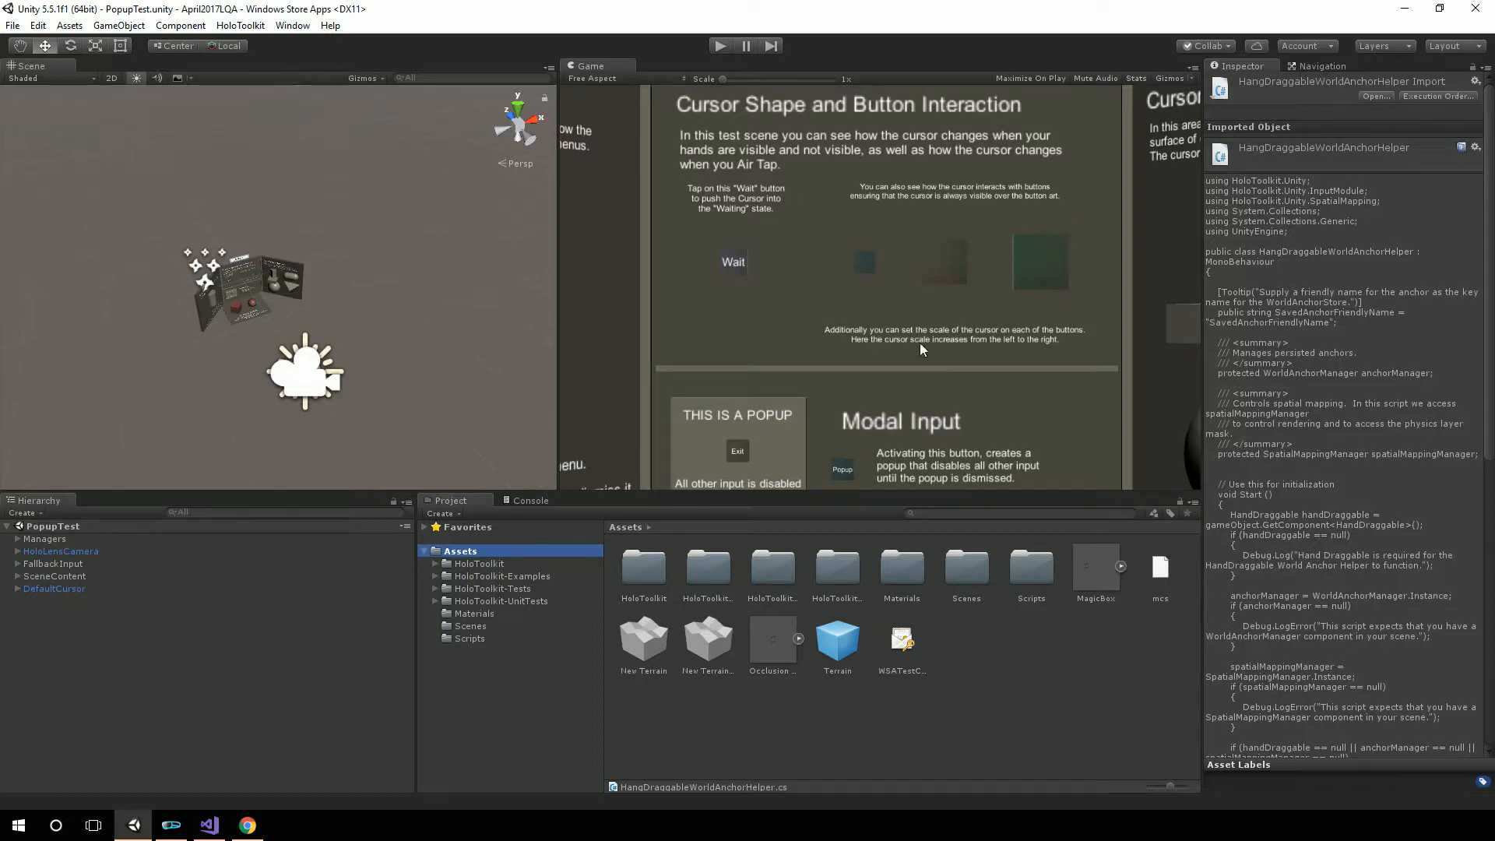
mouse_move(983, 356)
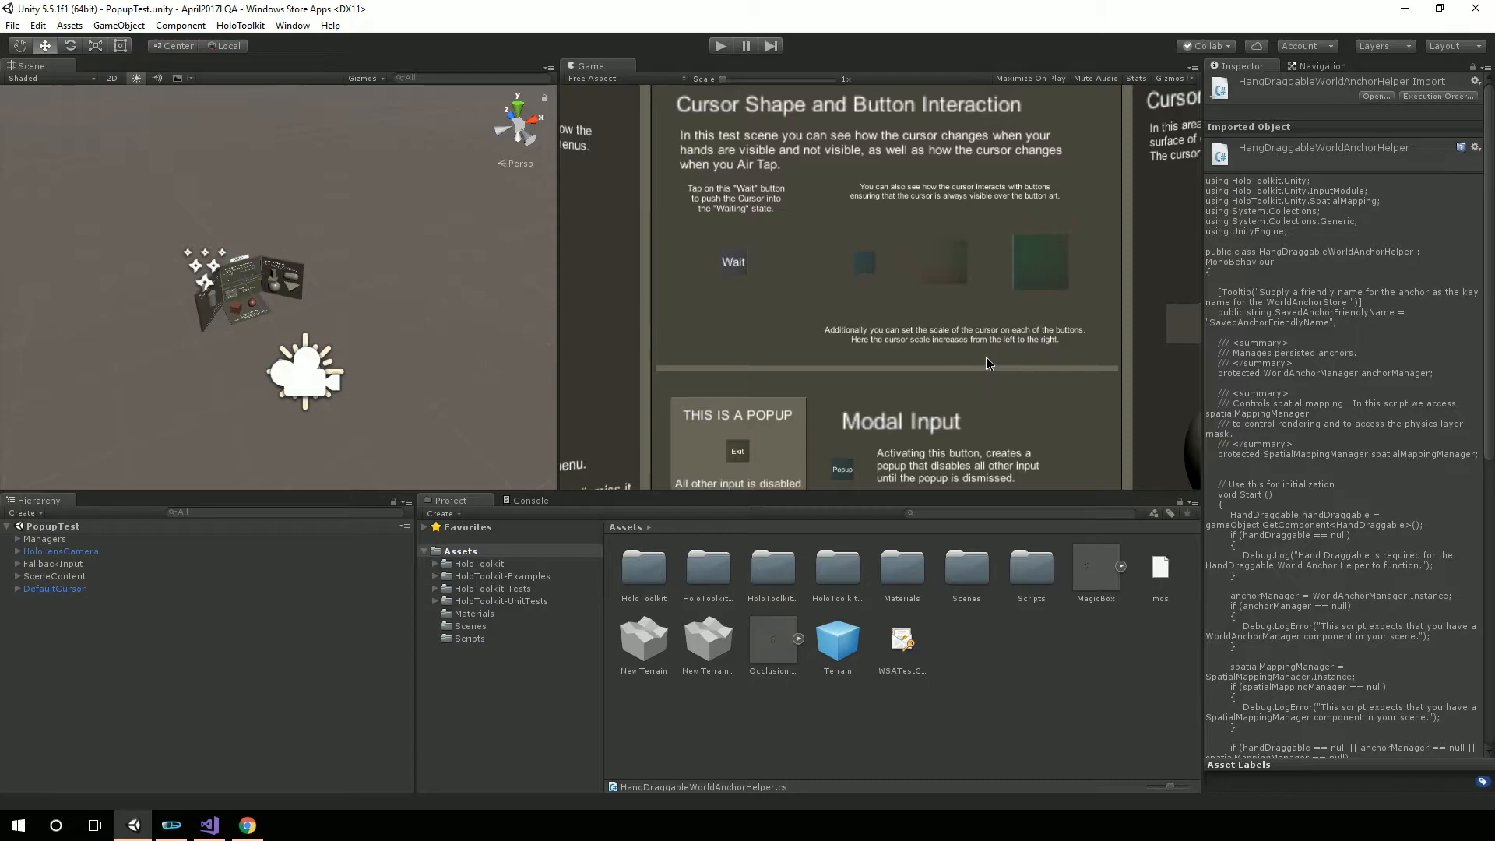
mouse_move(977, 373)
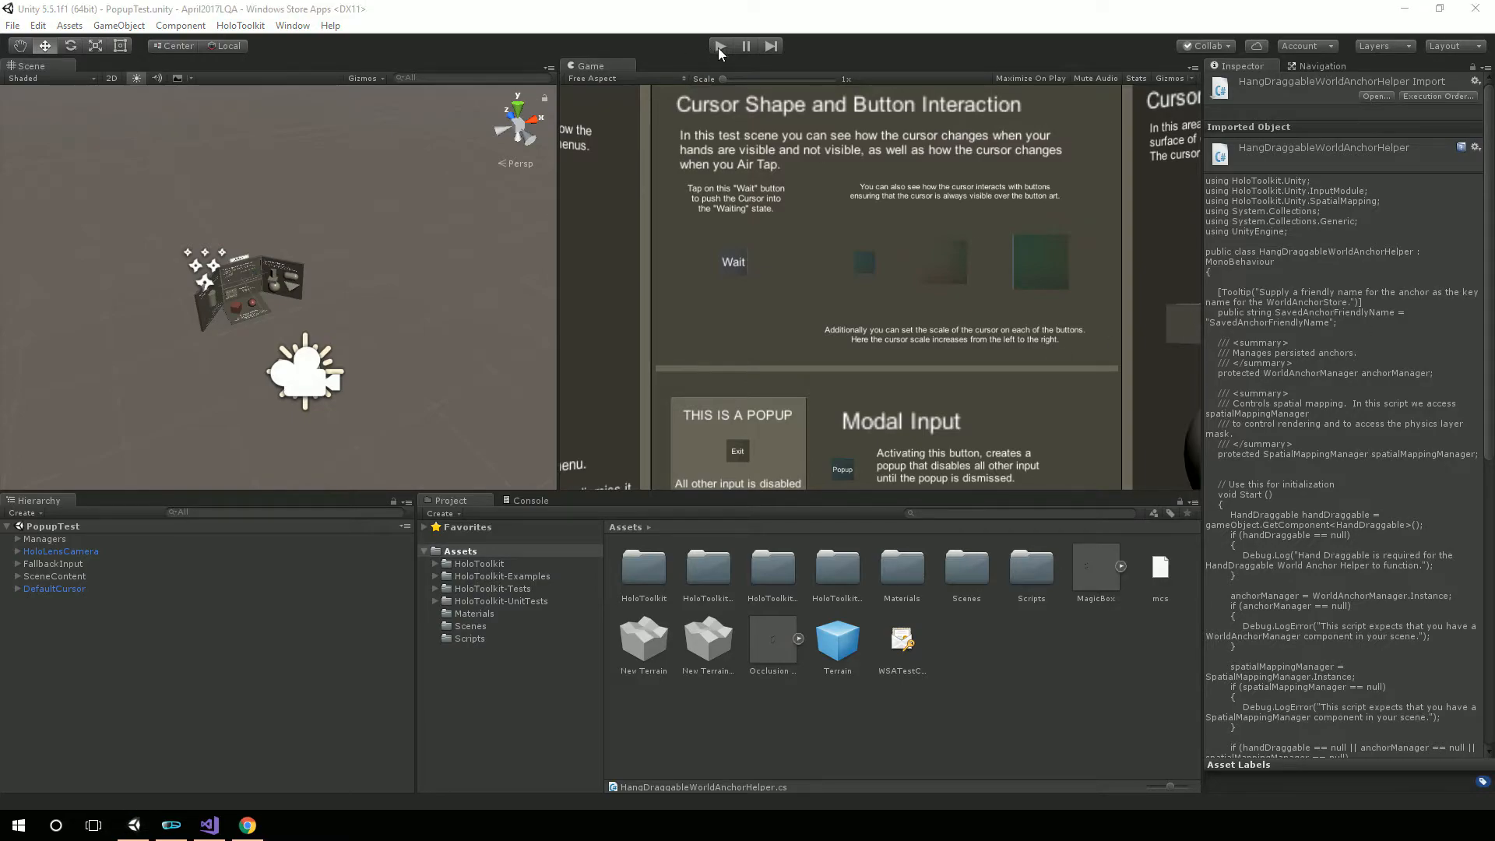
Play the PopupTest scene to test the cylinder popup, then stop it
left_click(720, 45)
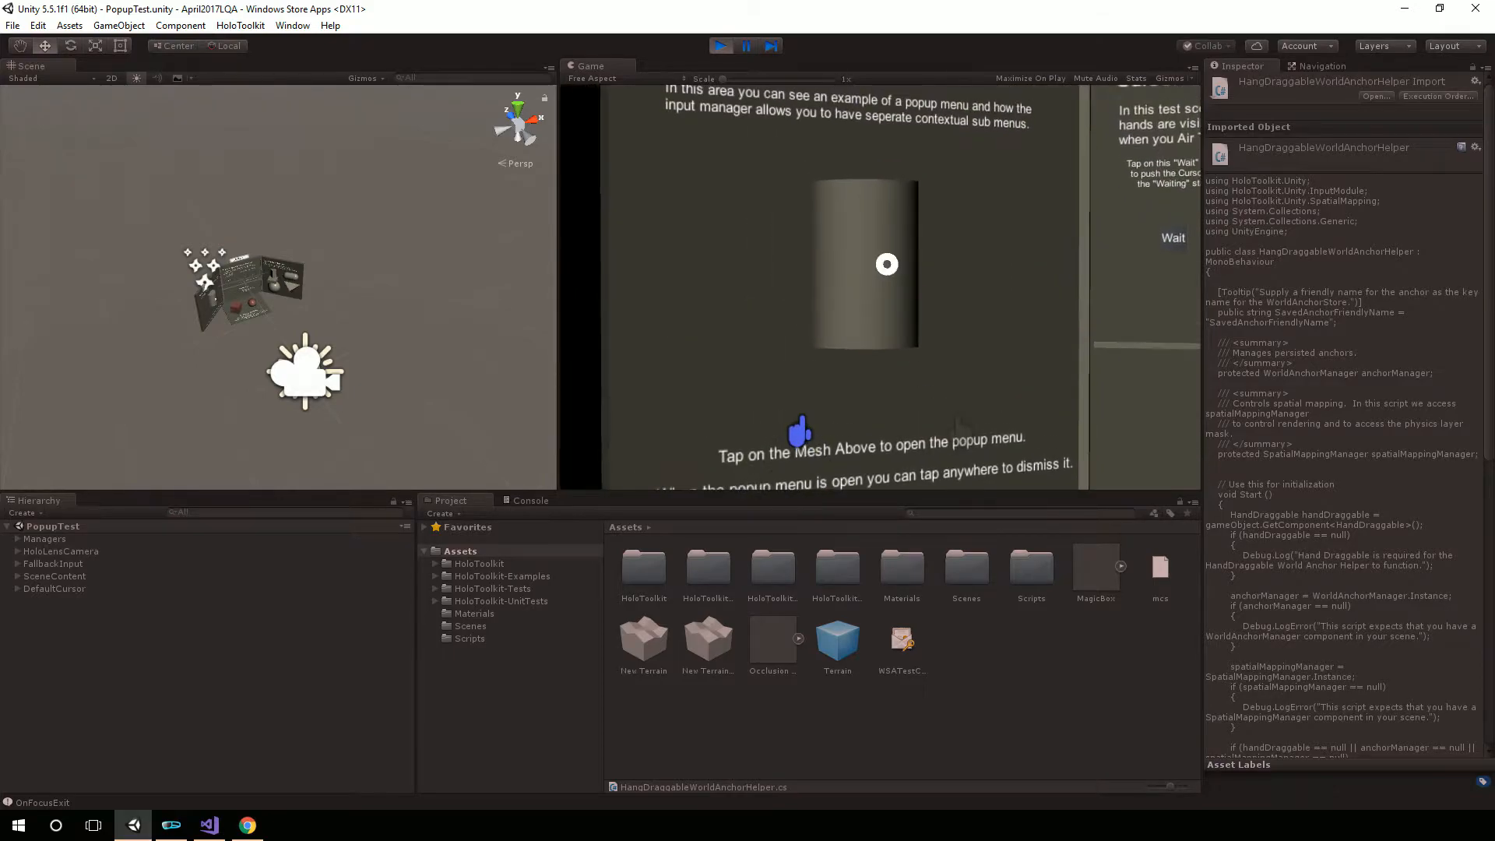
mouse_move(823, 458)
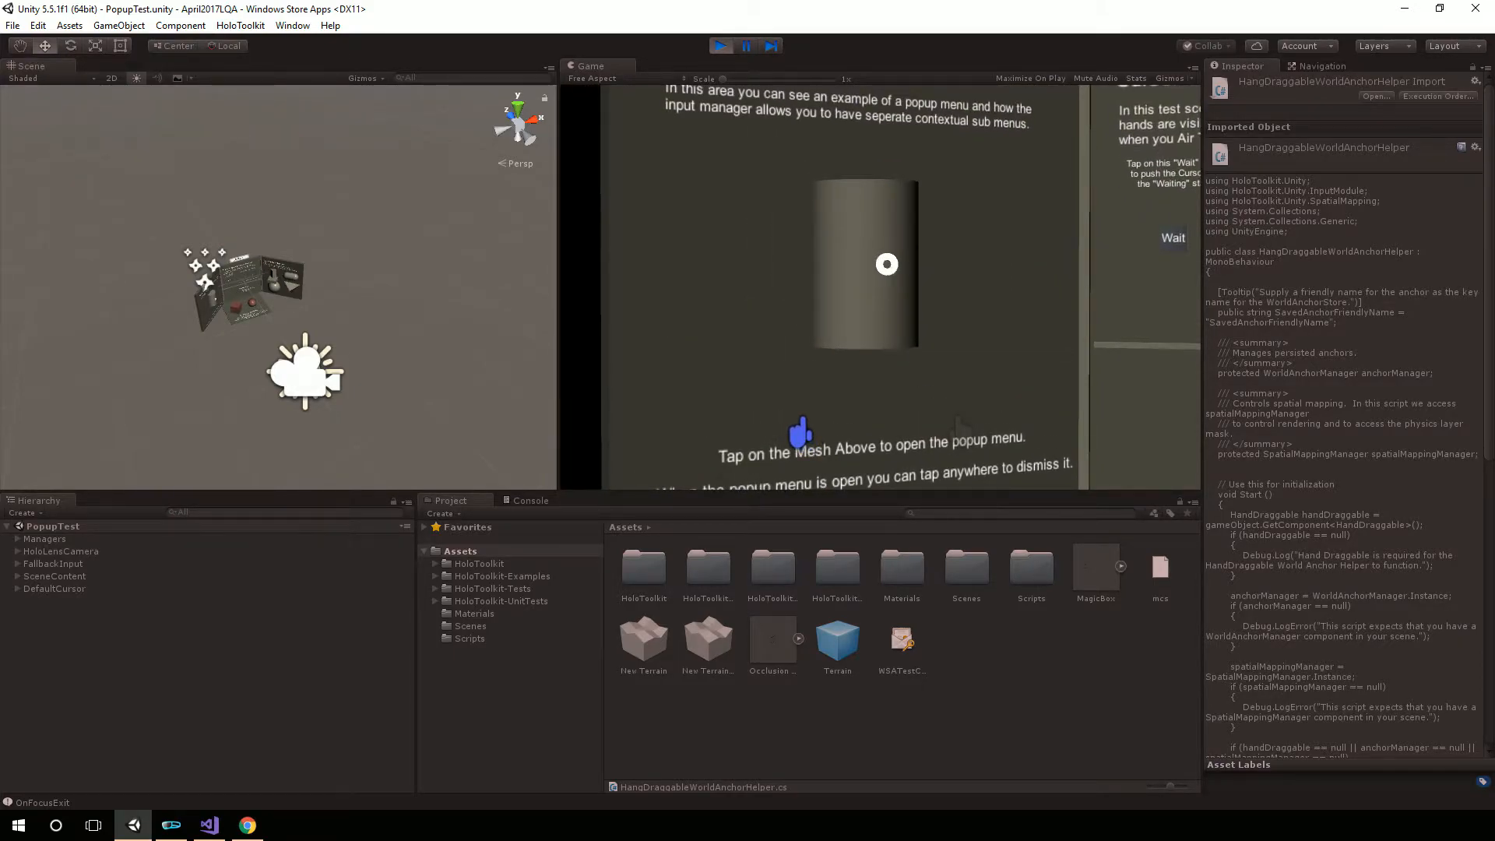
left_click(721, 45)
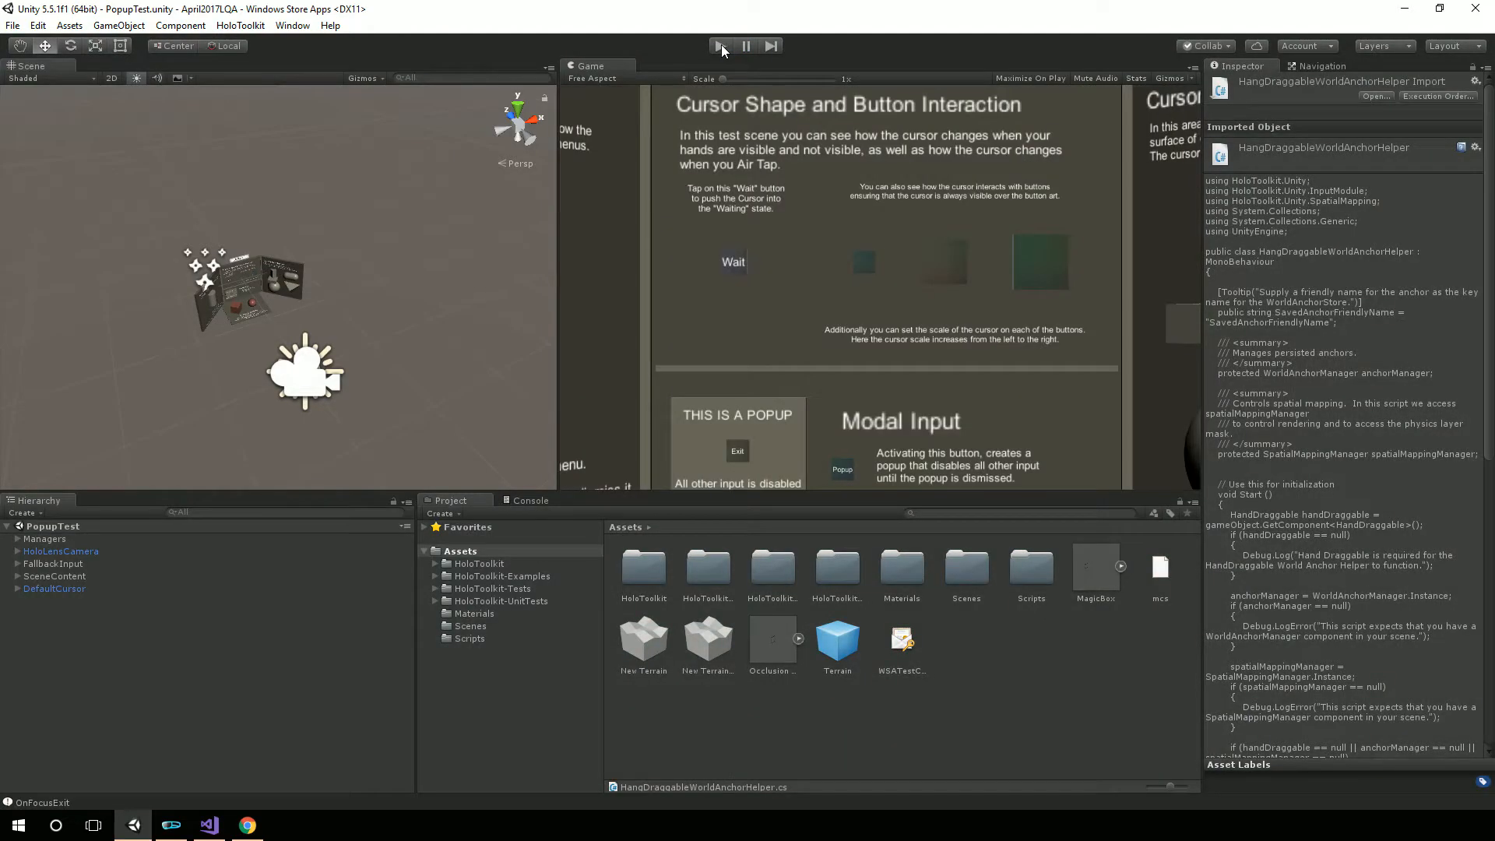
left_click(719, 45)
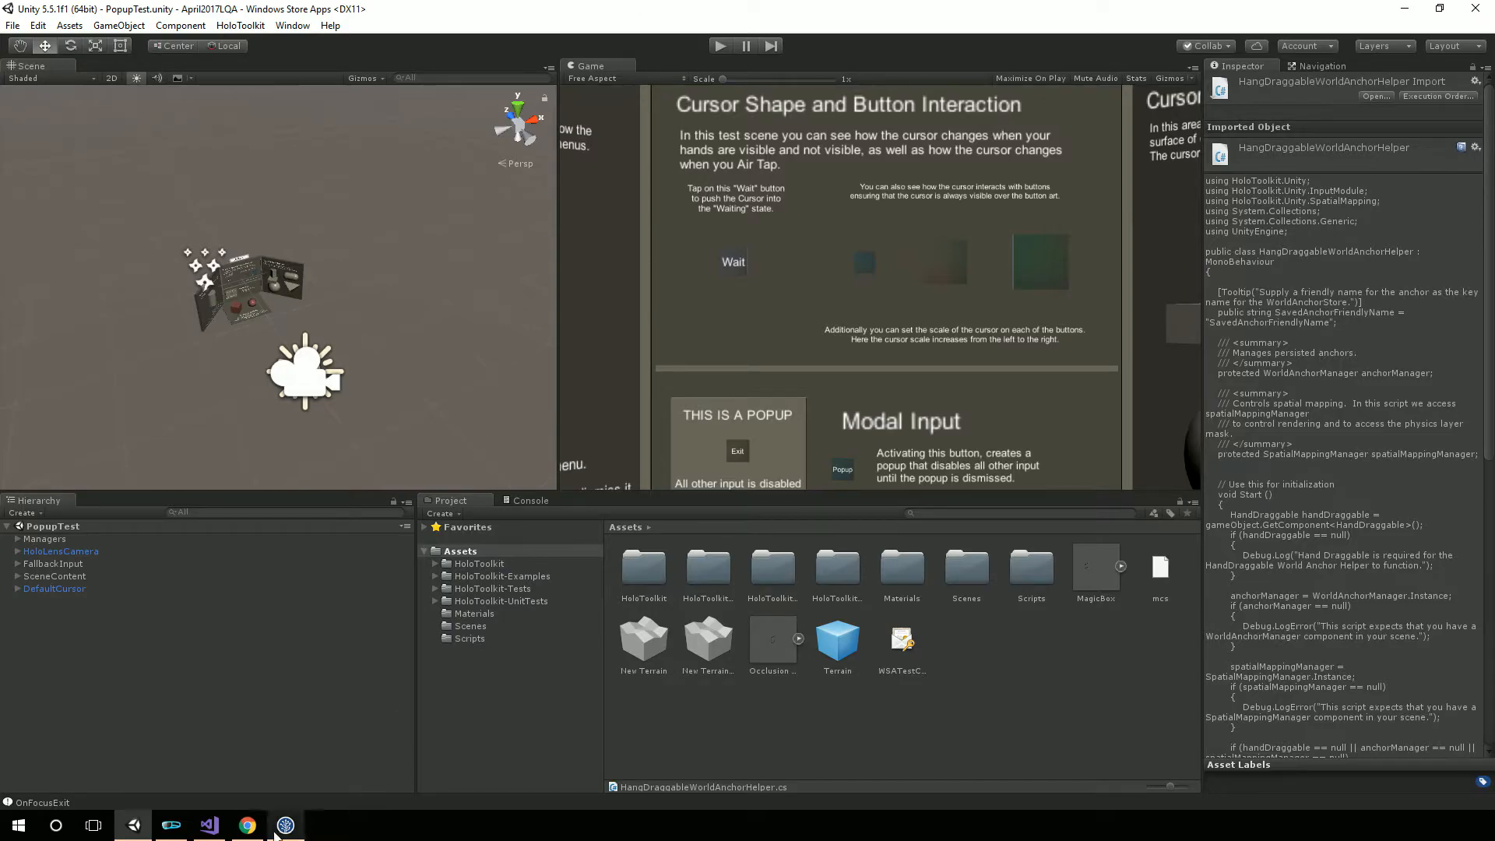
left_click(285, 825)
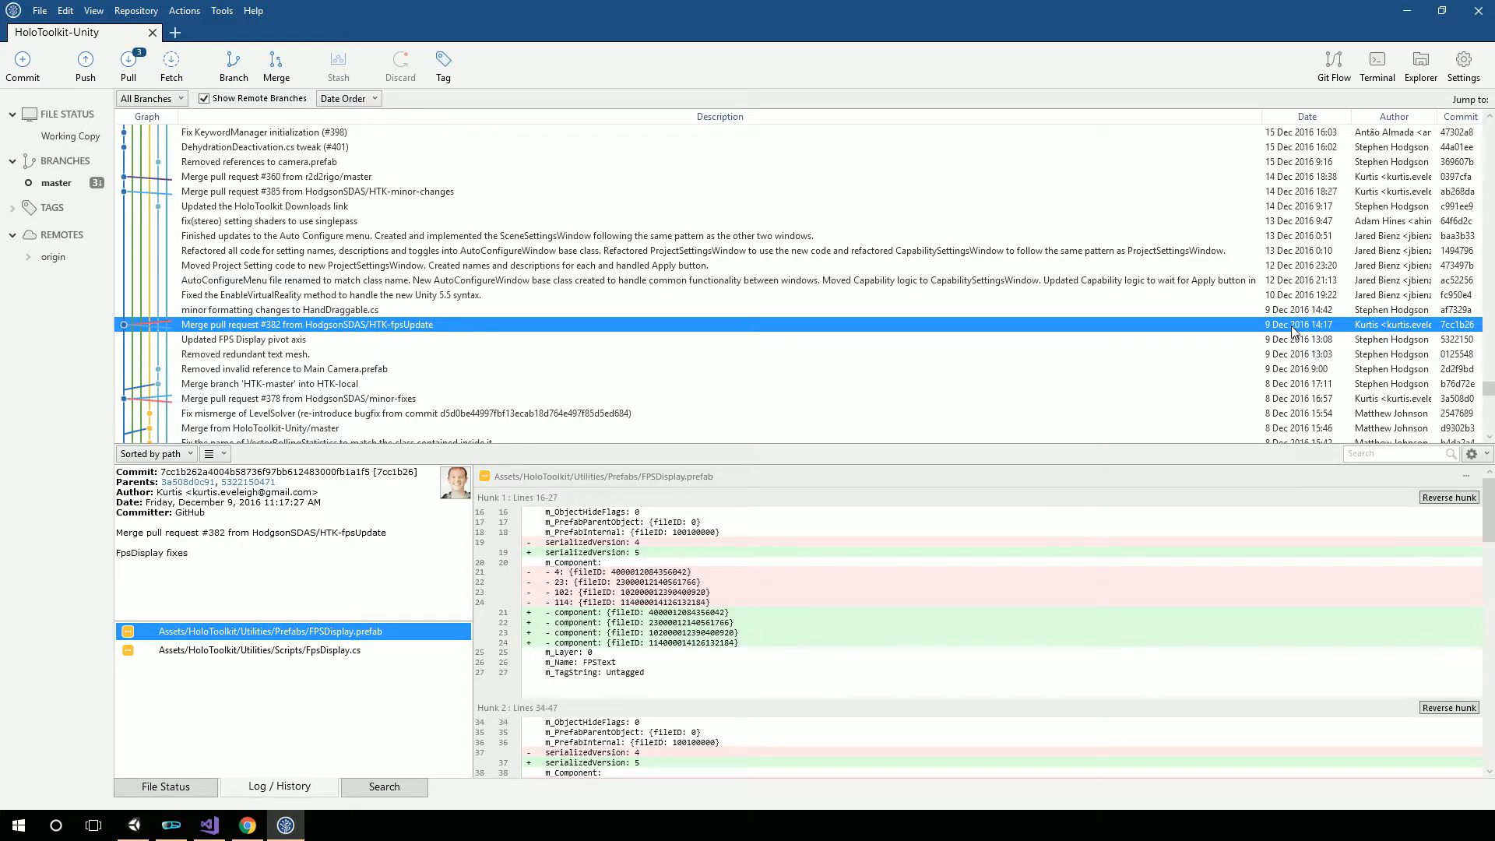
mouse_move(1215, 241)
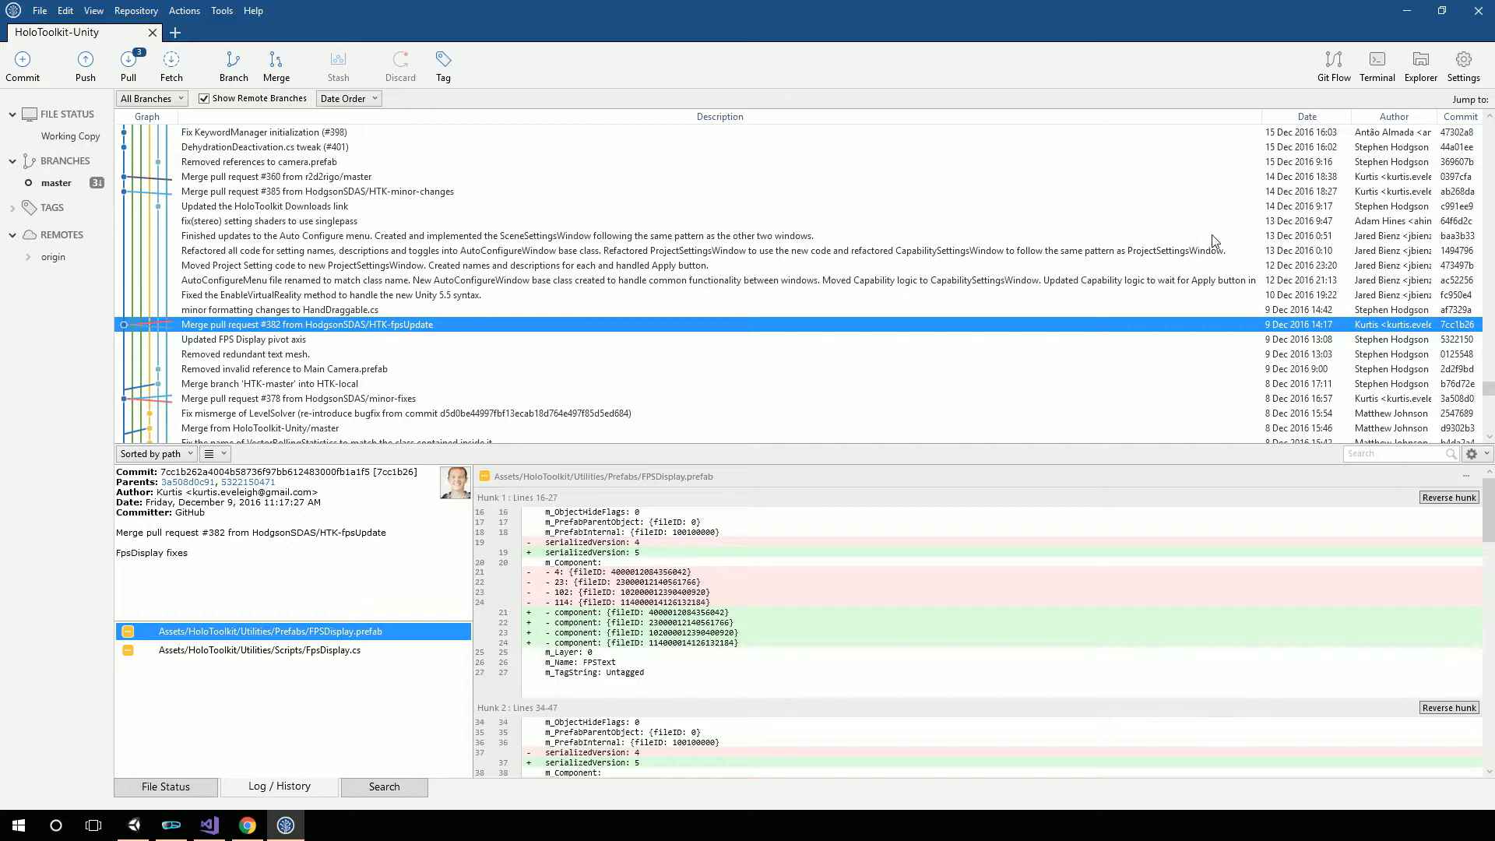
mouse_move(1093, 260)
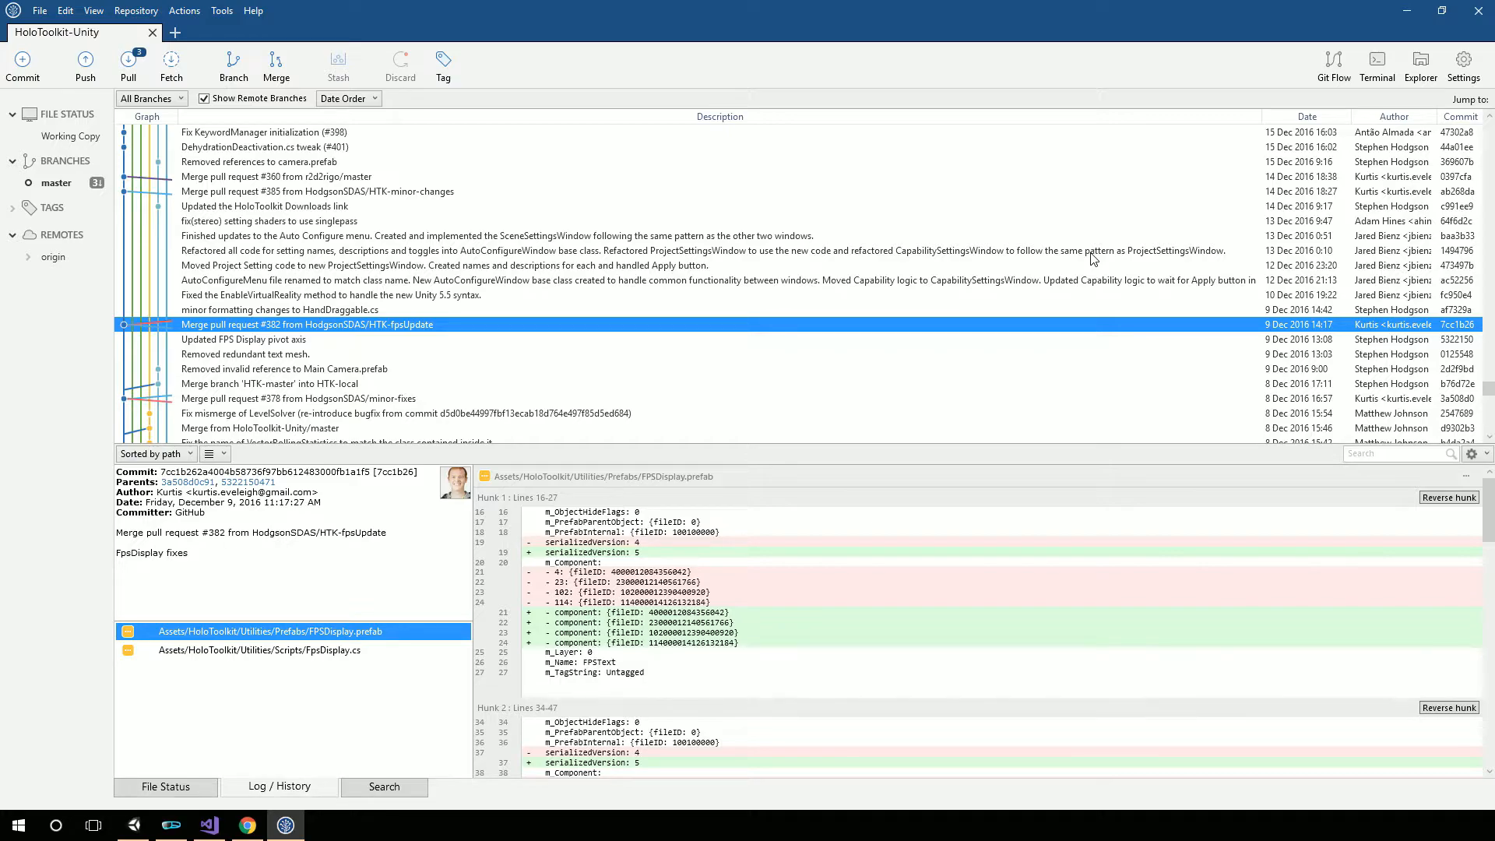
mouse_move(361, 272)
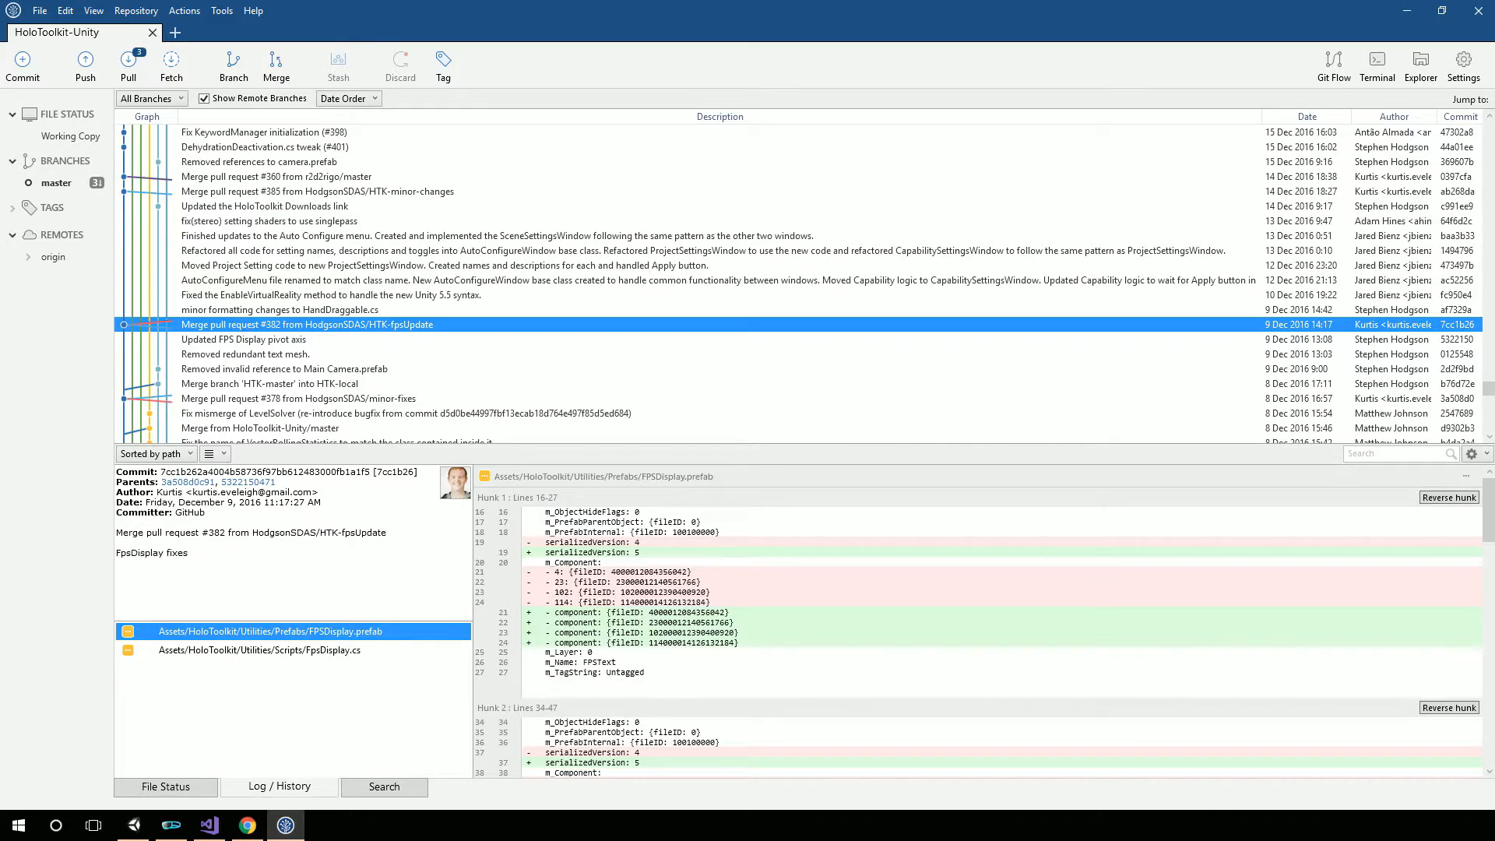
mouse_move(1210, 403)
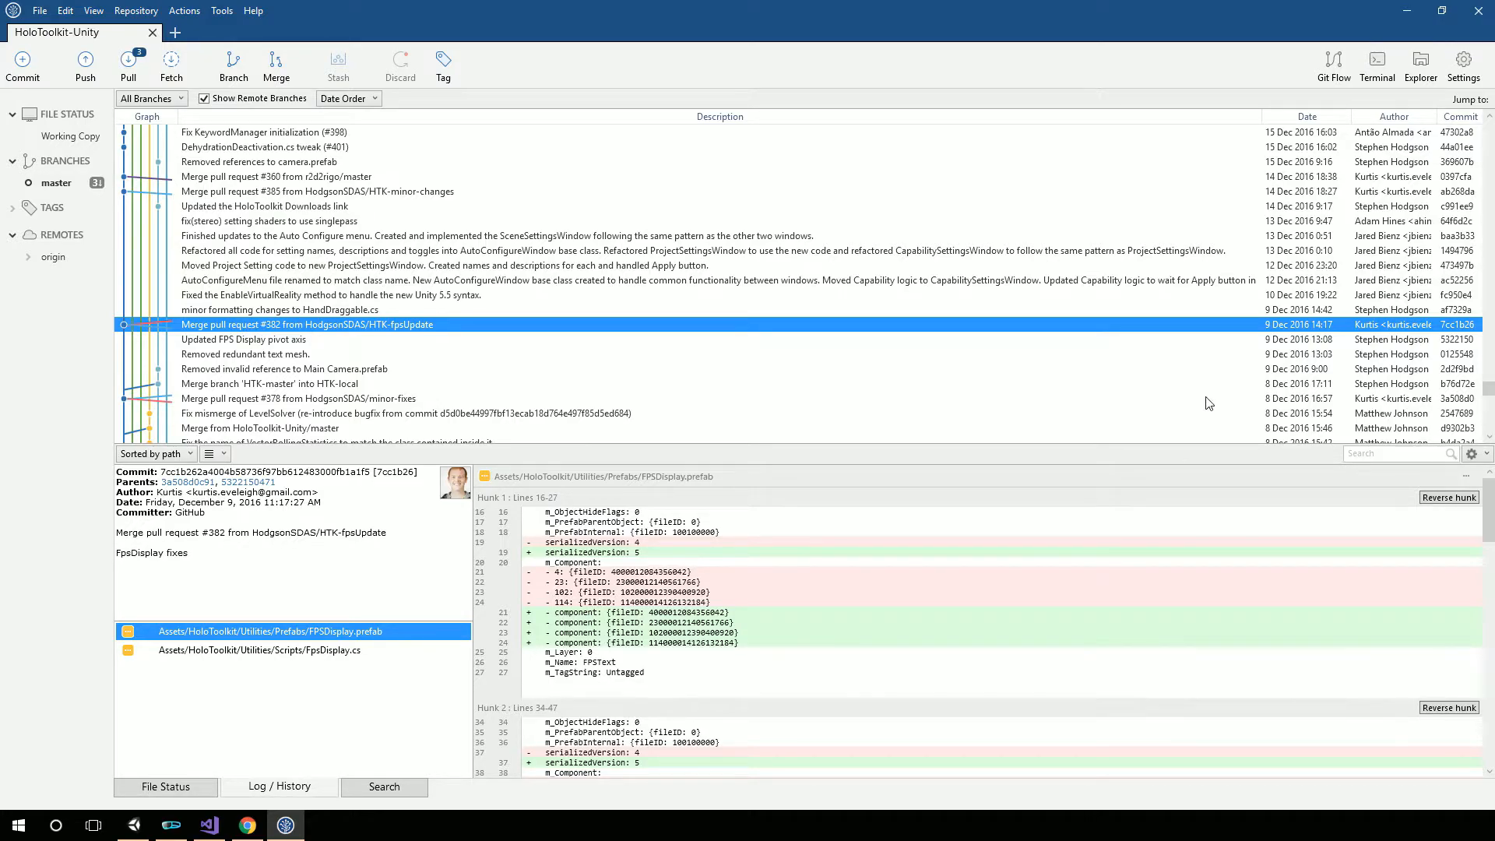
mouse_move(1108, 380)
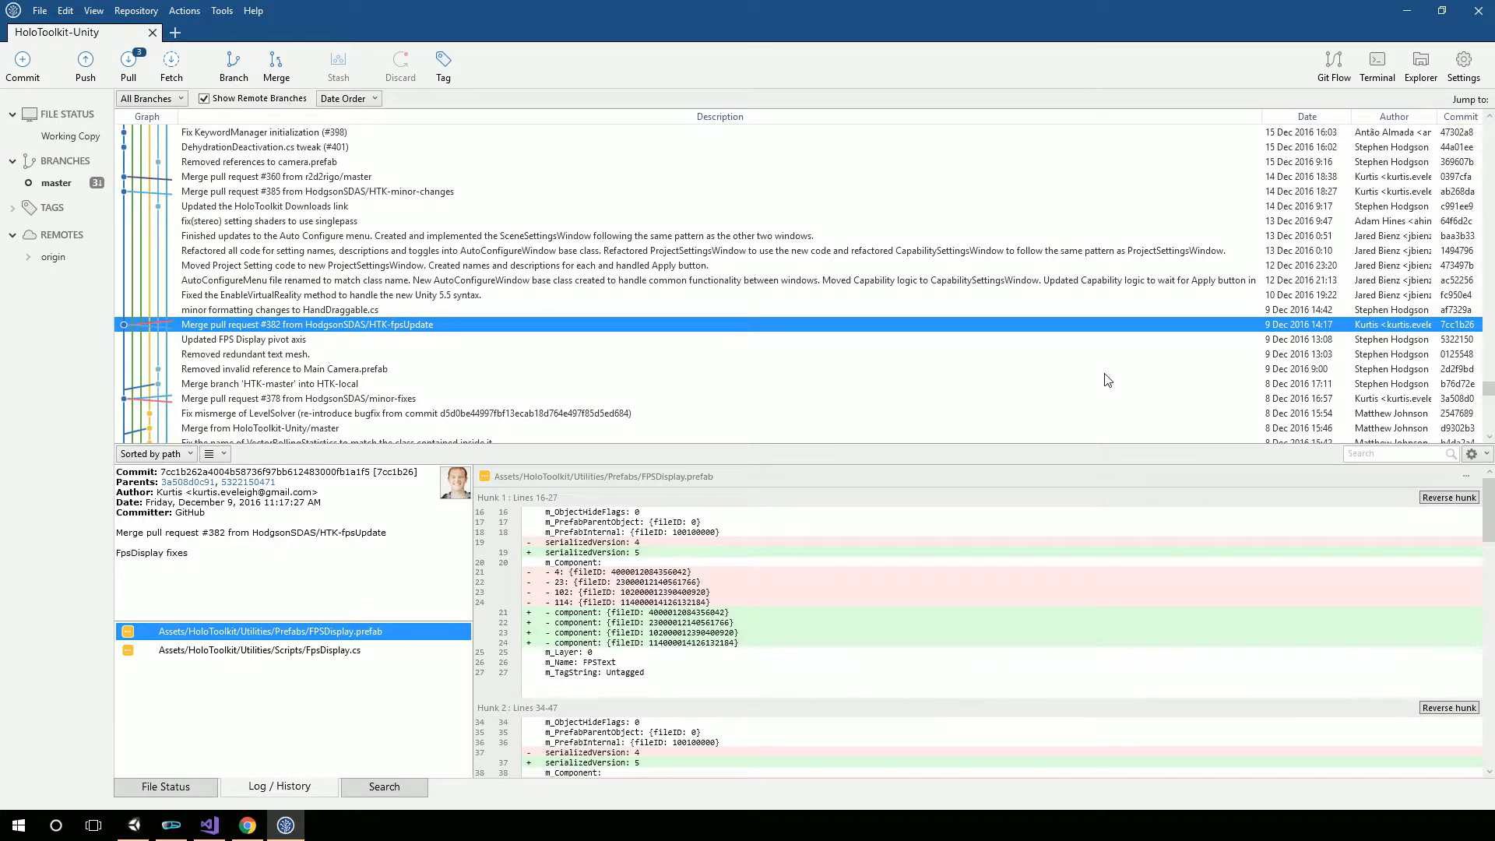
mouse_move(842, 229)
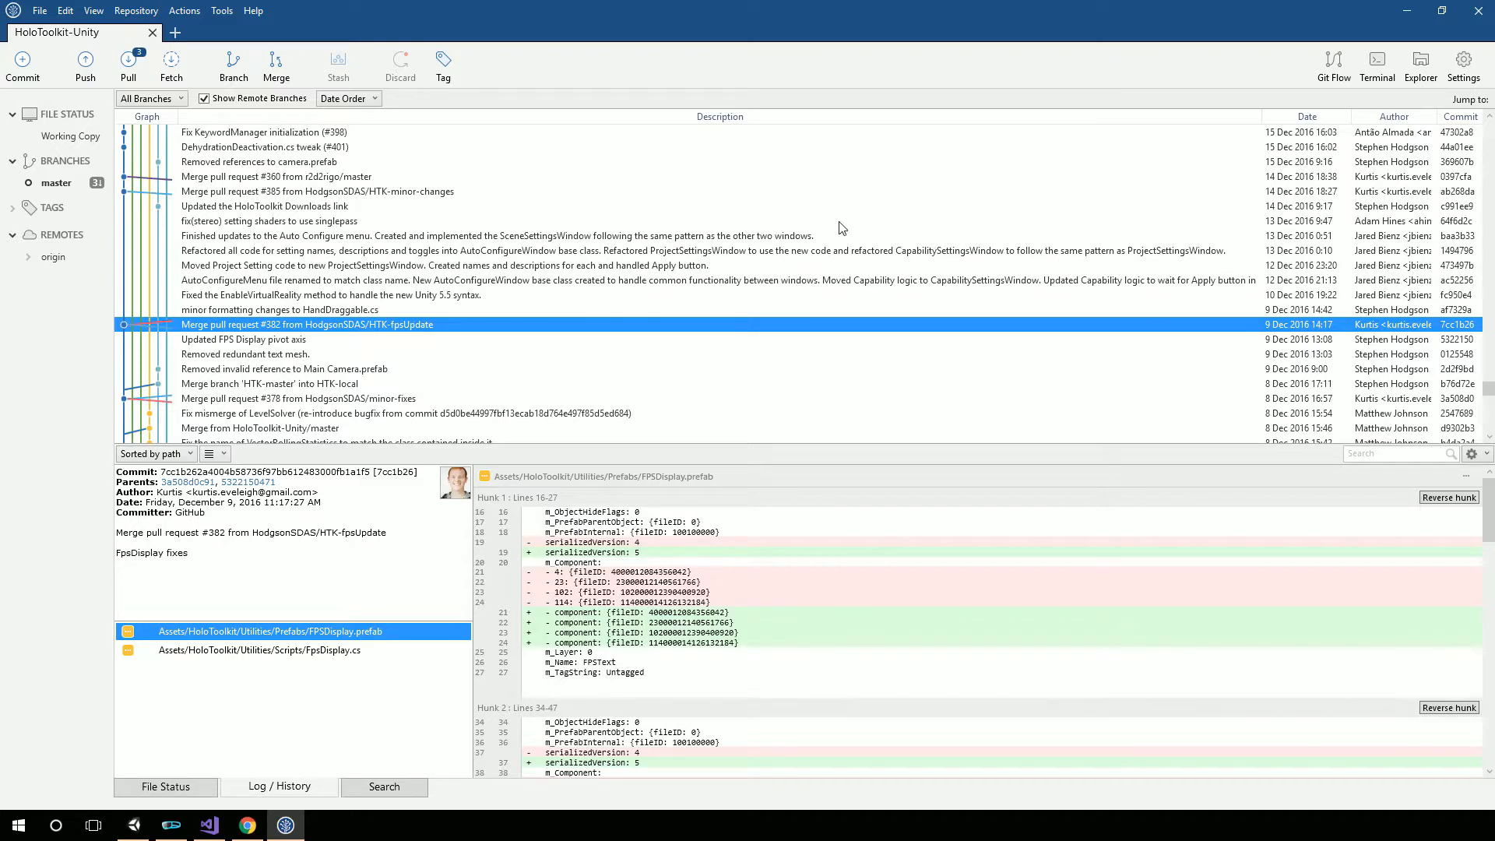
mouse_move(901, 178)
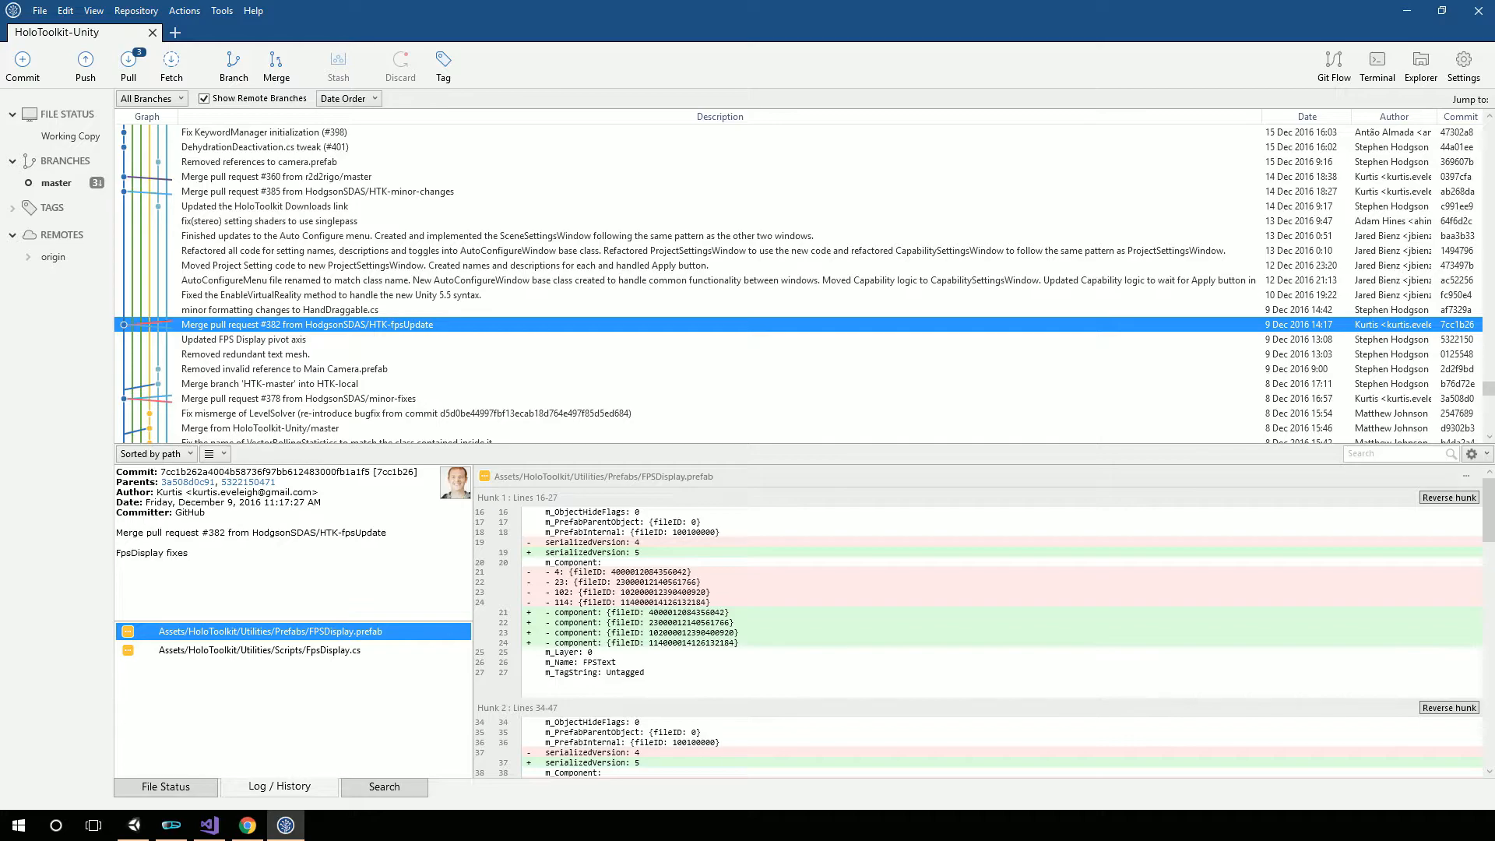
Scroll the history to the HTK-Sharing 'Merge pull request #513' commit and view its changes
scroll("up", 3)
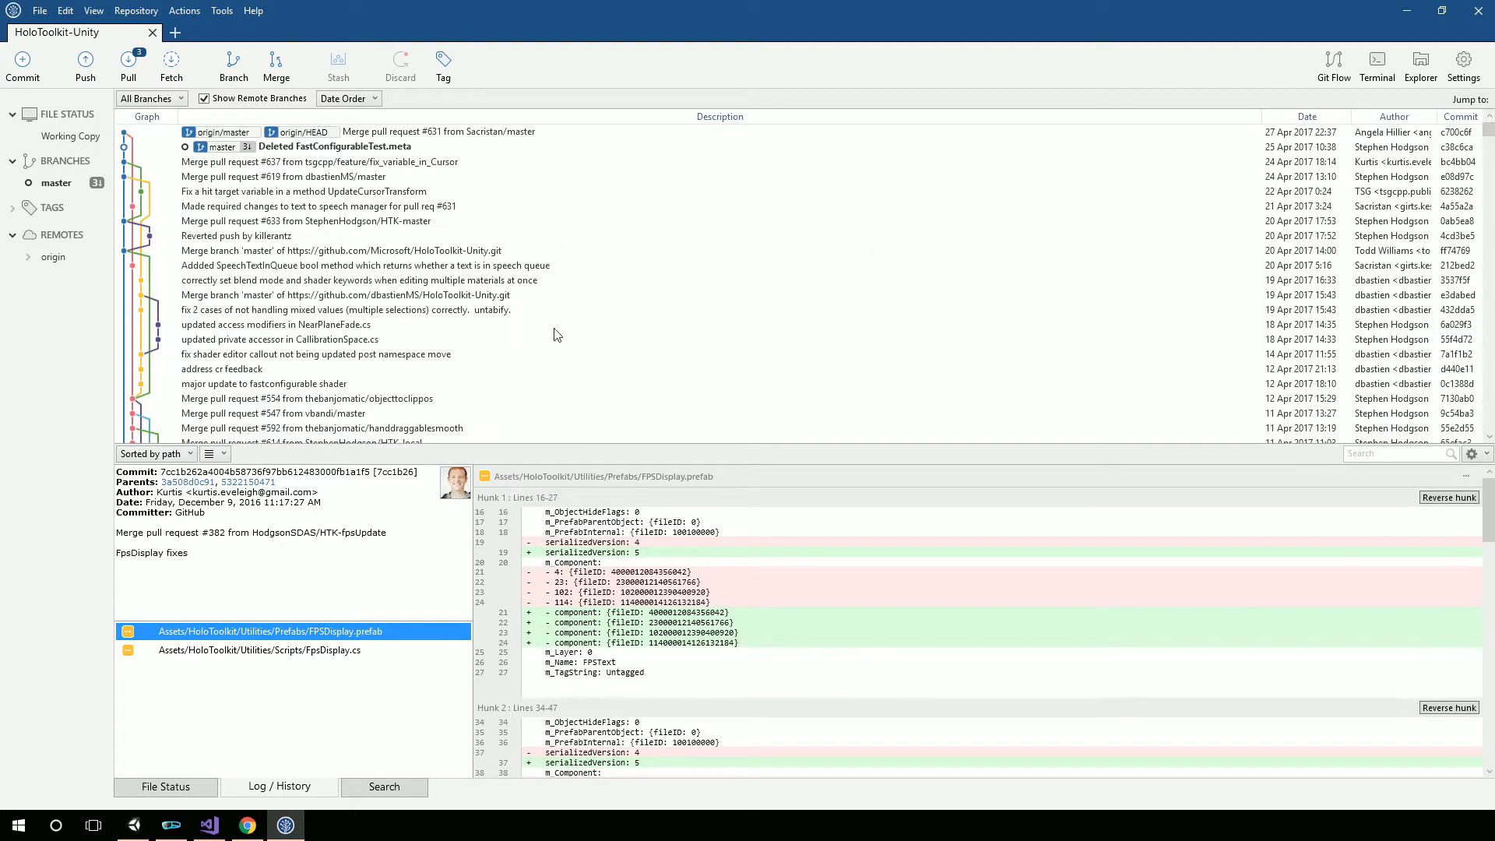
mouse_move(332, 148)
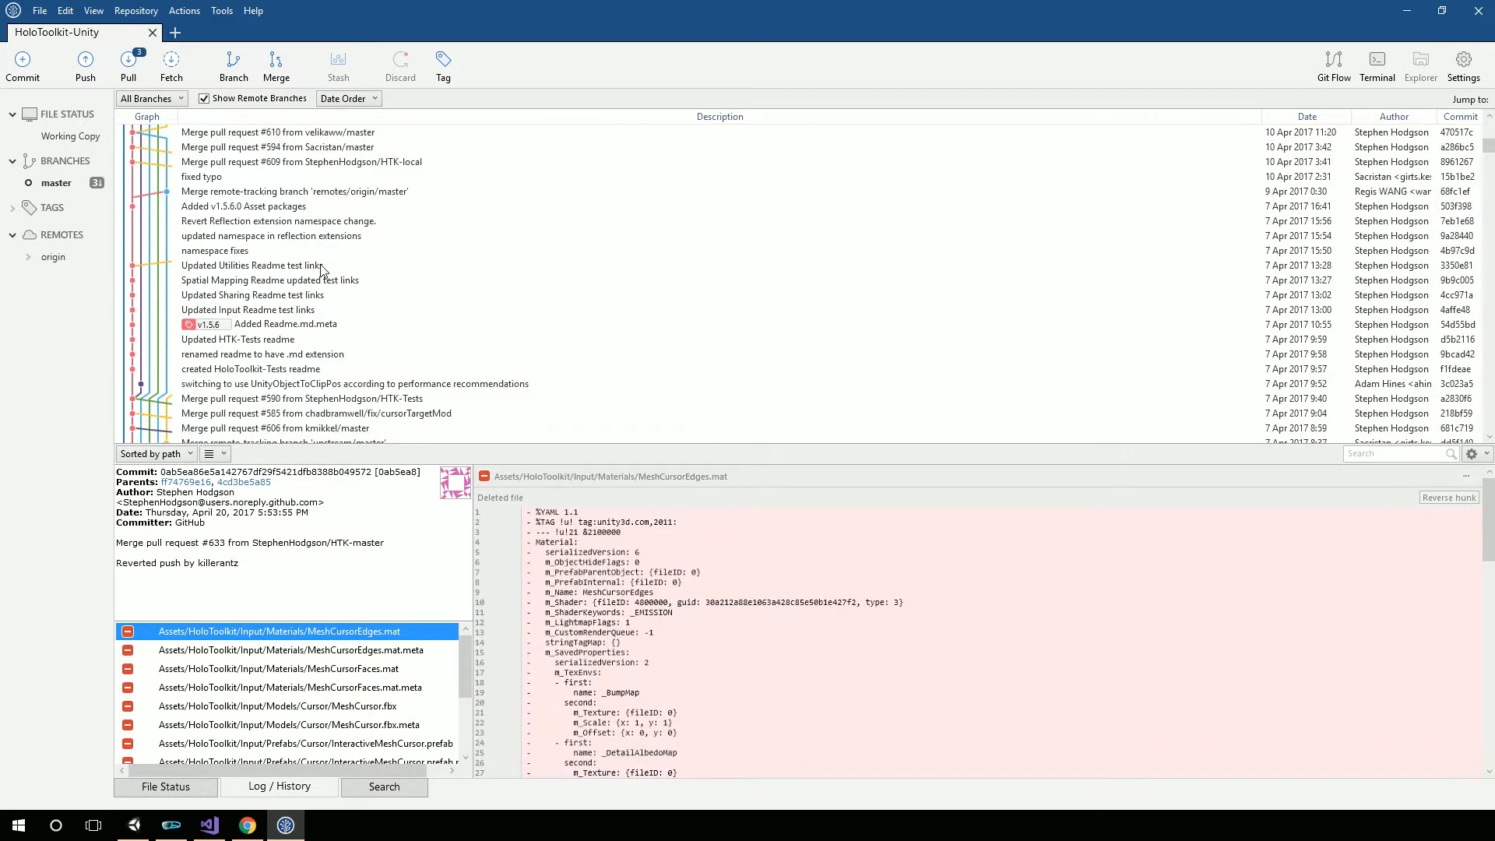
scroll("down", 3)
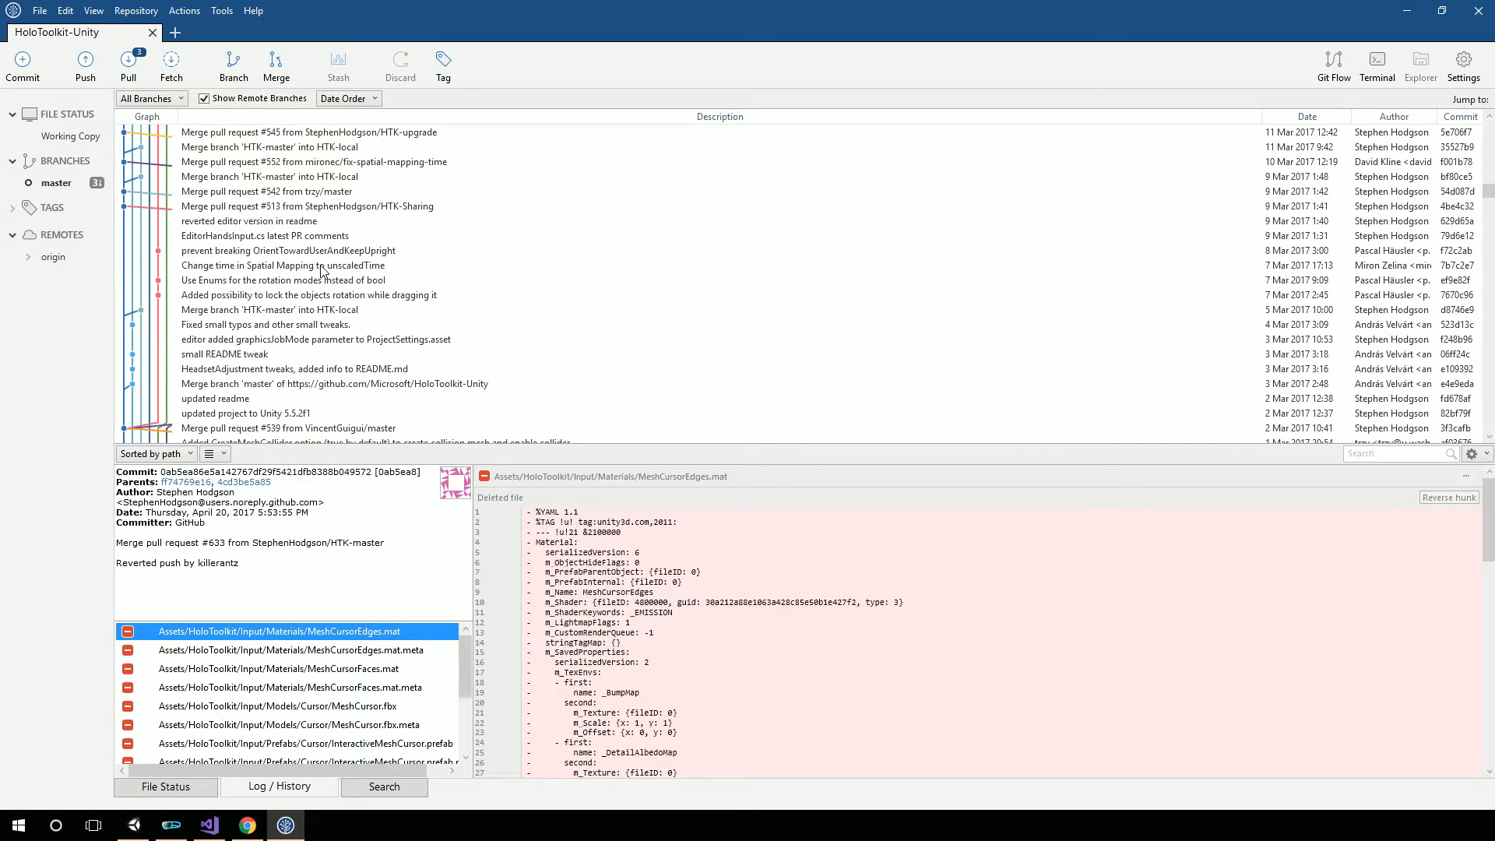
left_click(305, 205)
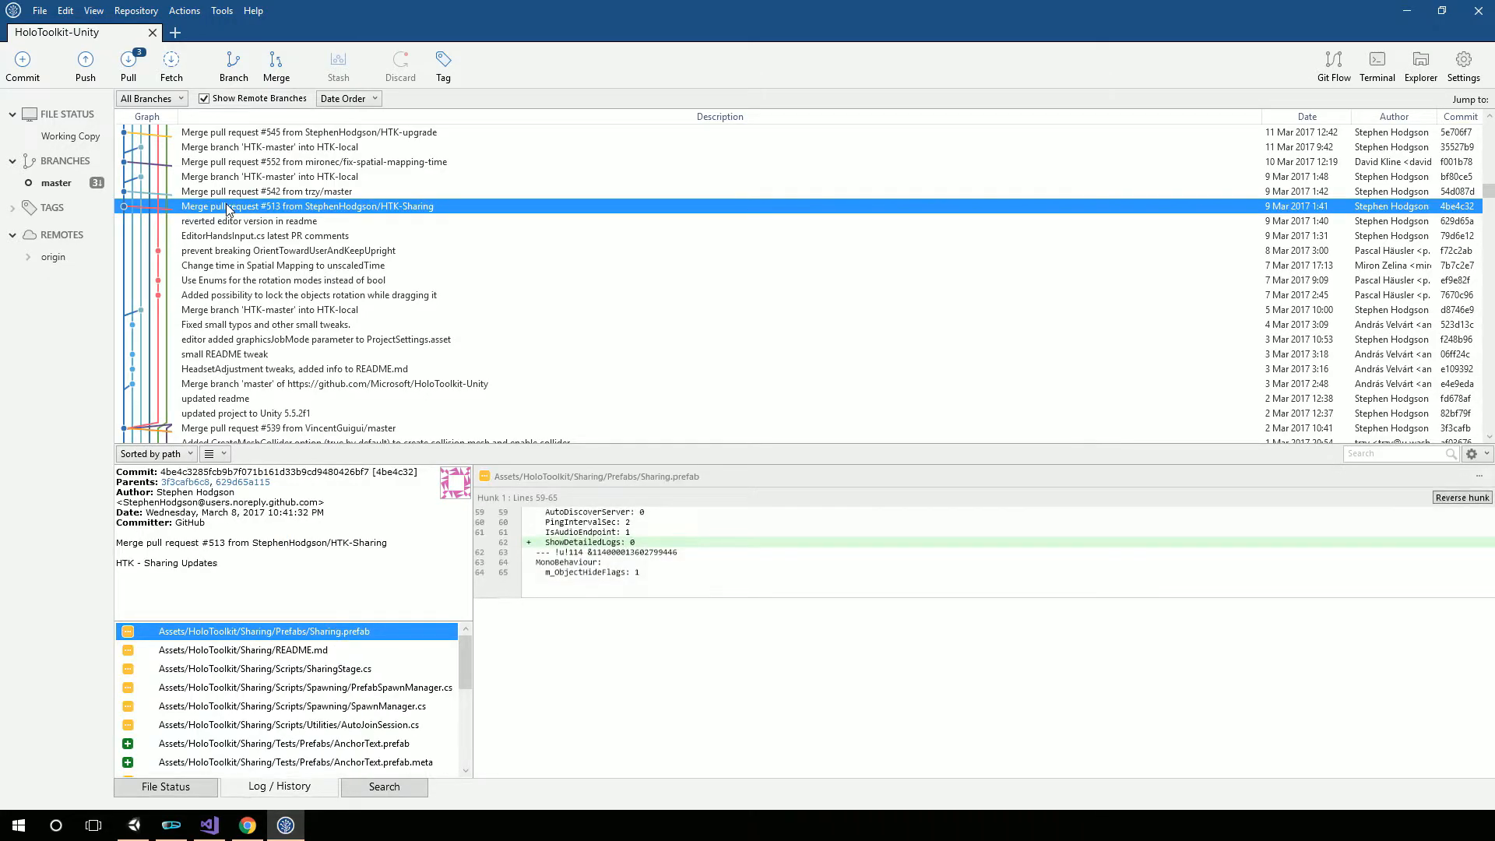
scroll("up", 3)
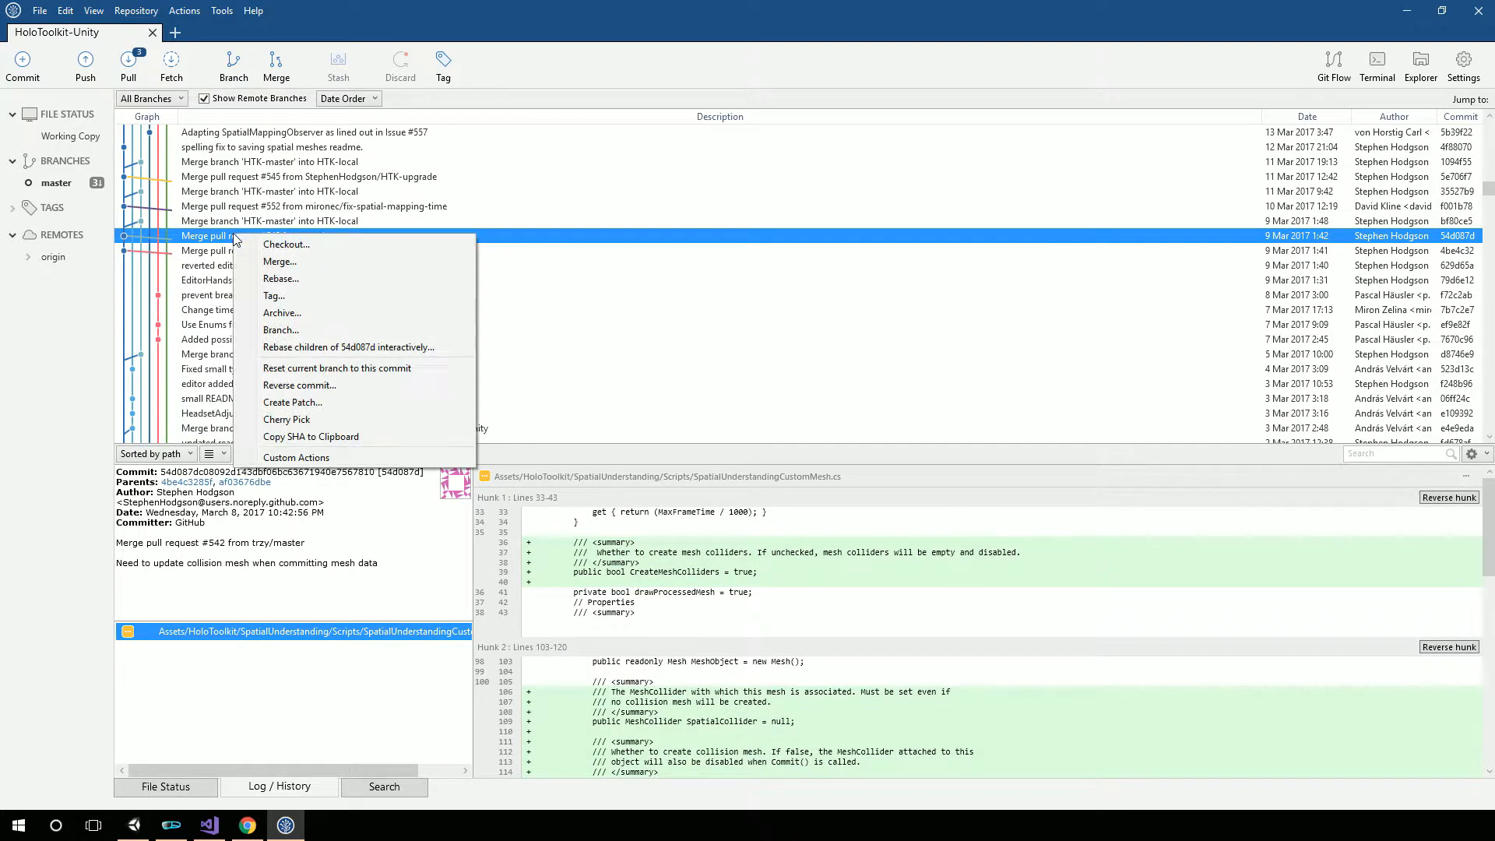
mouse_move(337, 369)
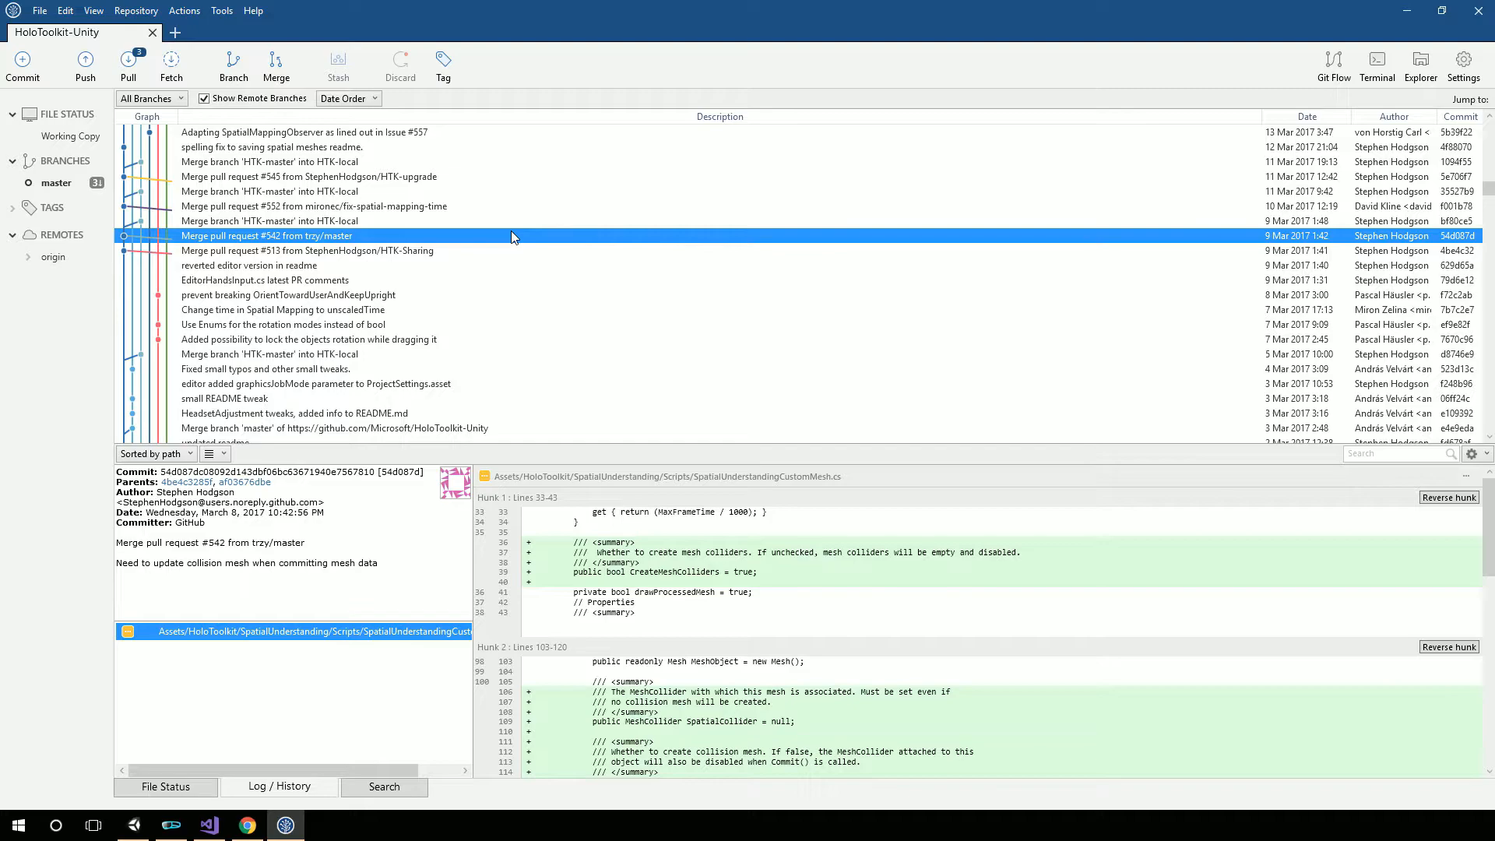
mouse_move(298, 237)
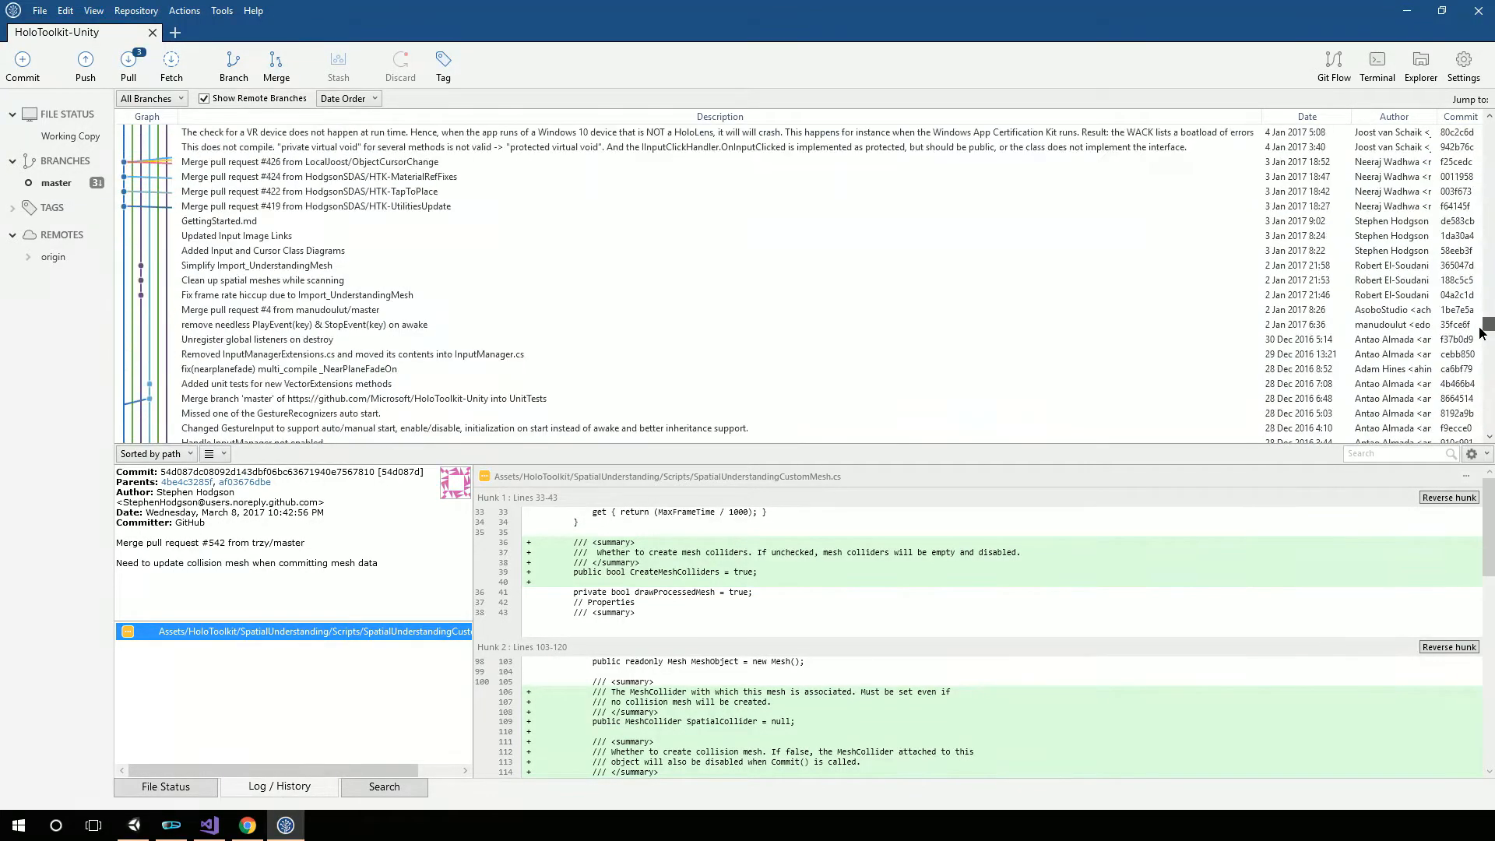
Inspect the Cursor Animation Tweak, Update TapToPlace.cs (#412) and PR #382 merge commits
scroll("down", 3)
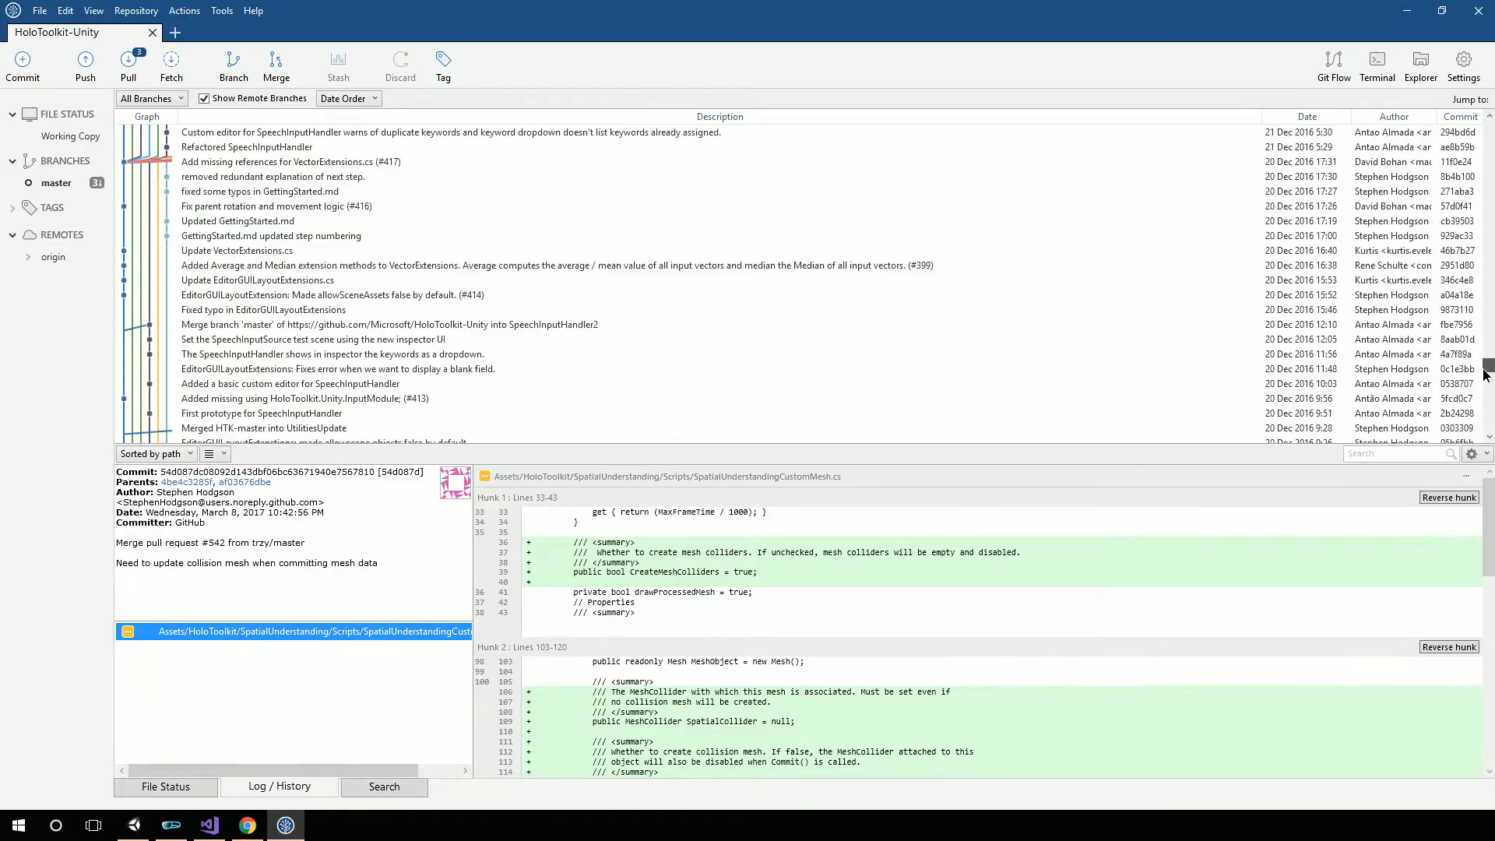
scroll("down", 3)
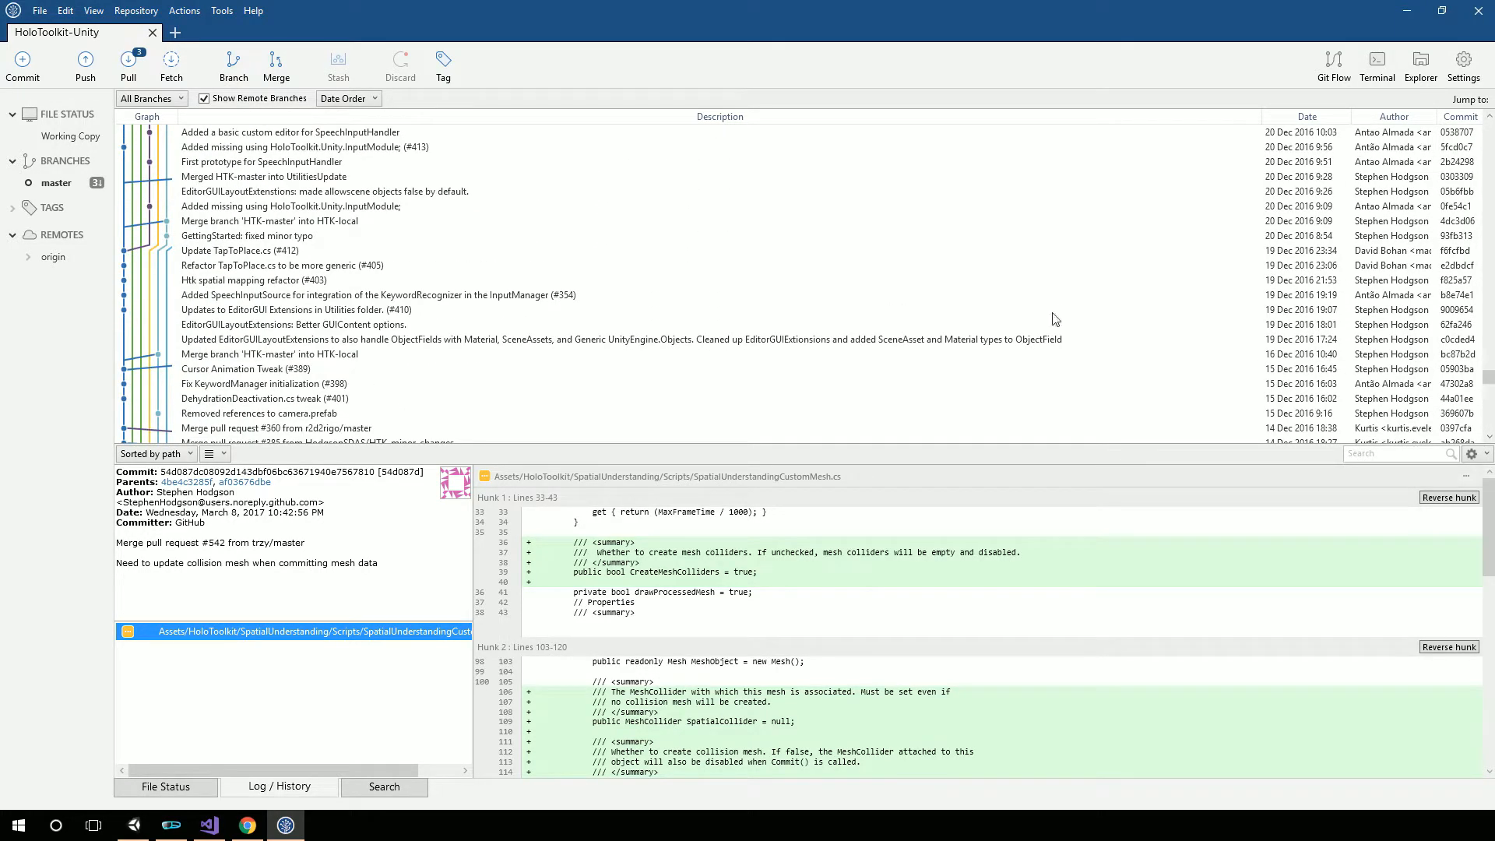
left_click(245, 370)
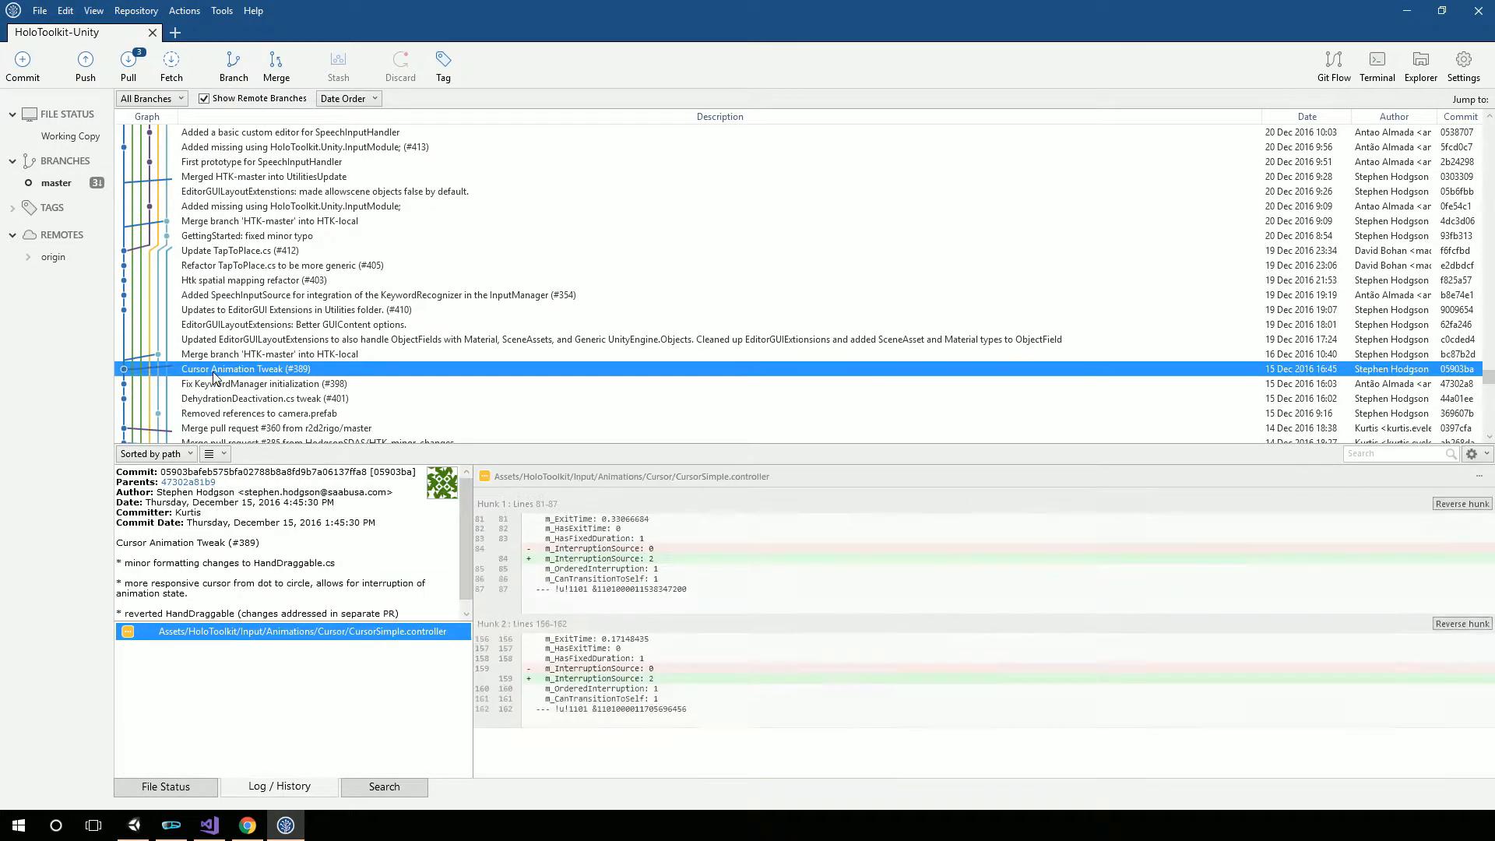
scroll("up", 3)
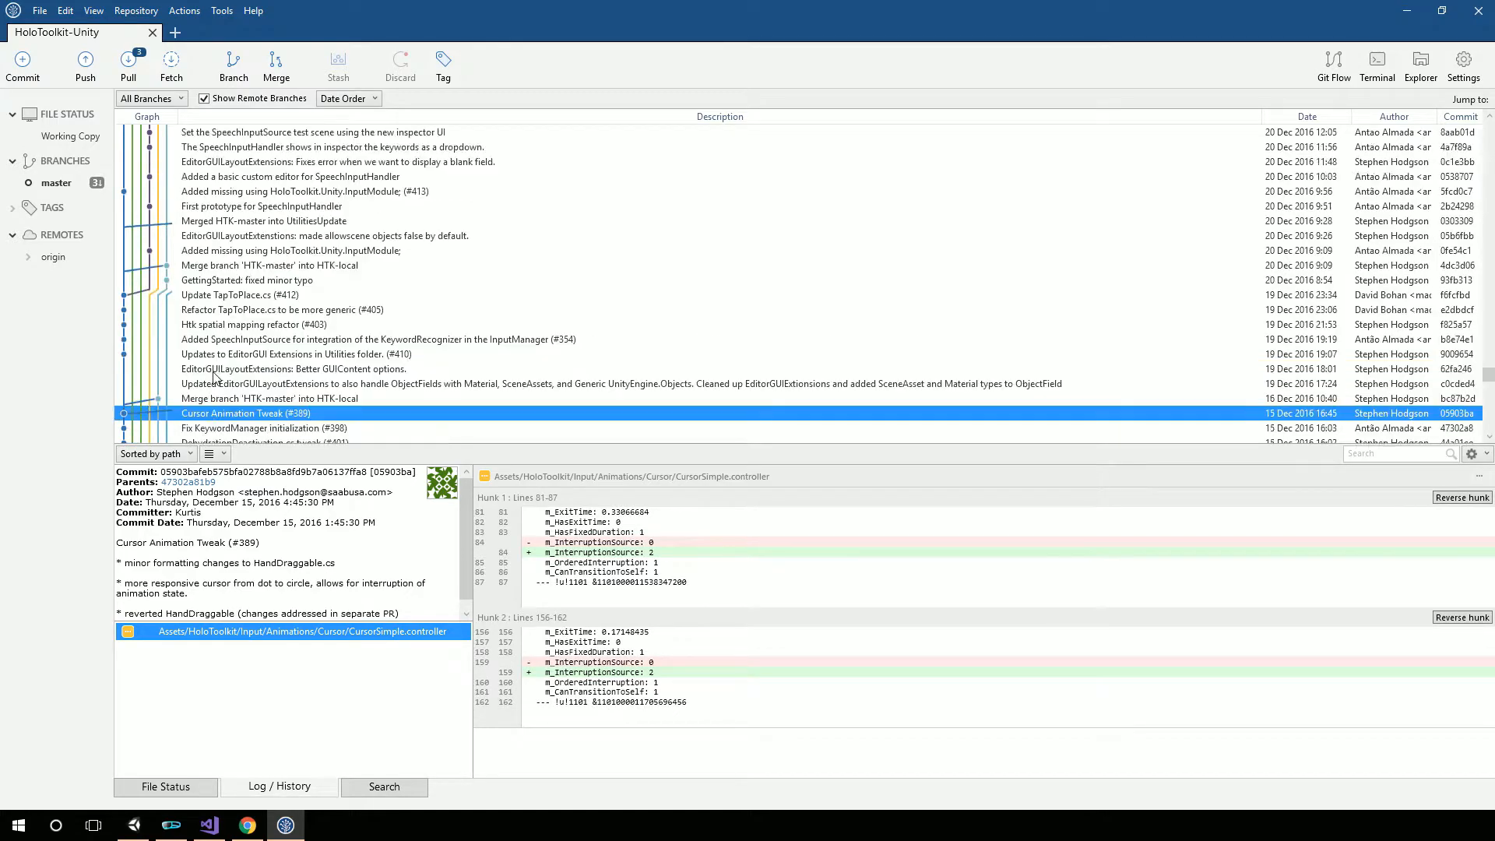
left_click(239, 339)
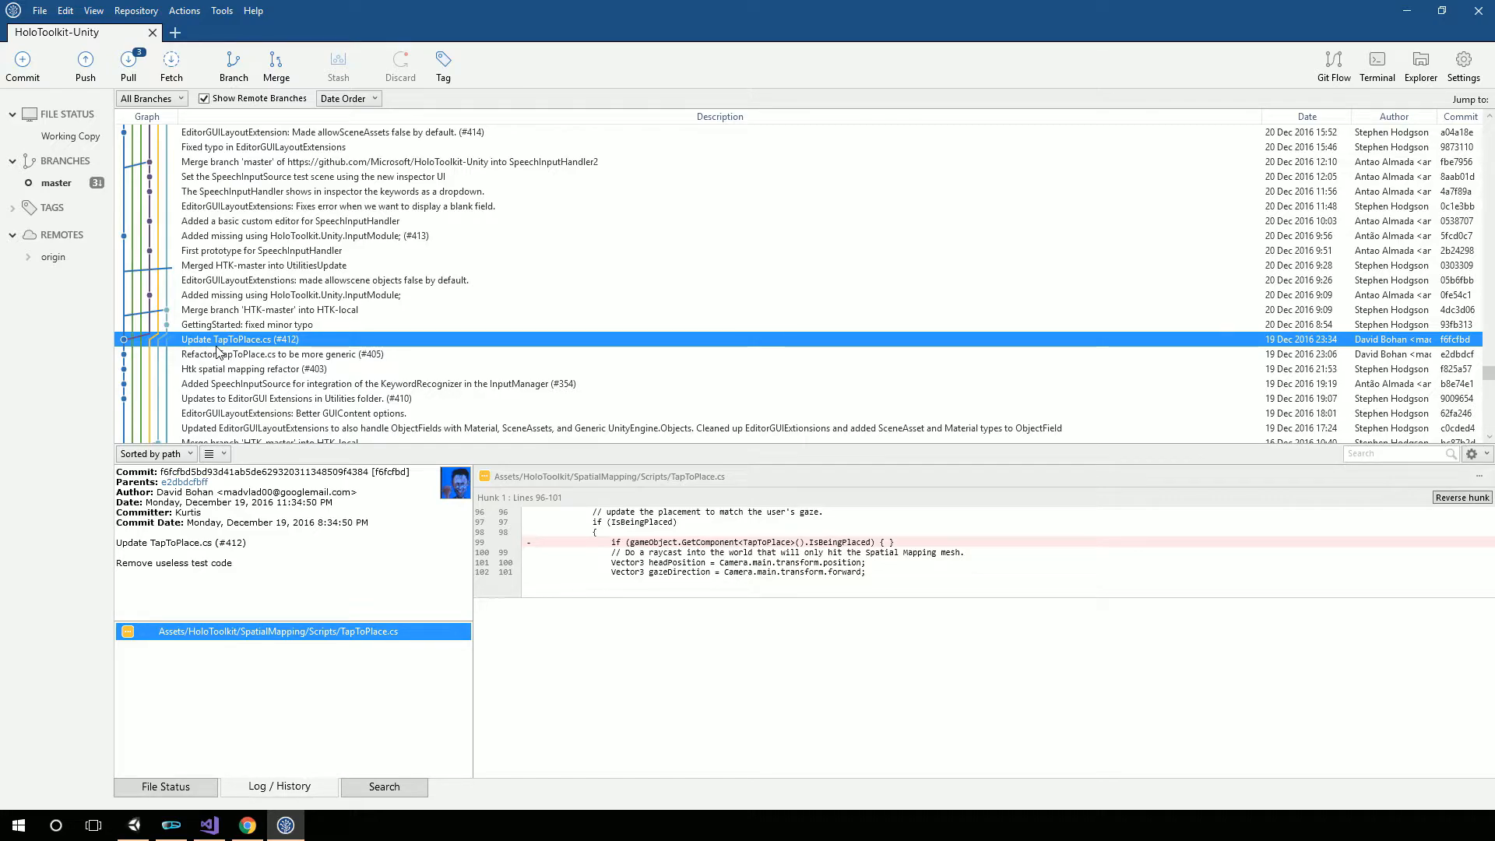
left_click(324, 310)
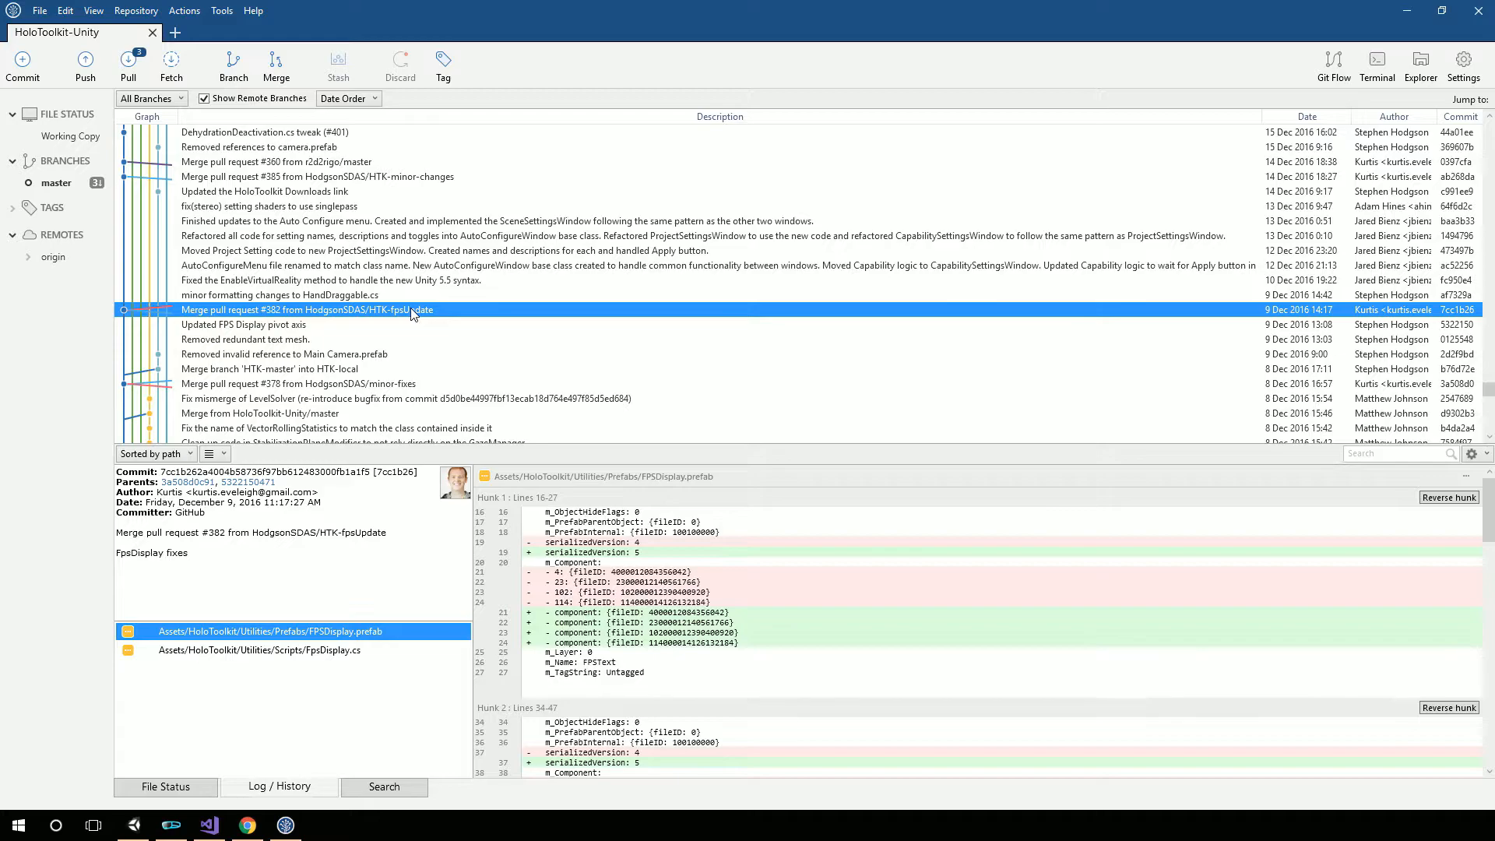
mouse_move(232, 356)
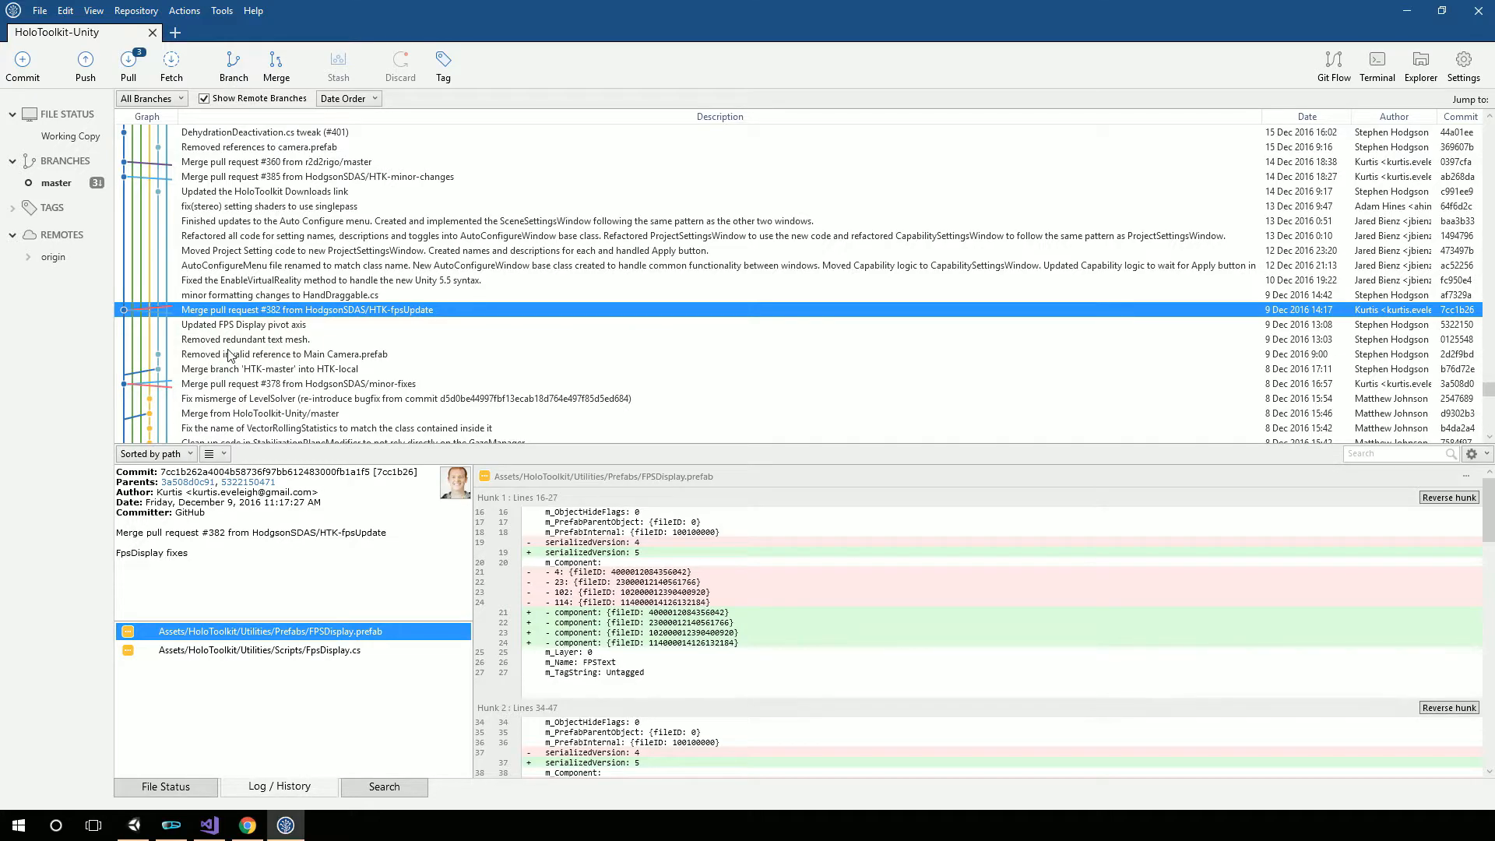
scroll("up", 3)
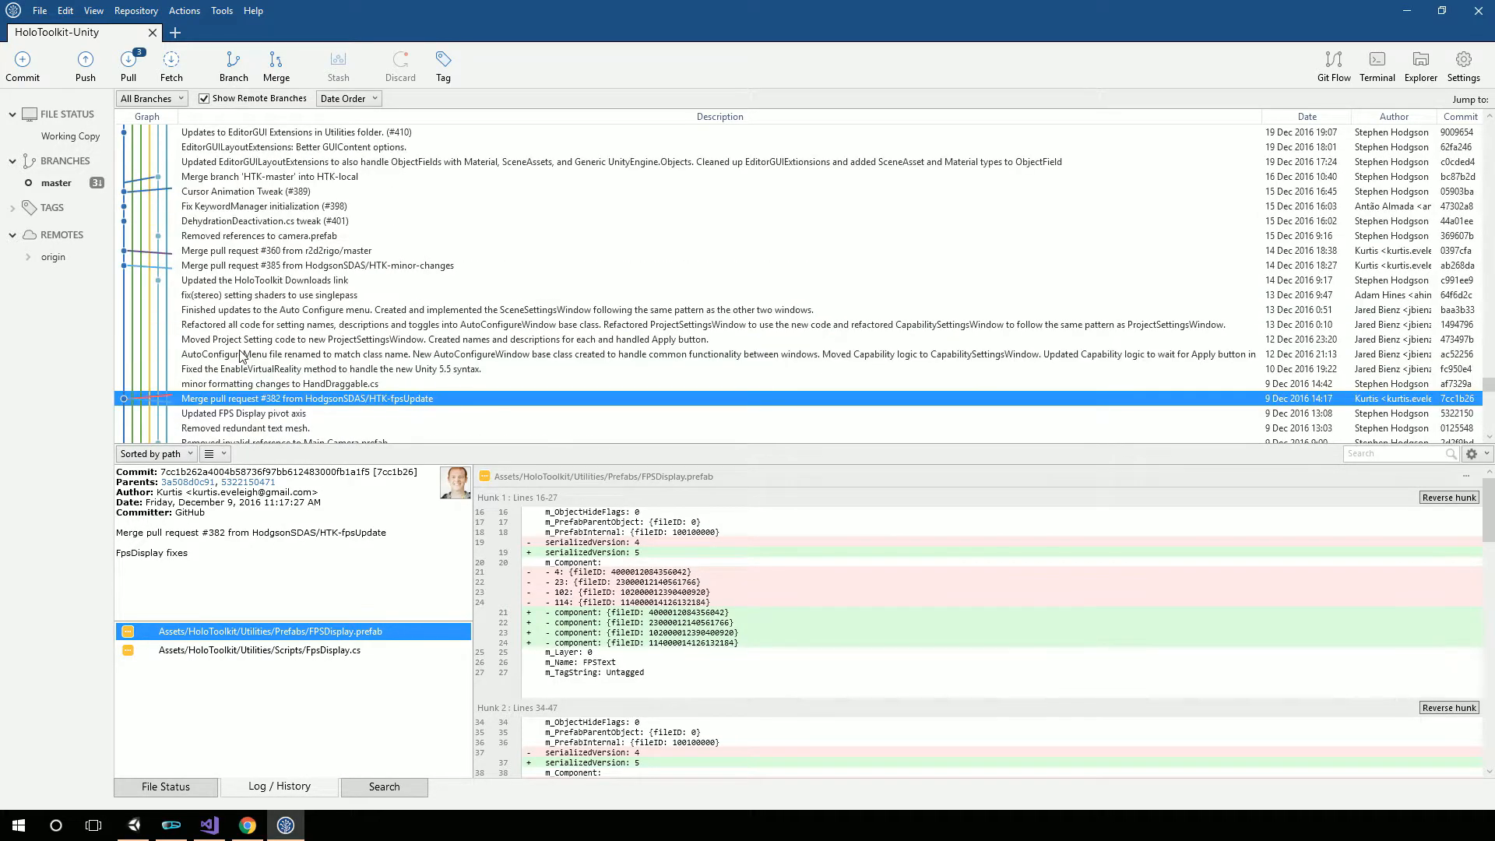
scroll("up", 3)
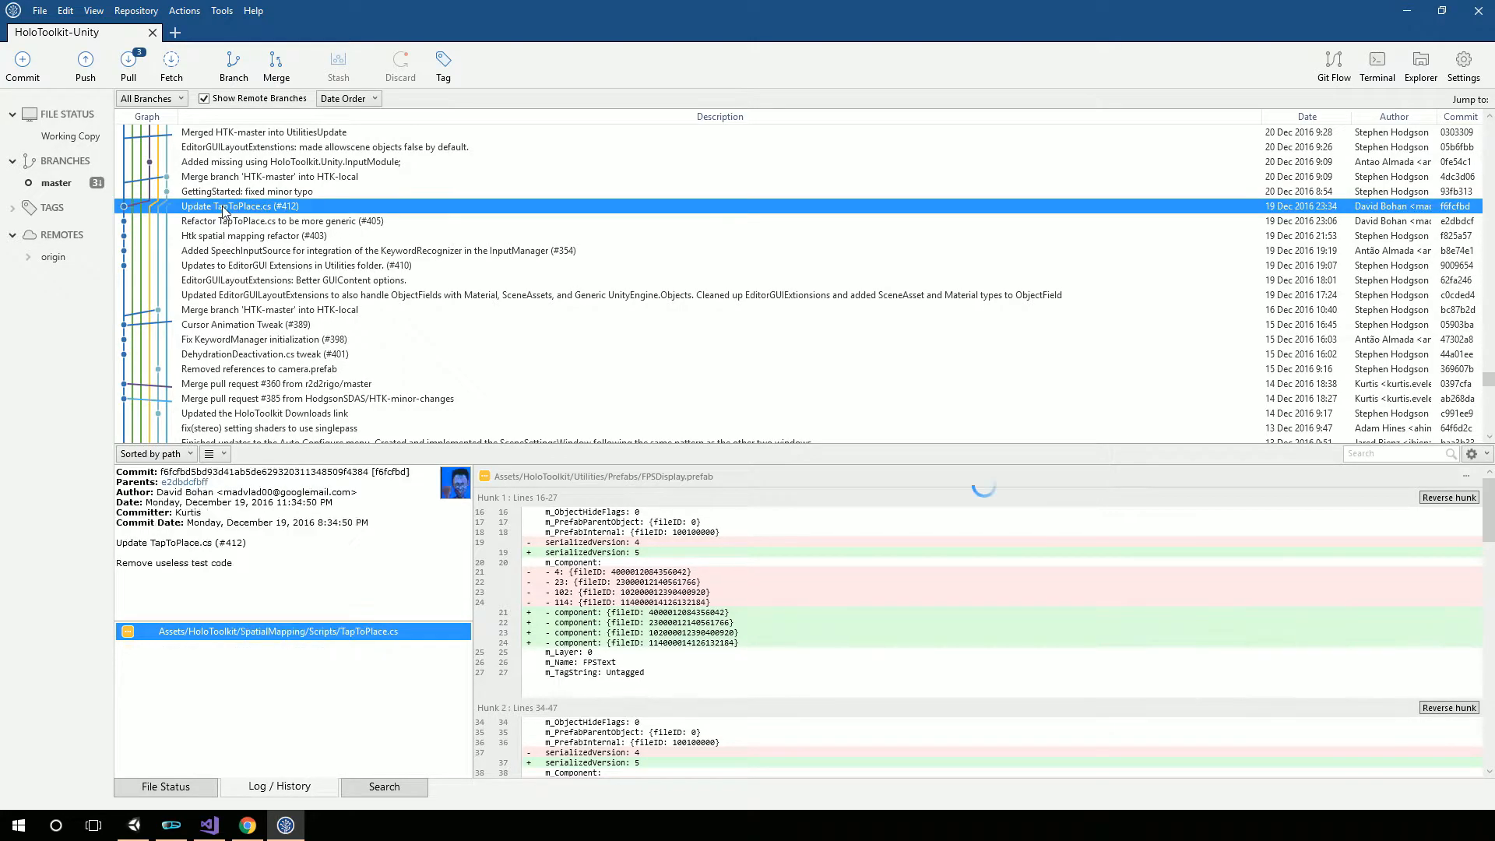
Review commit #401's DehydrationDeactivation.cs diff, then view that code in Visual Studio
left_click(276, 632)
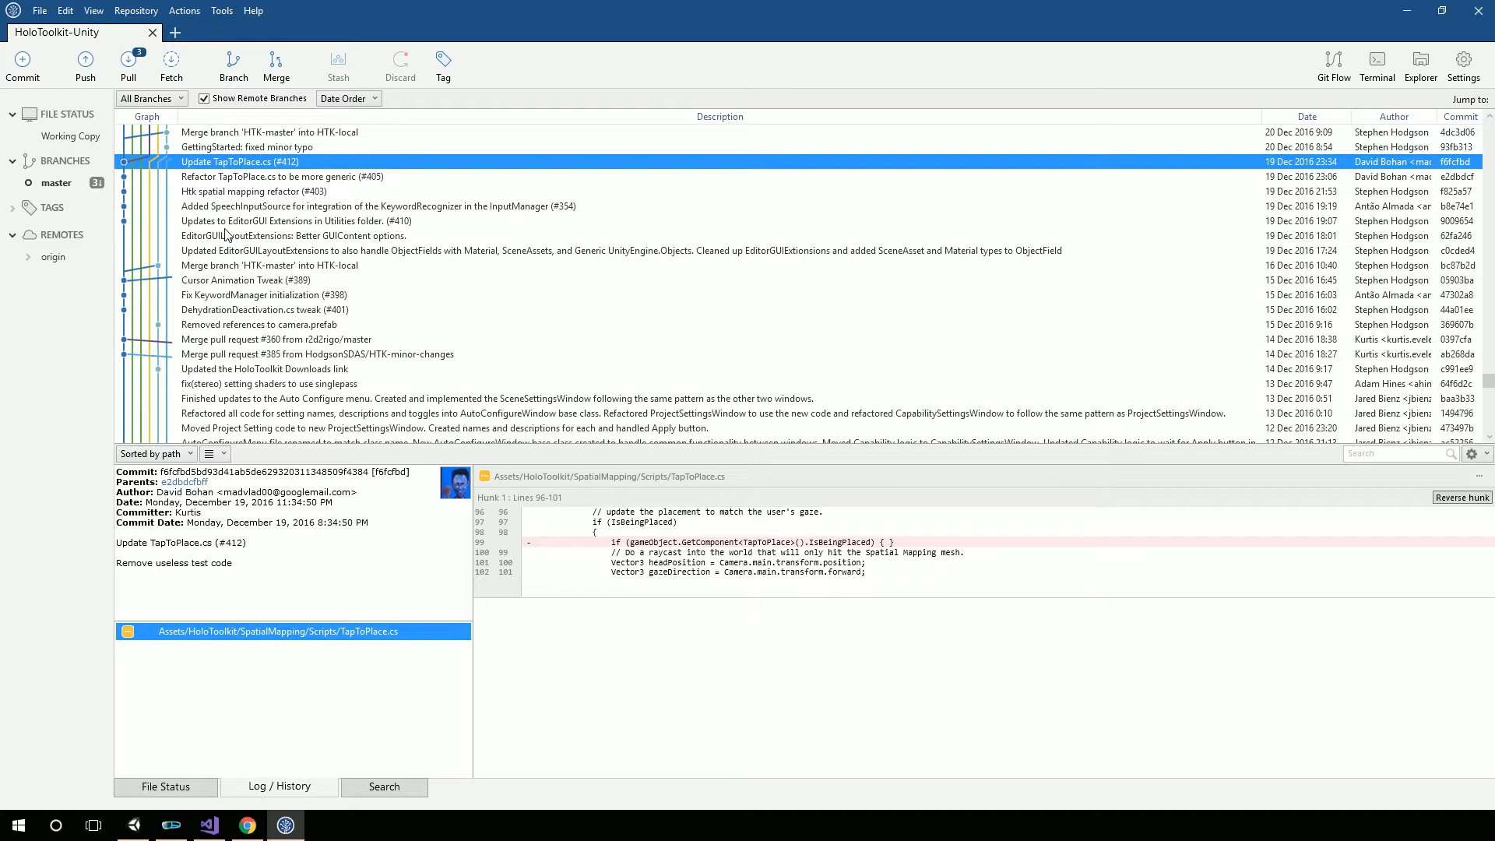
left_click(263, 310)
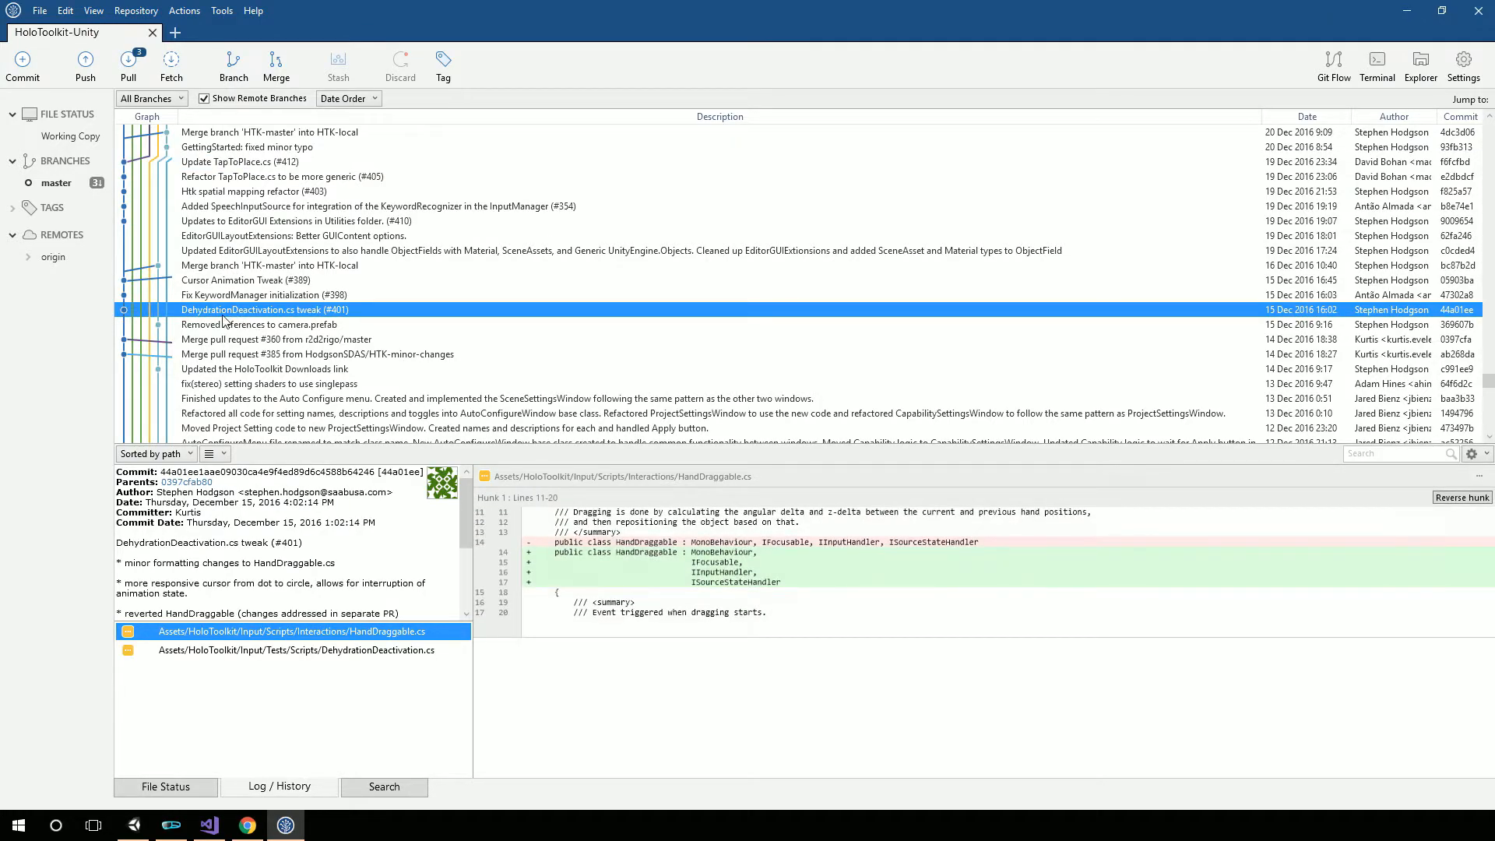
mouse_move(235, 324)
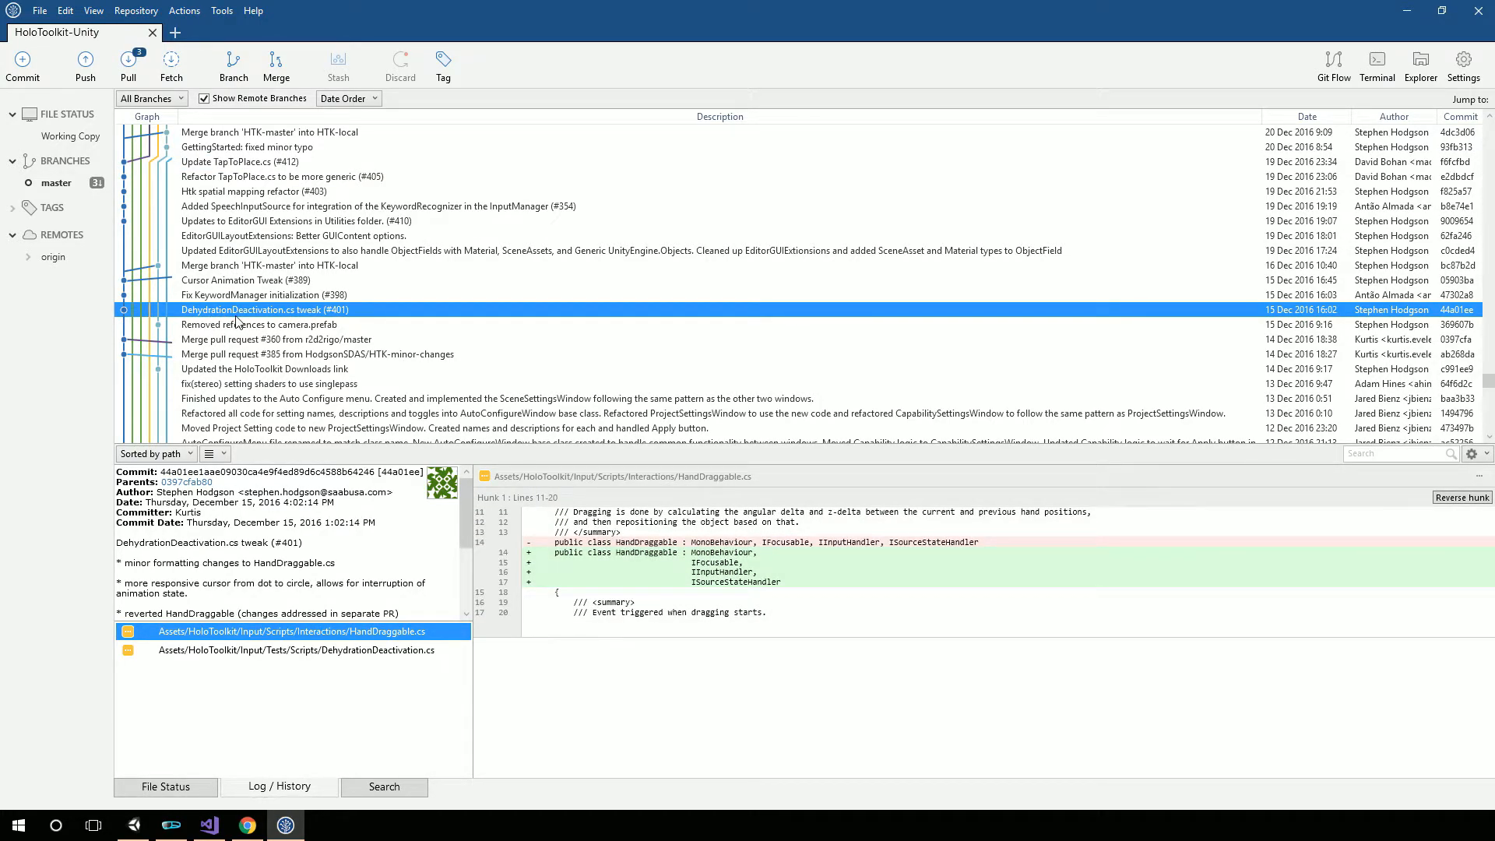
mouse_move(560, 595)
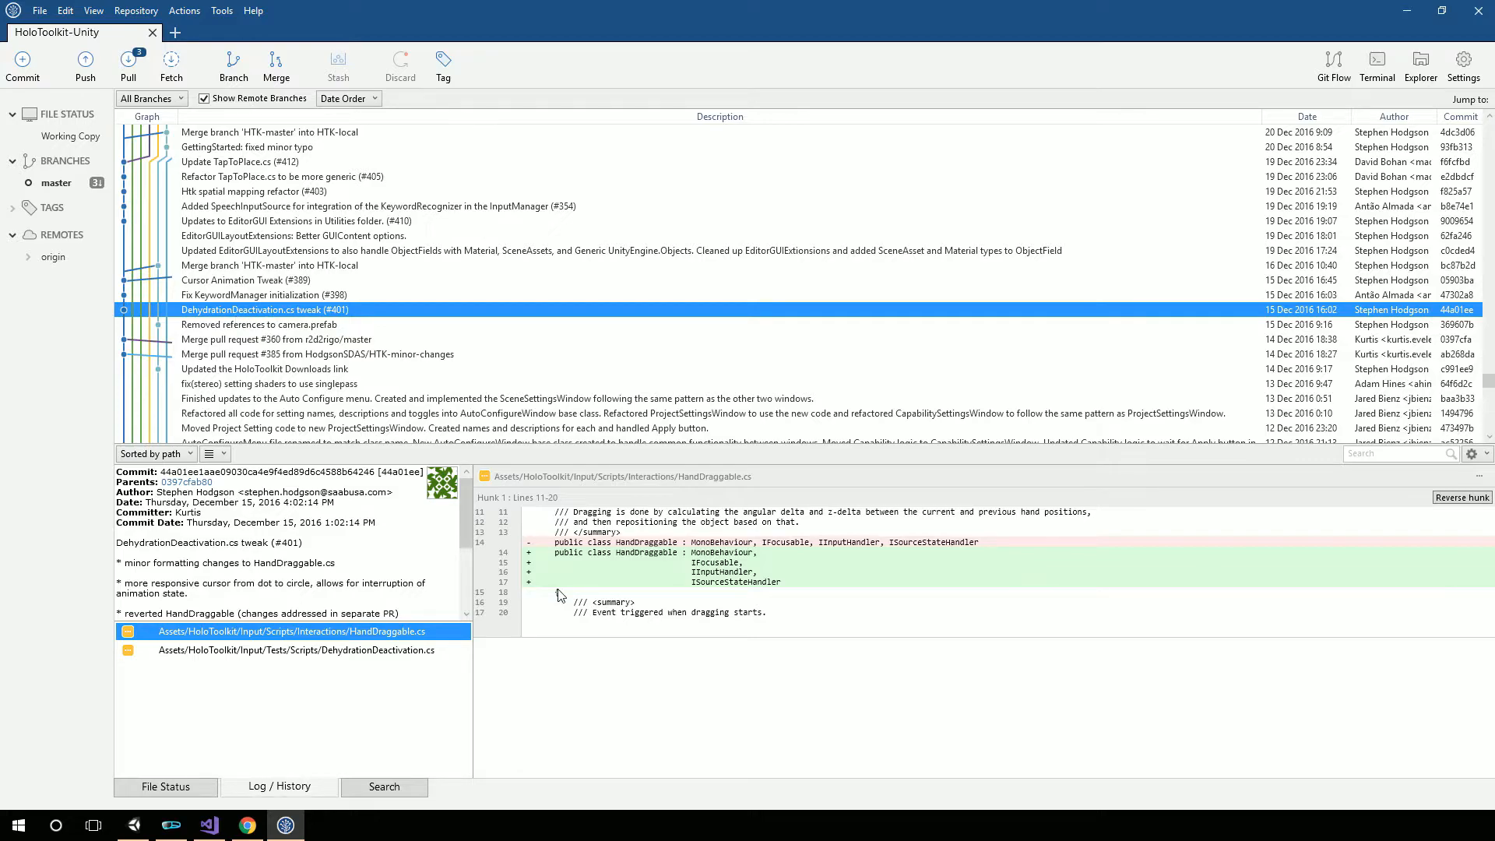
left_click(296, 649)
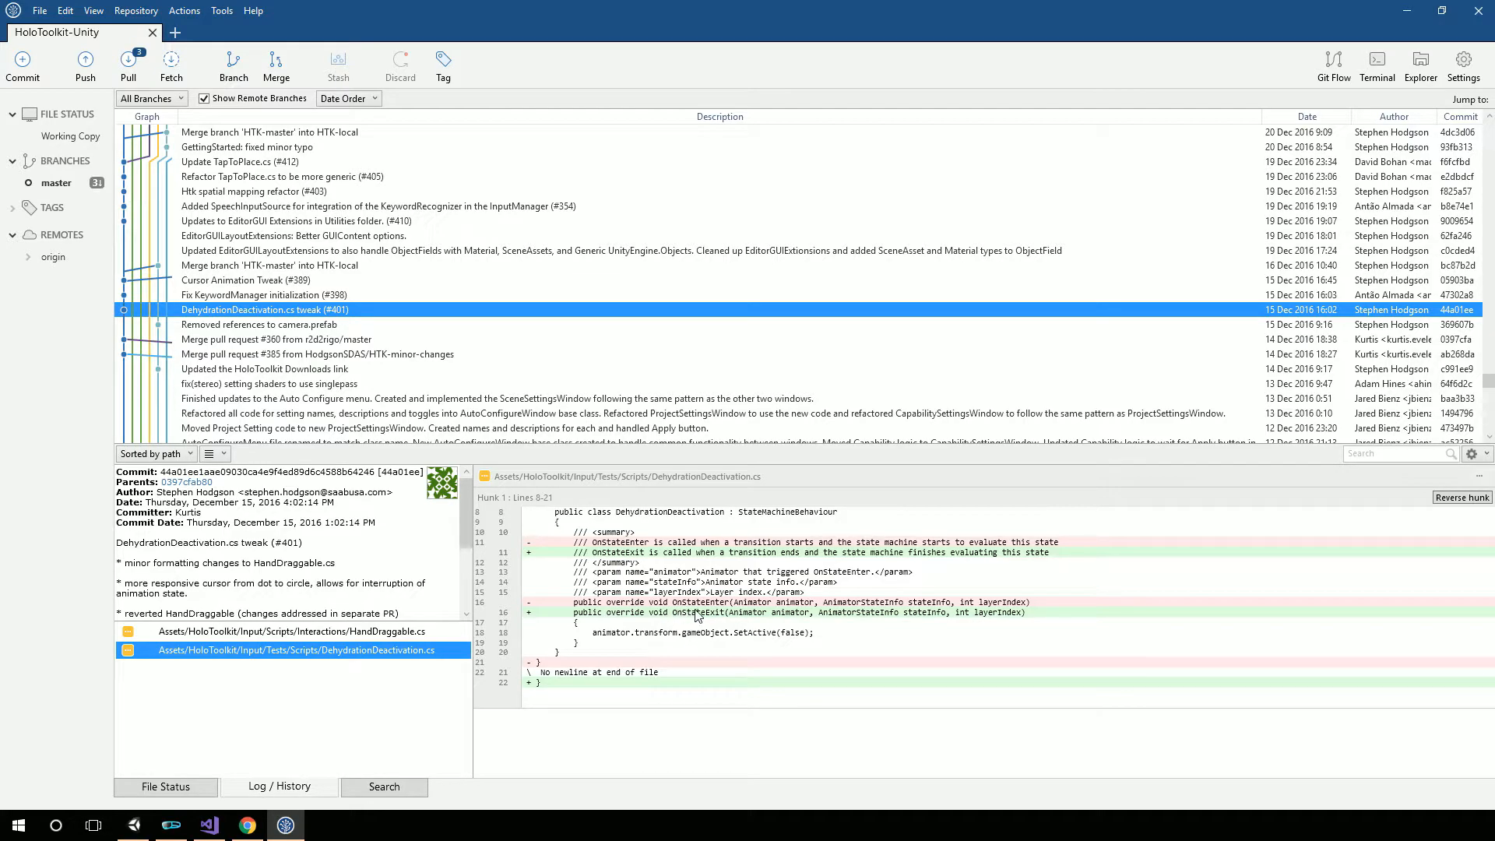
mouse_move(689, 625)
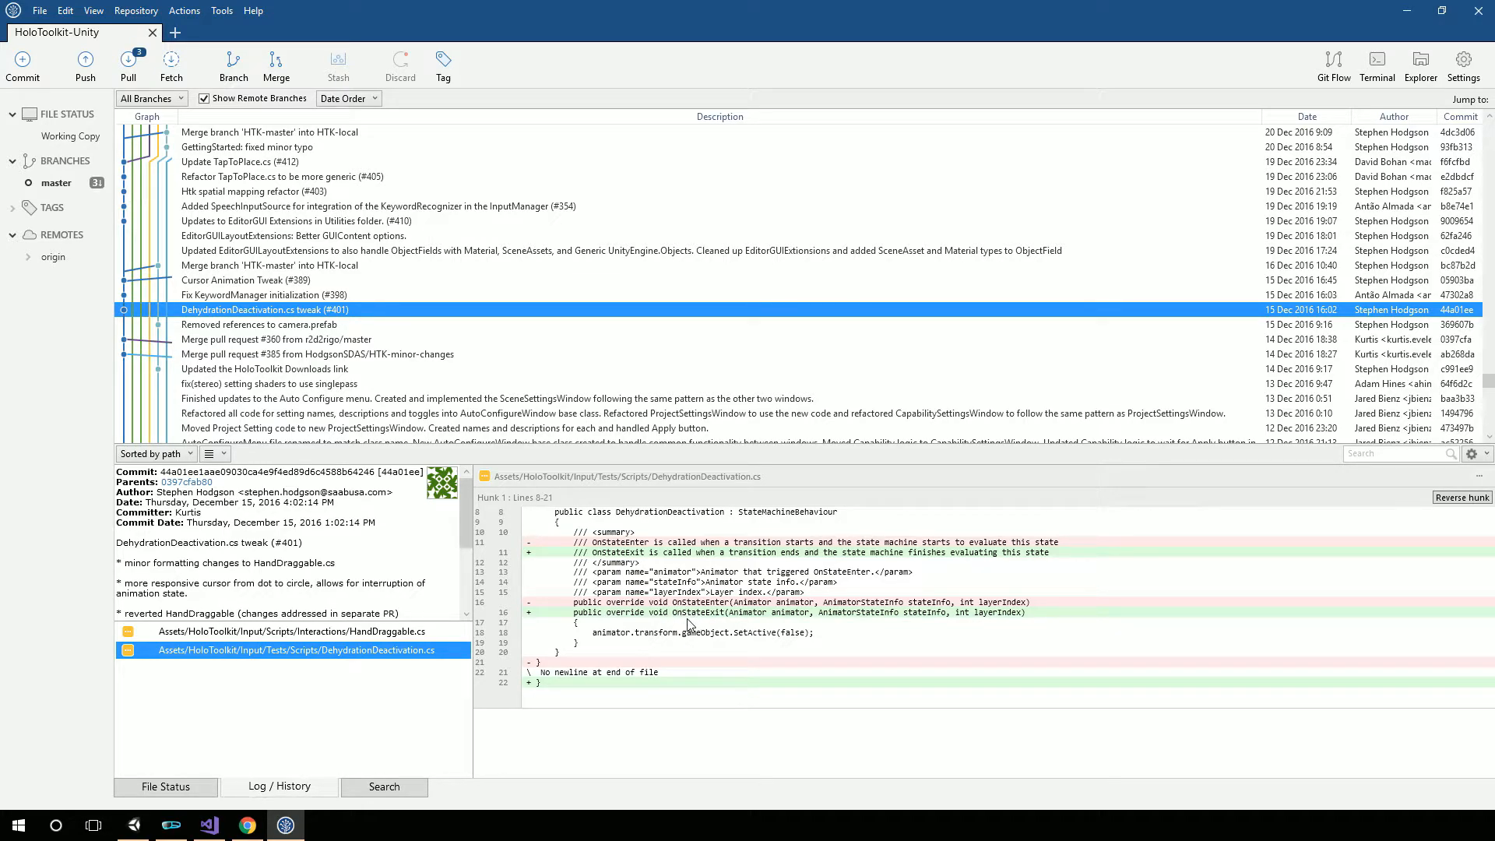
mouse_move(680, 613)
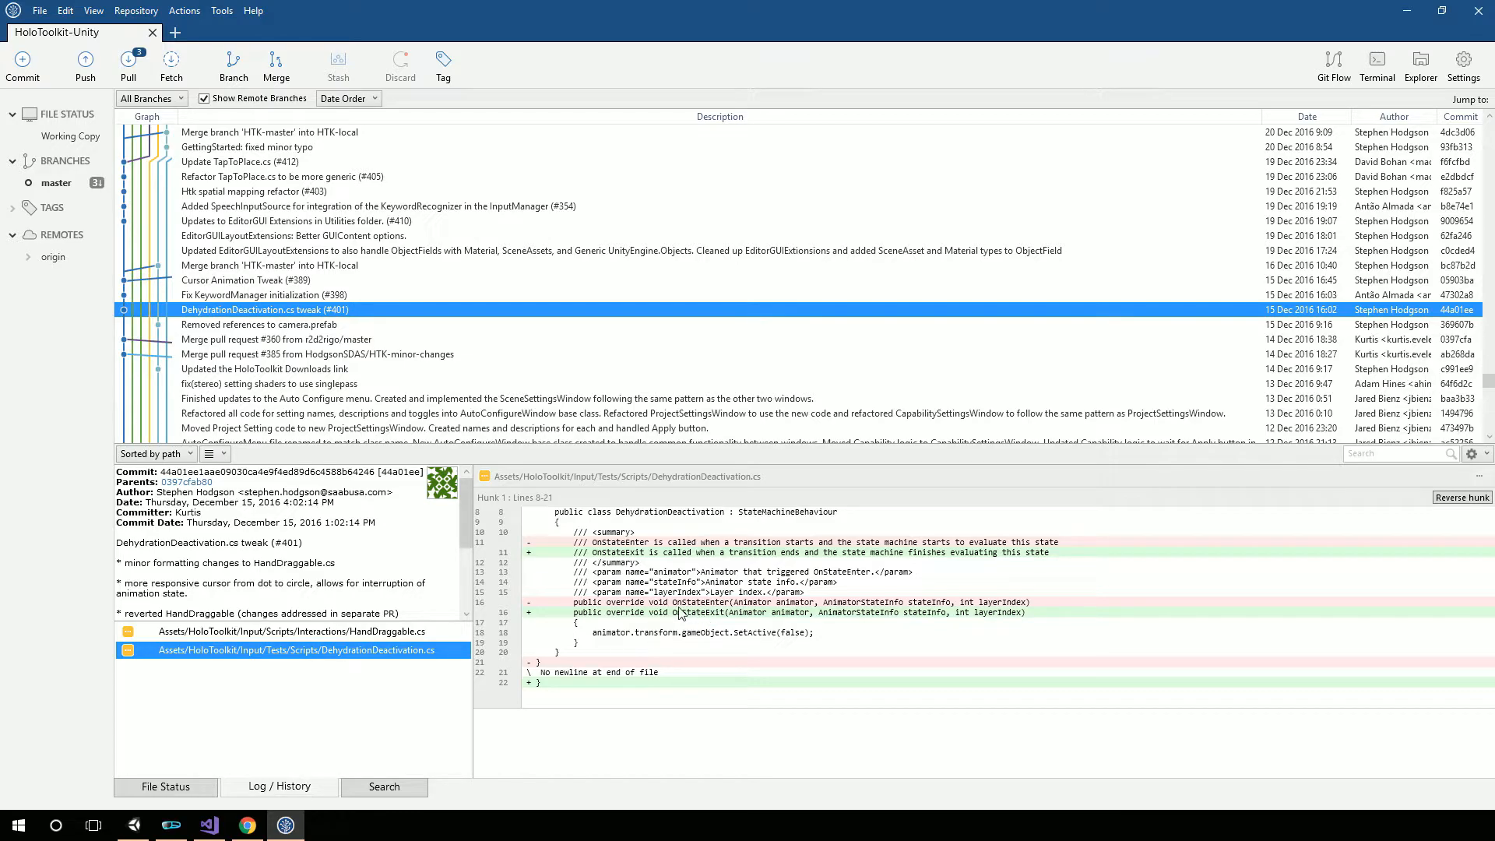
left_click(208, 825)
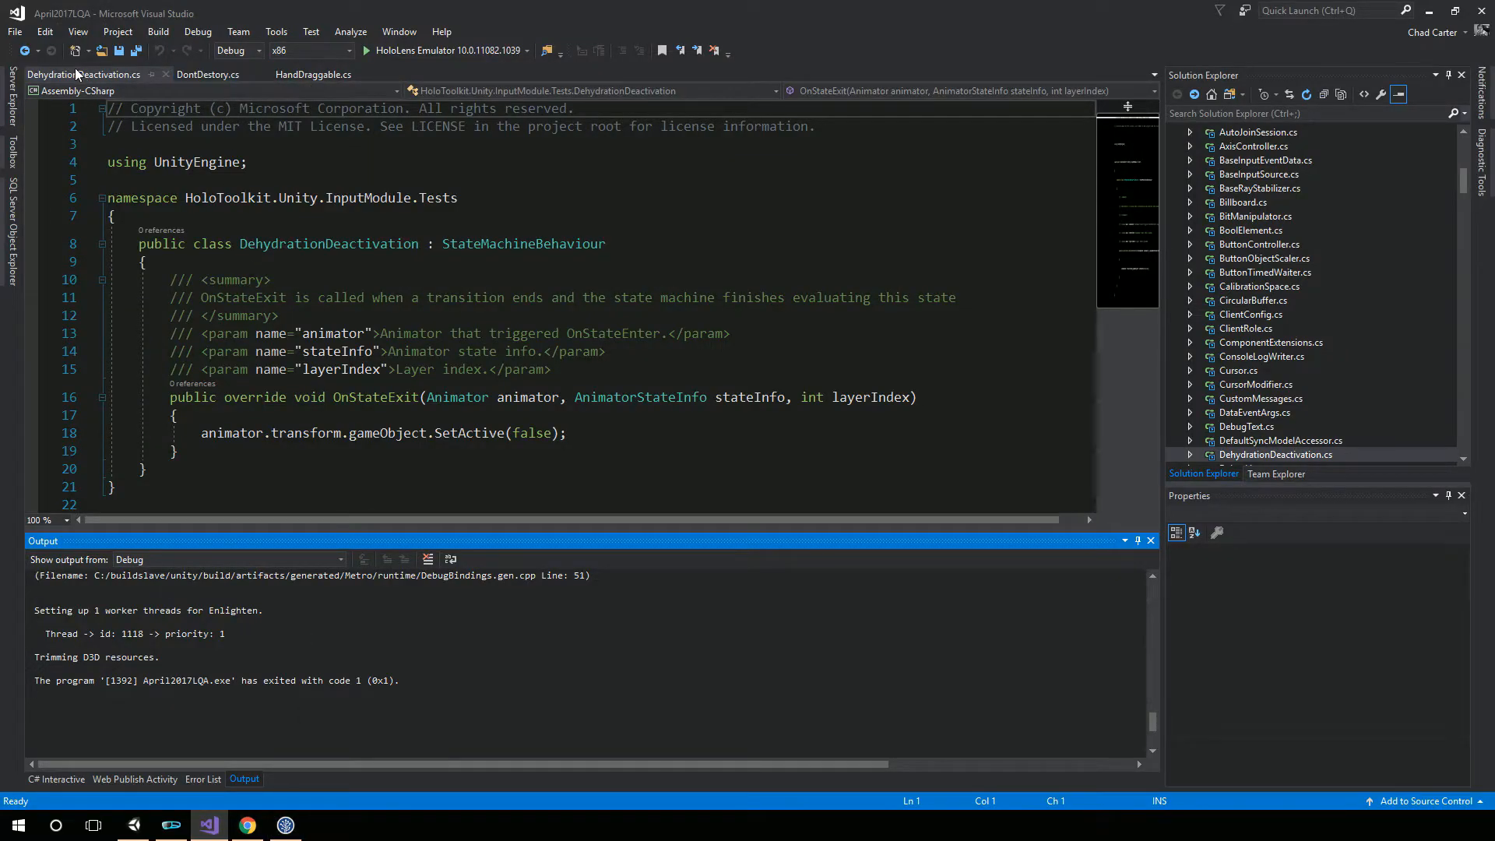
Replace the OnStateExit method name with OnStateEnter, then return to Unity to test
left_click(399, 397)
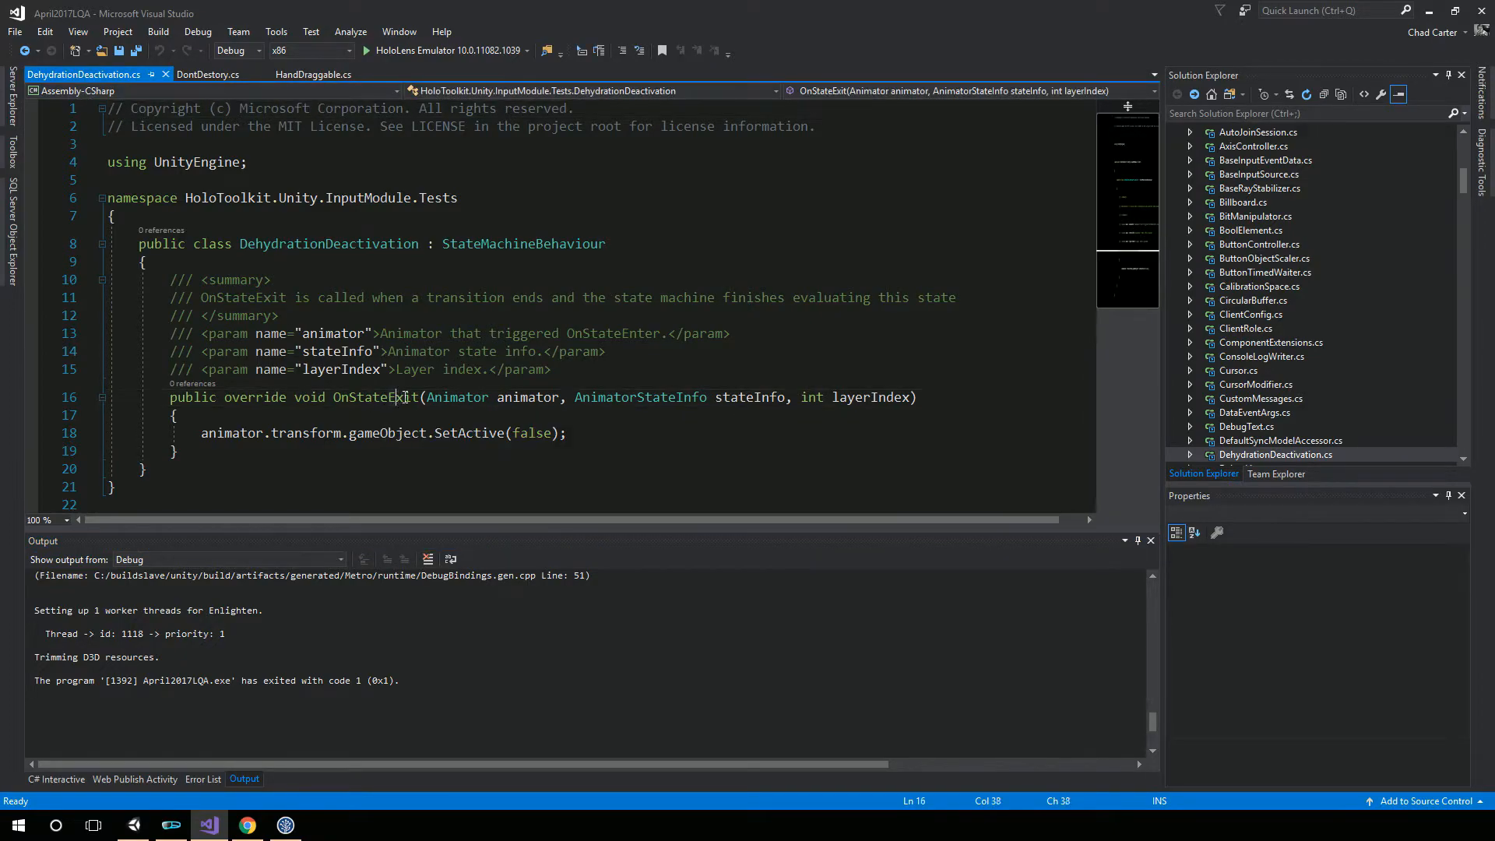
double_click(374, 396)
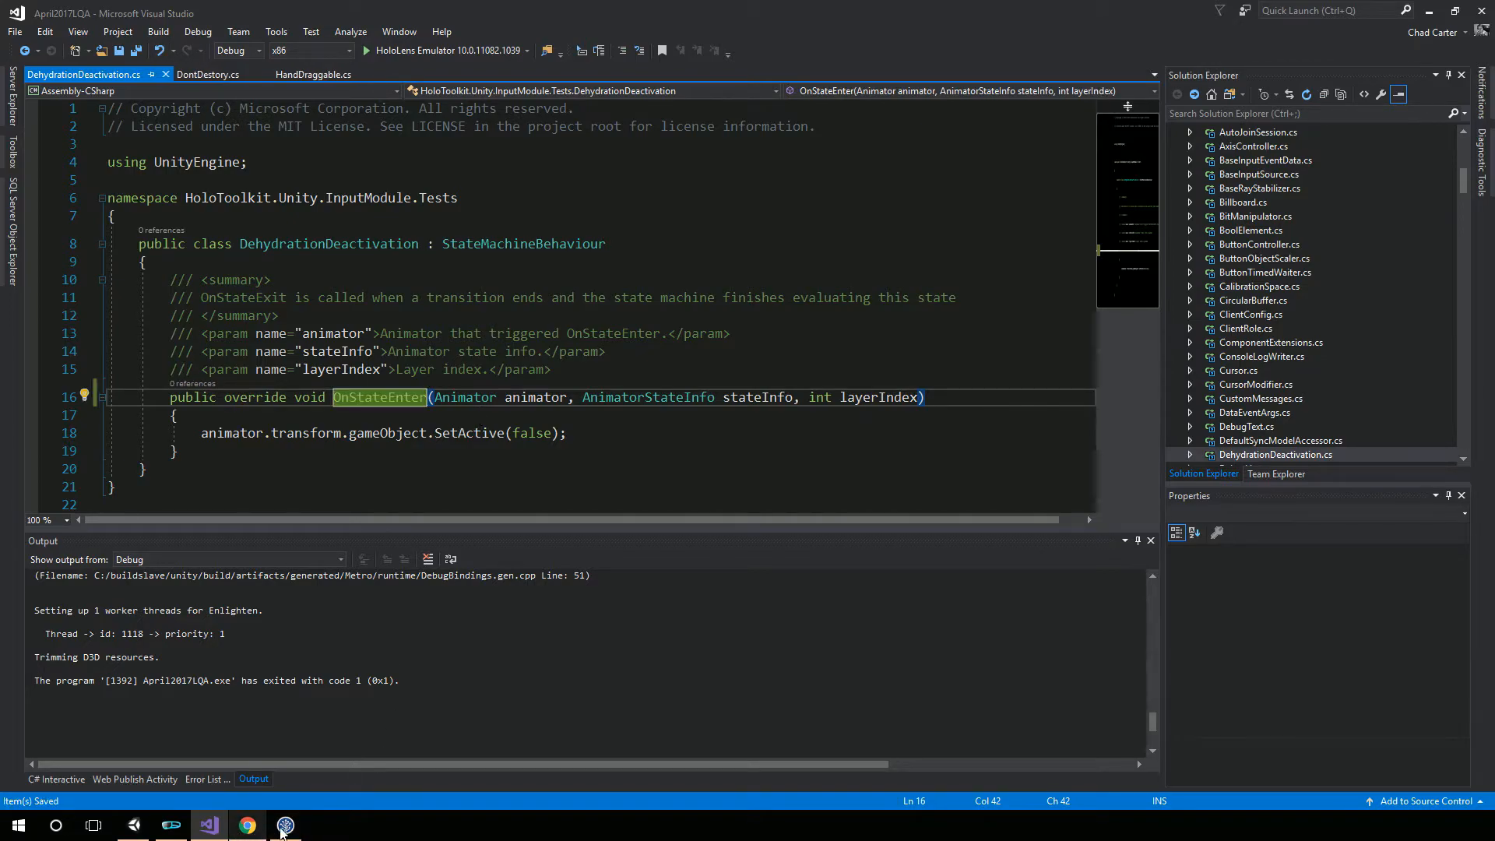
left_click(285, 825)
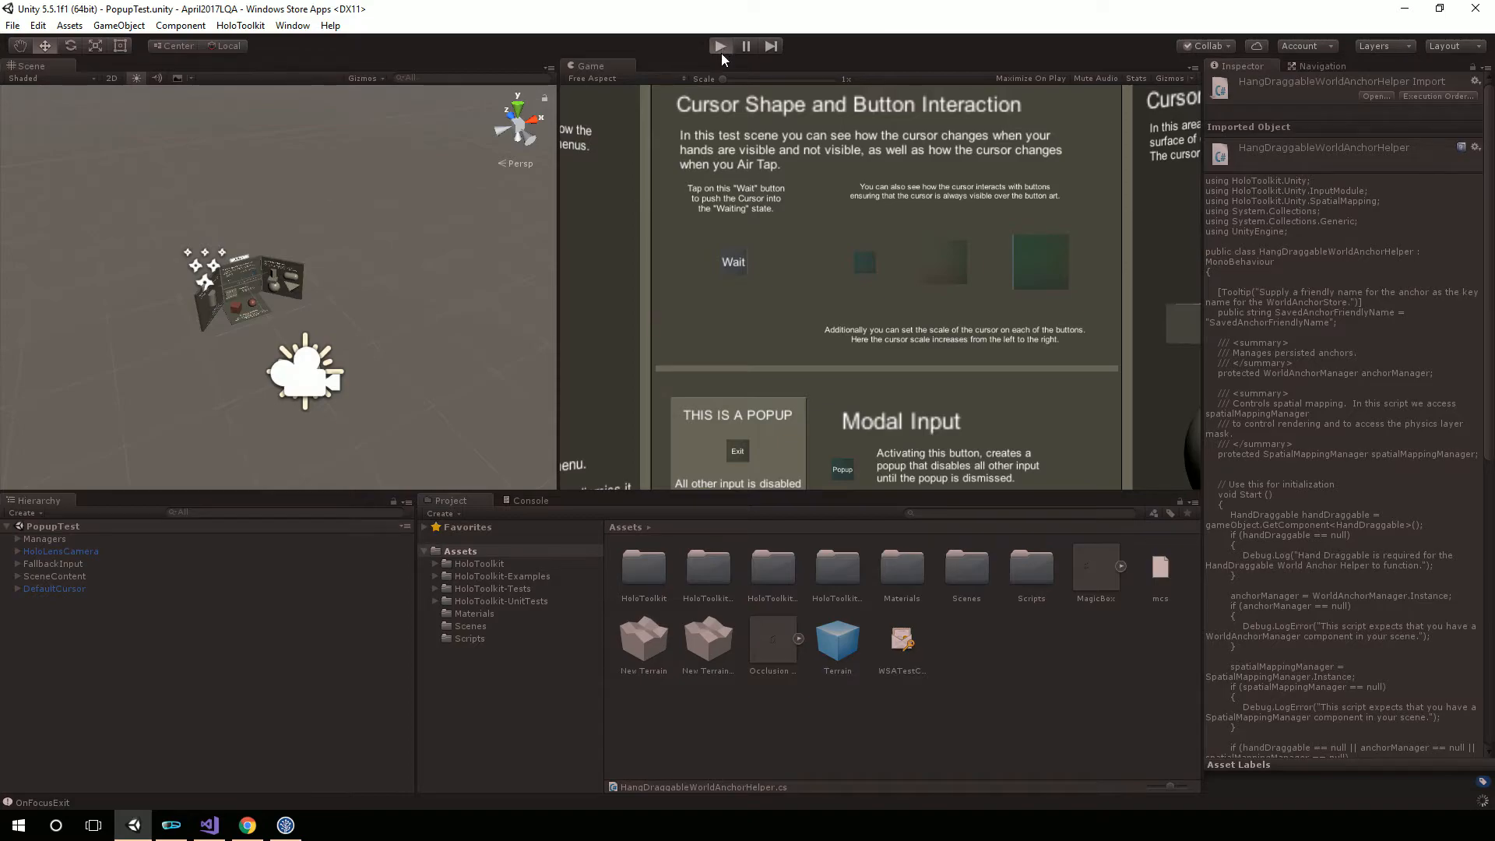
left_click(720, 45)
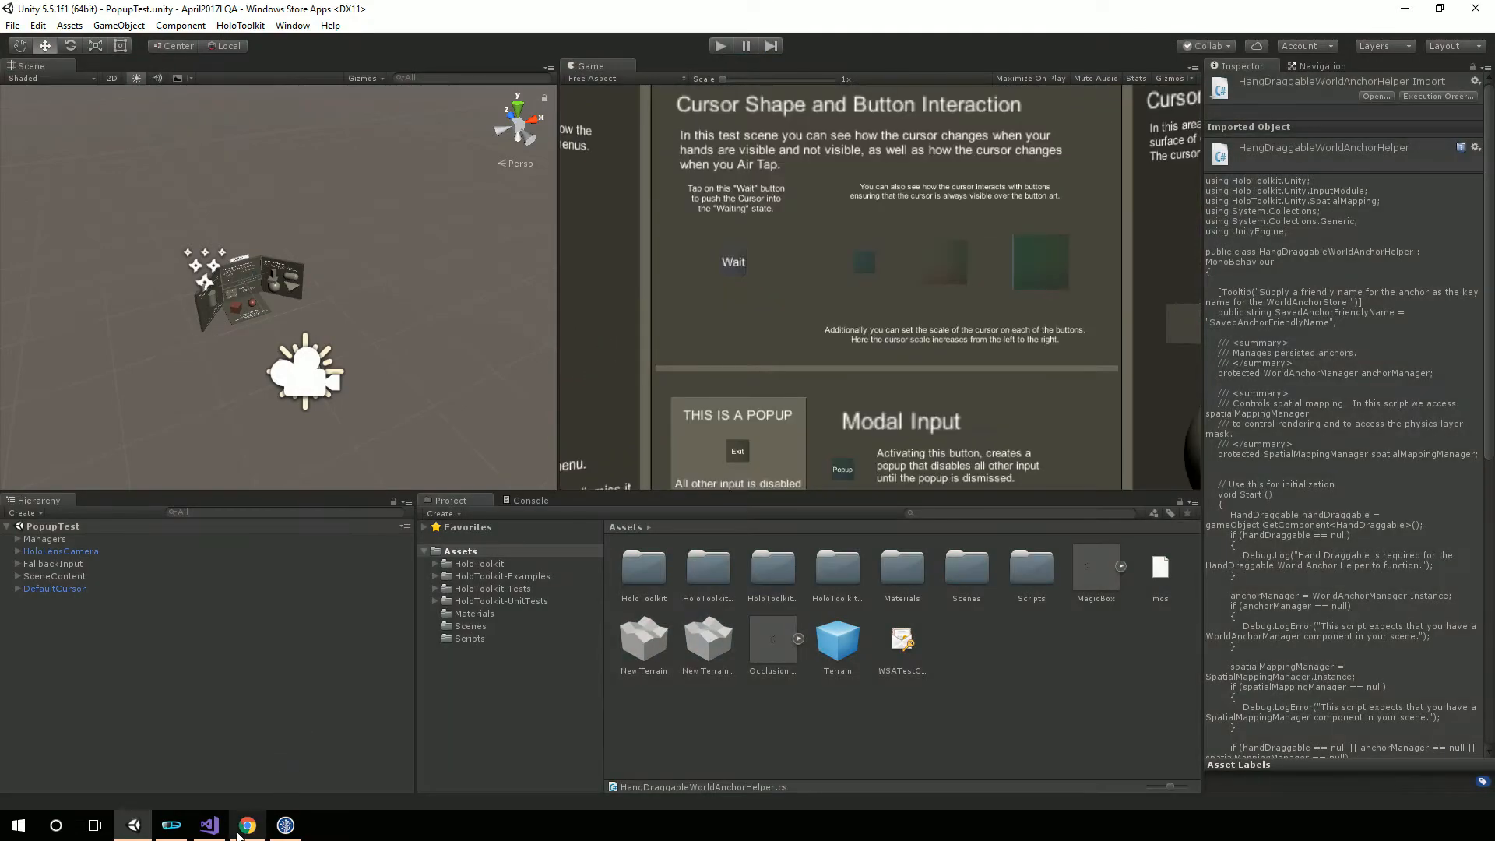
Revisit the edited script in Visual Studio, then return to SourceTree's commit history
left_click(209, 825)
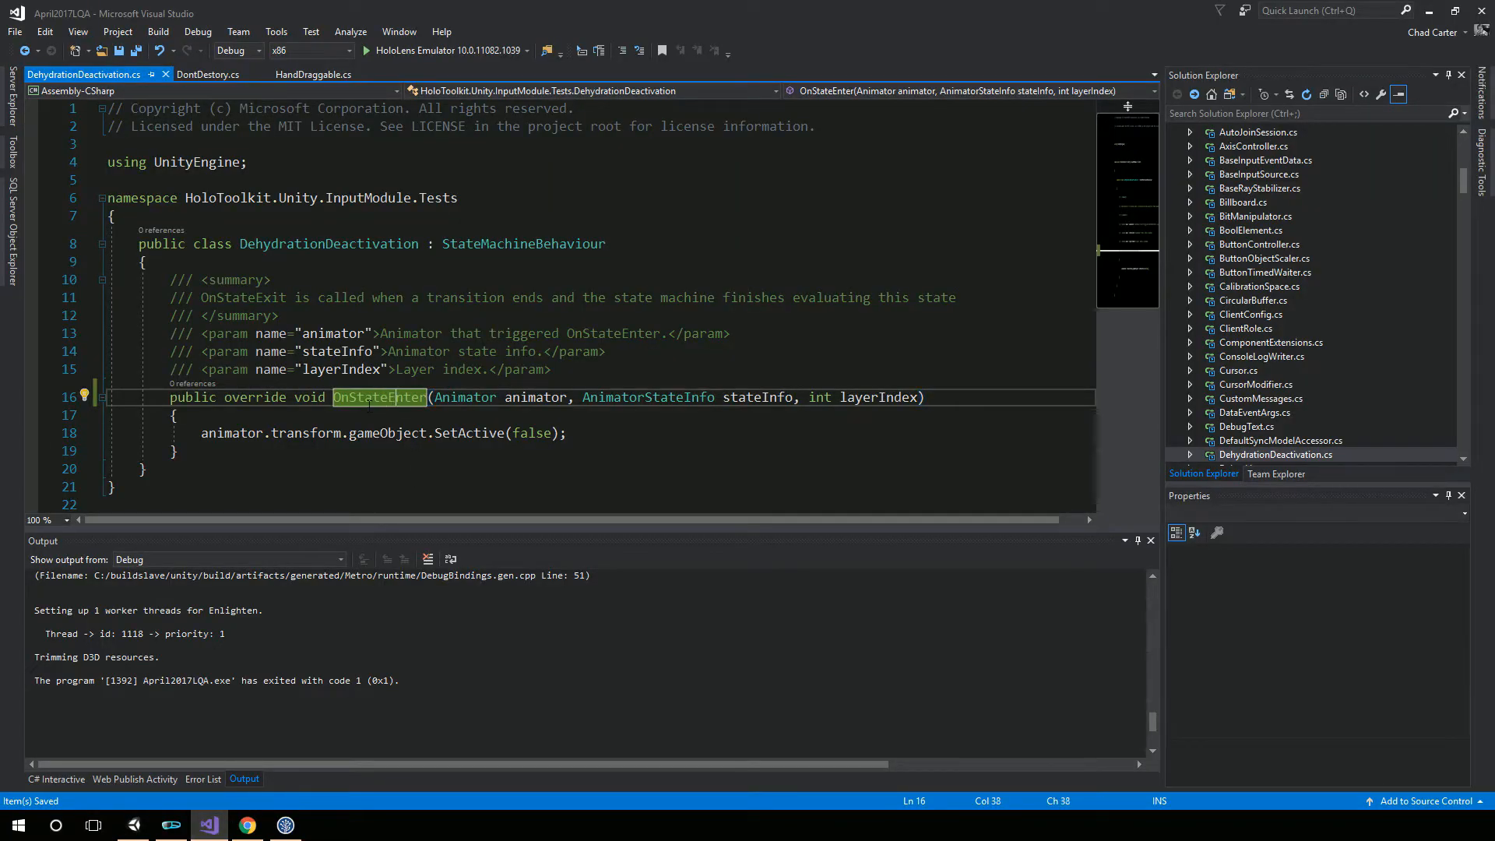
mouse_move(379, 398)
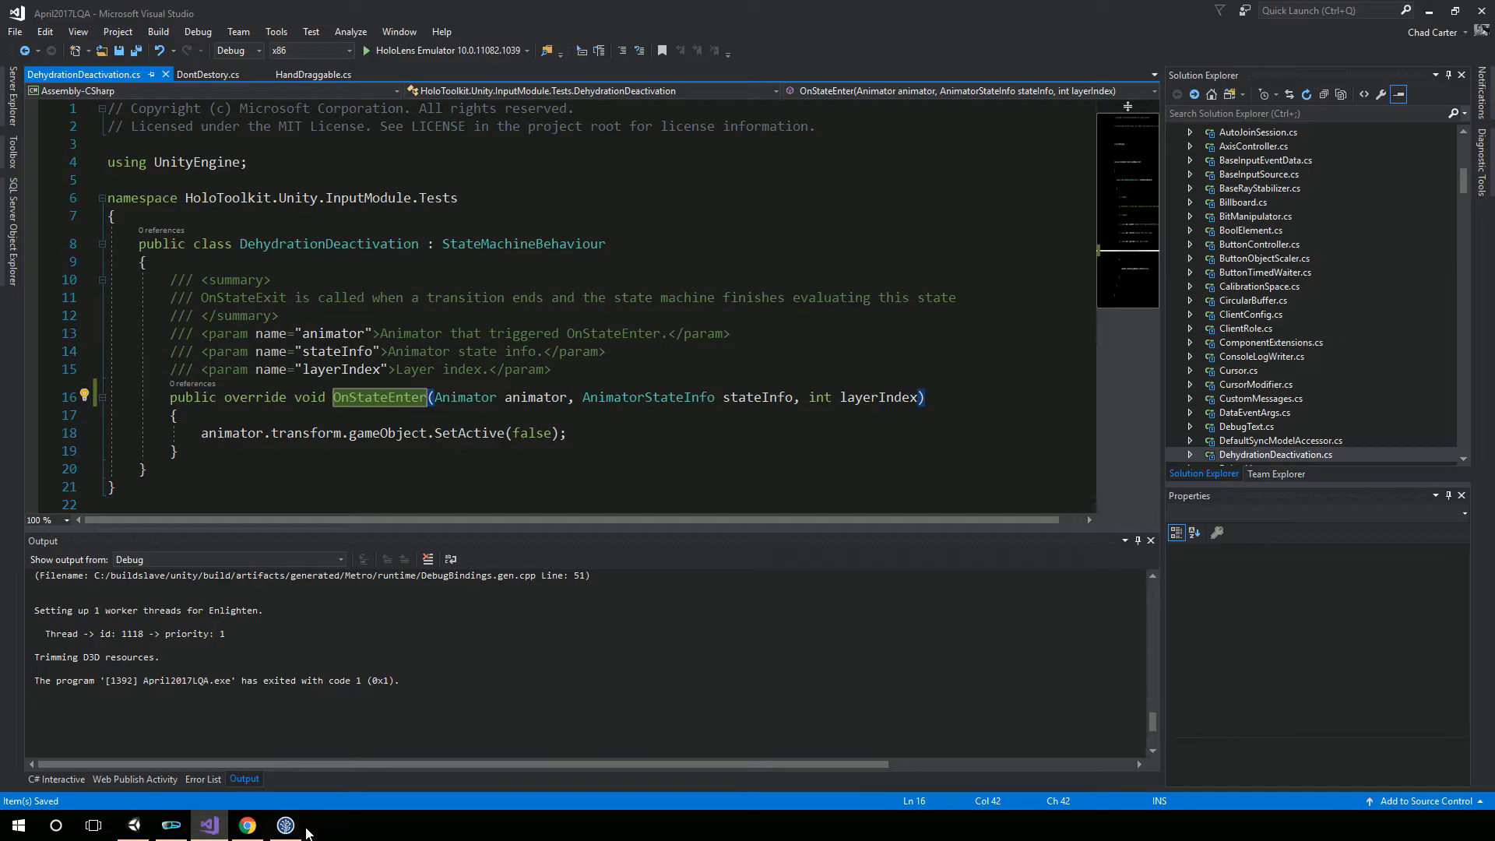
left_click(284, 825)
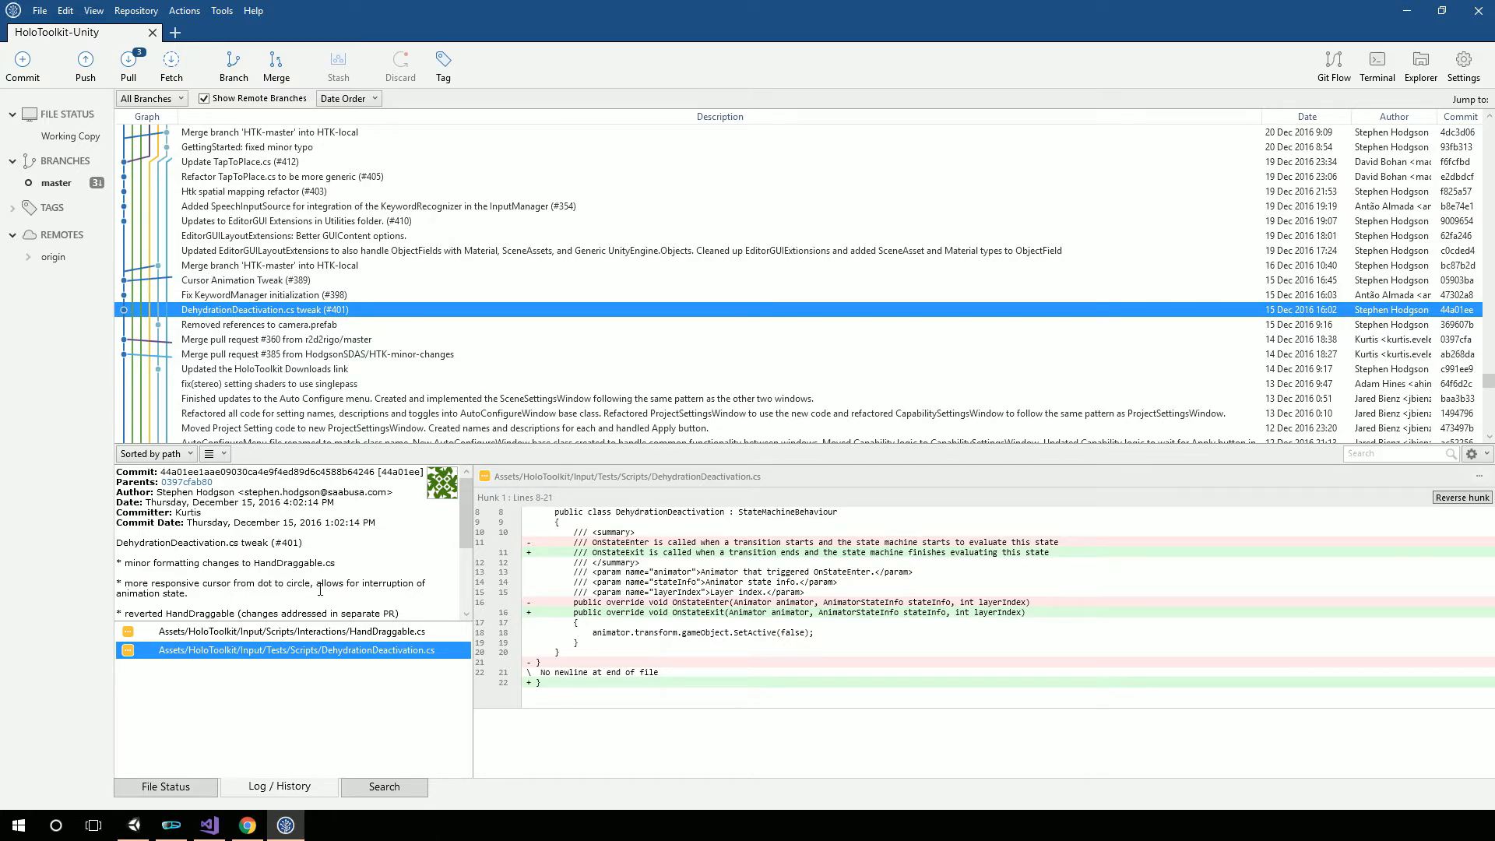
scroll("down", 3)
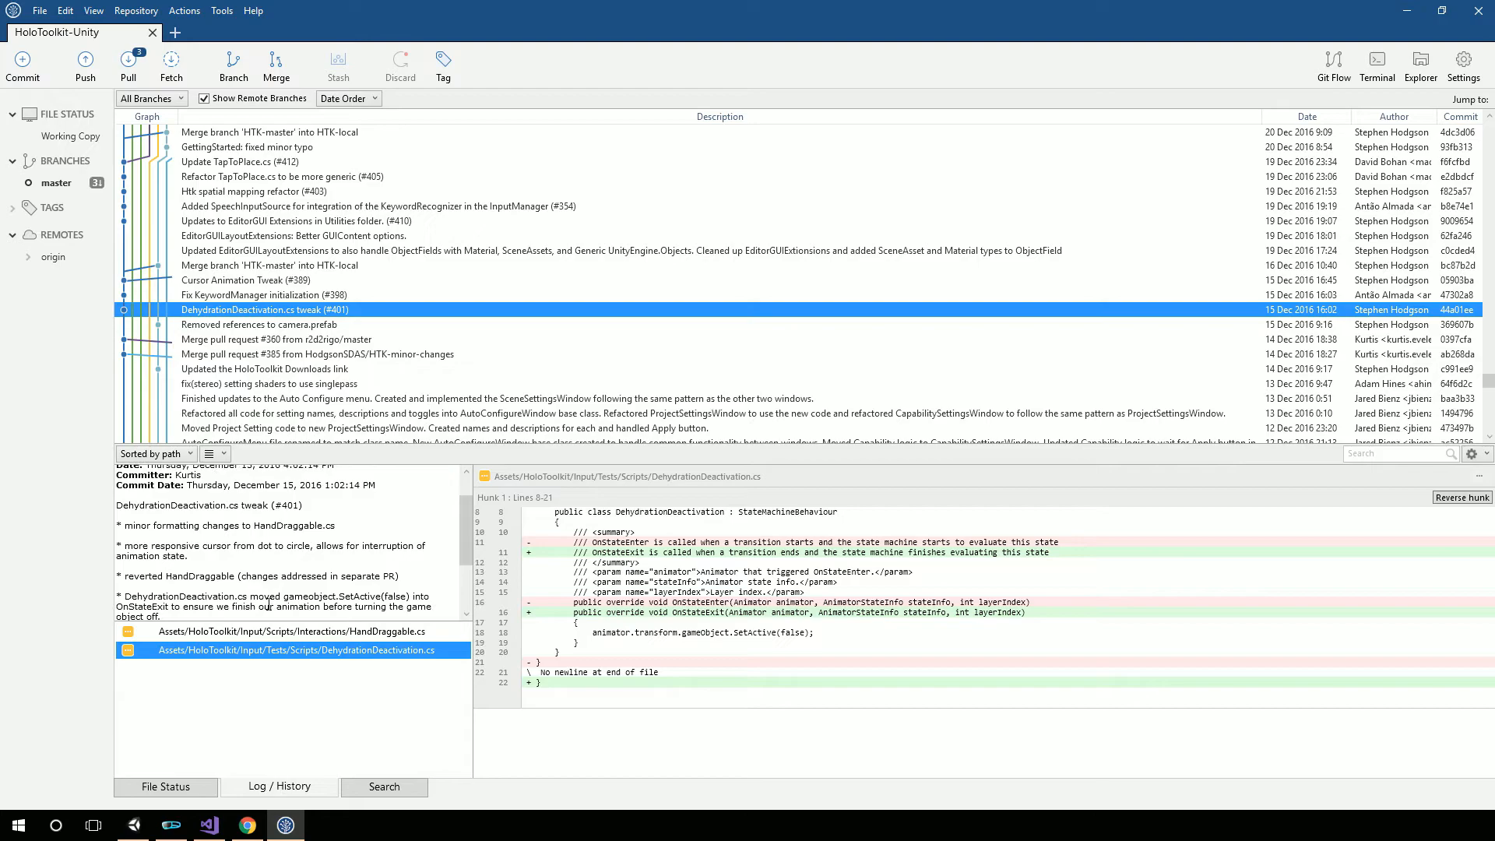
scroll("down", 3)
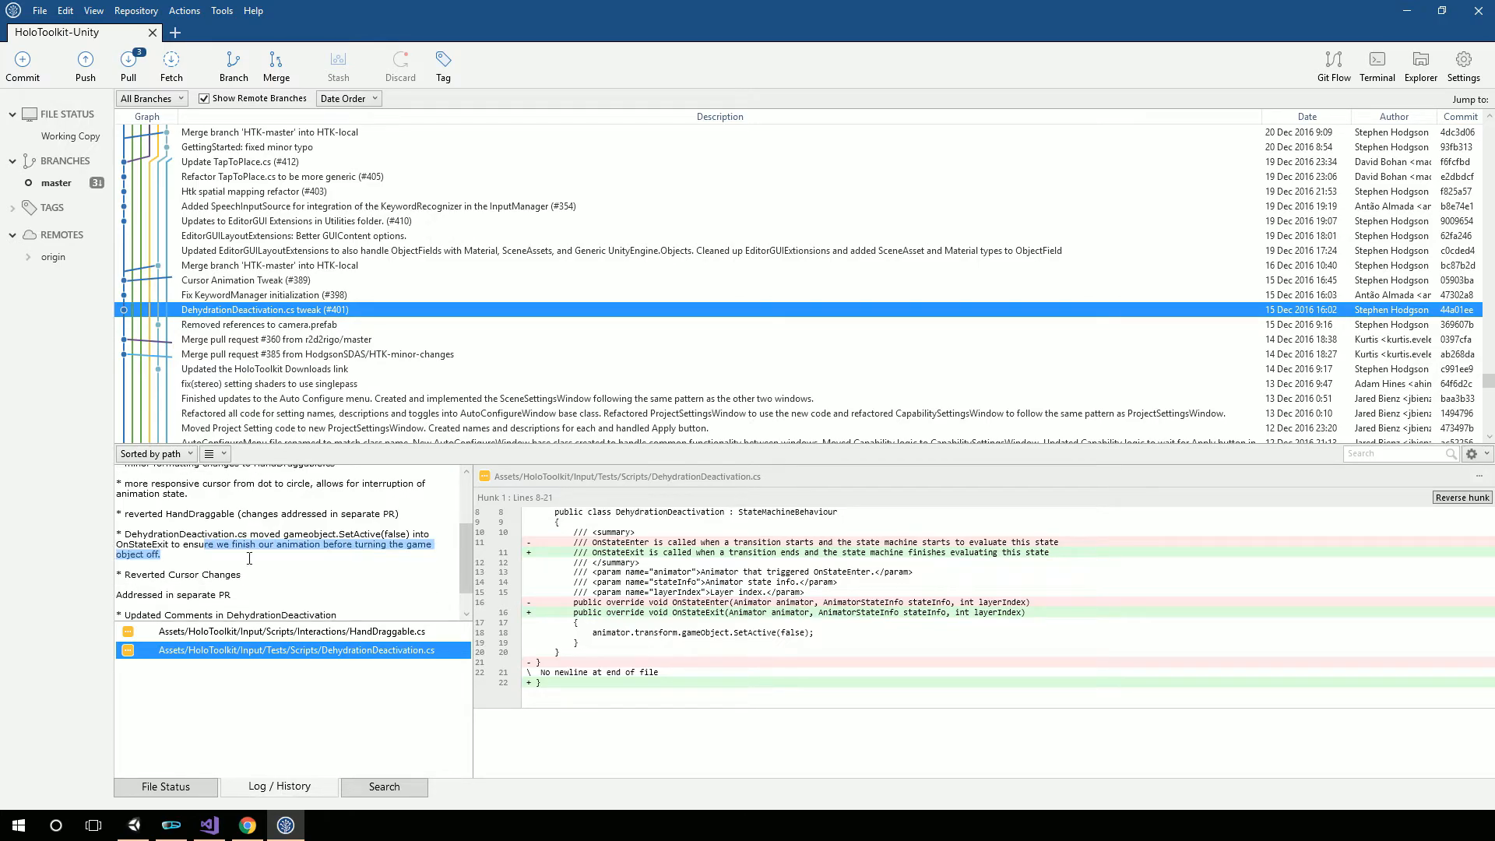
mouse_move(345, 566)
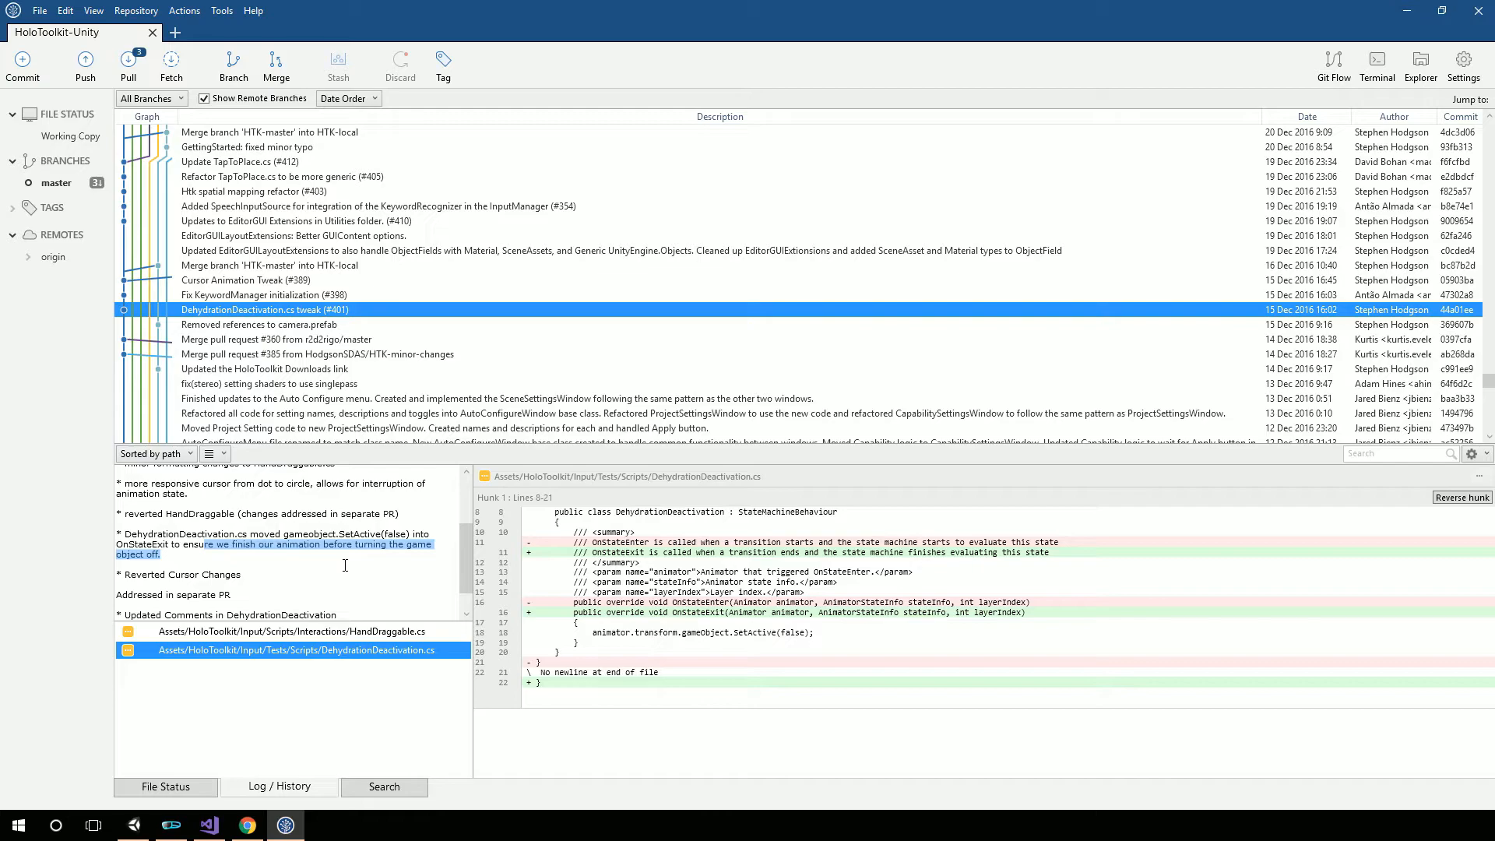
mouse_move(758, 643)
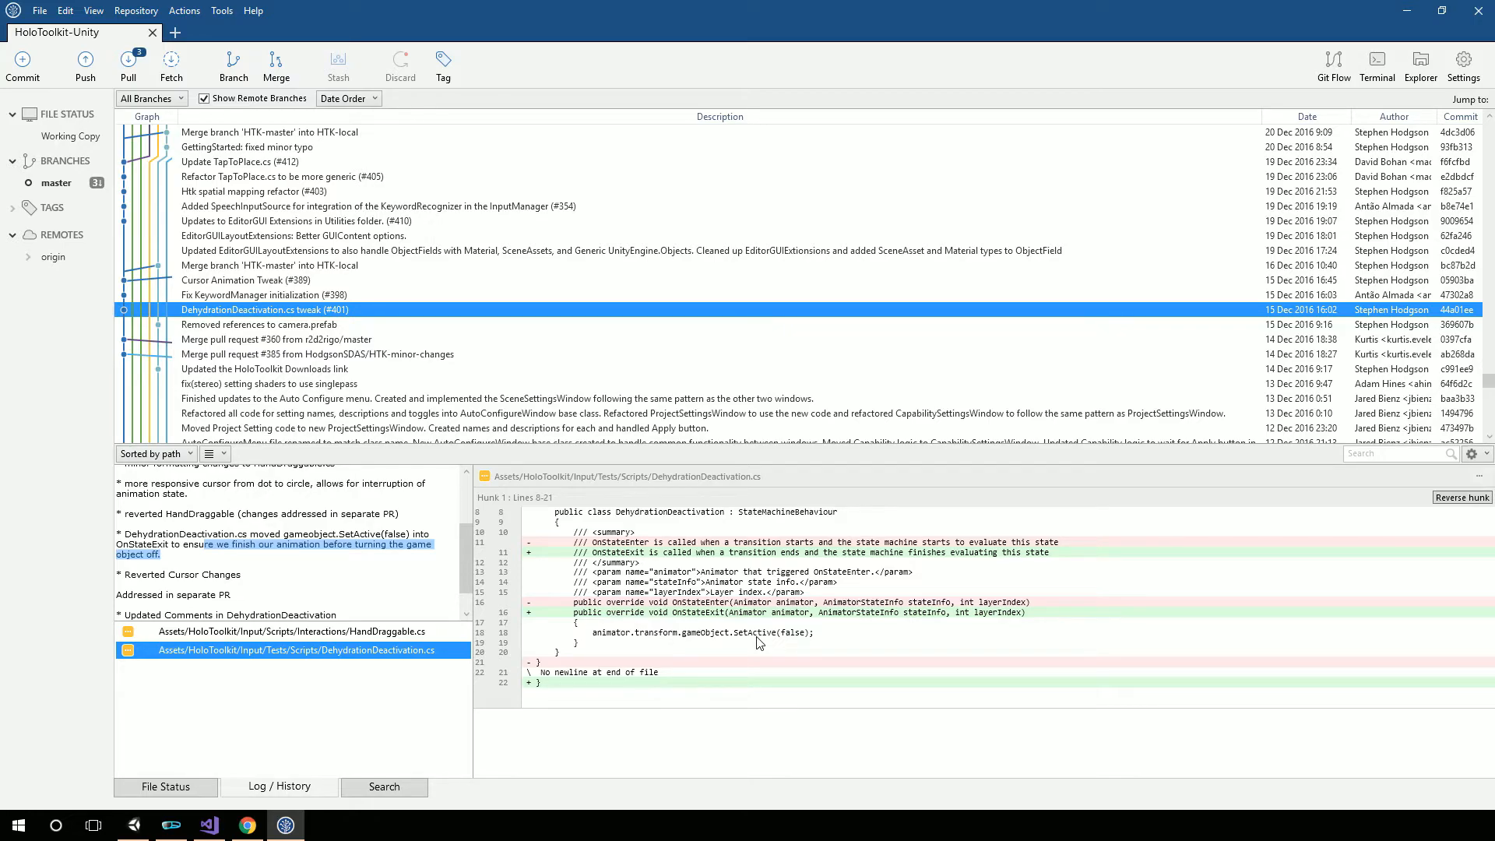
mouse_move(710, 625)
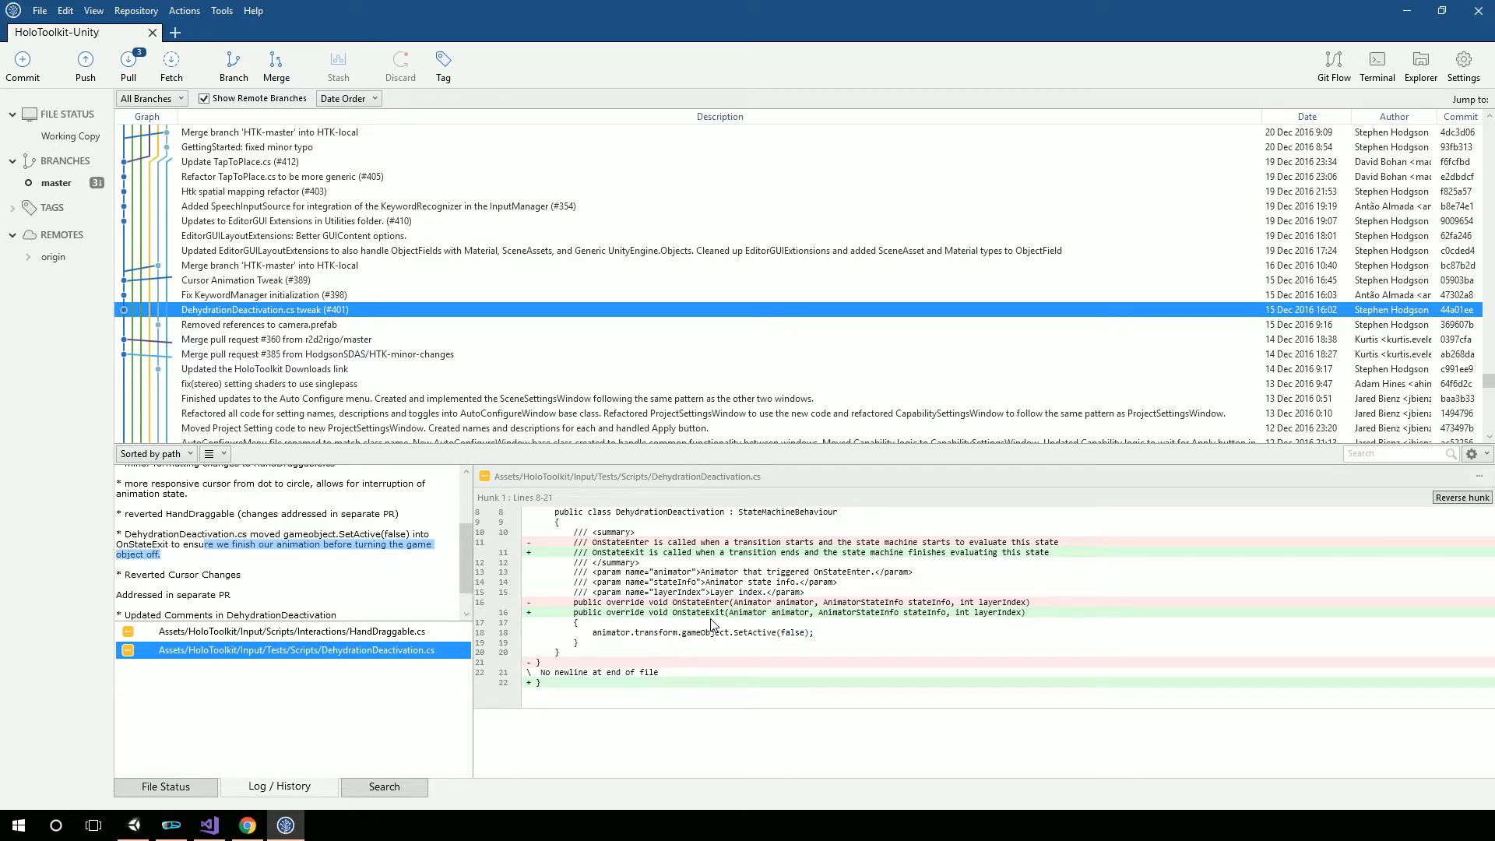
mouse_move(722, 614)
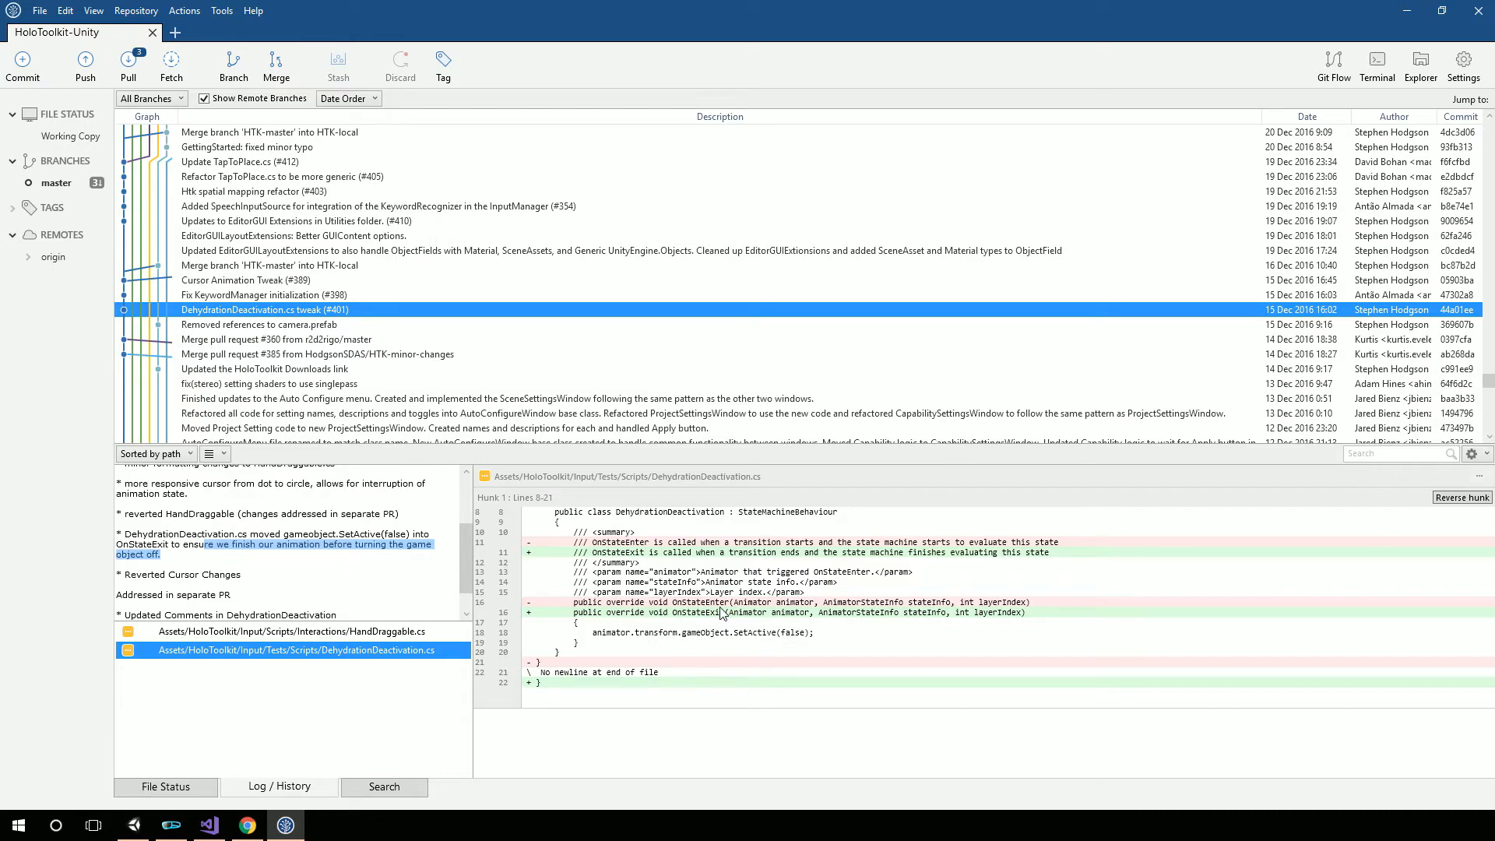
left_click(208, 545)
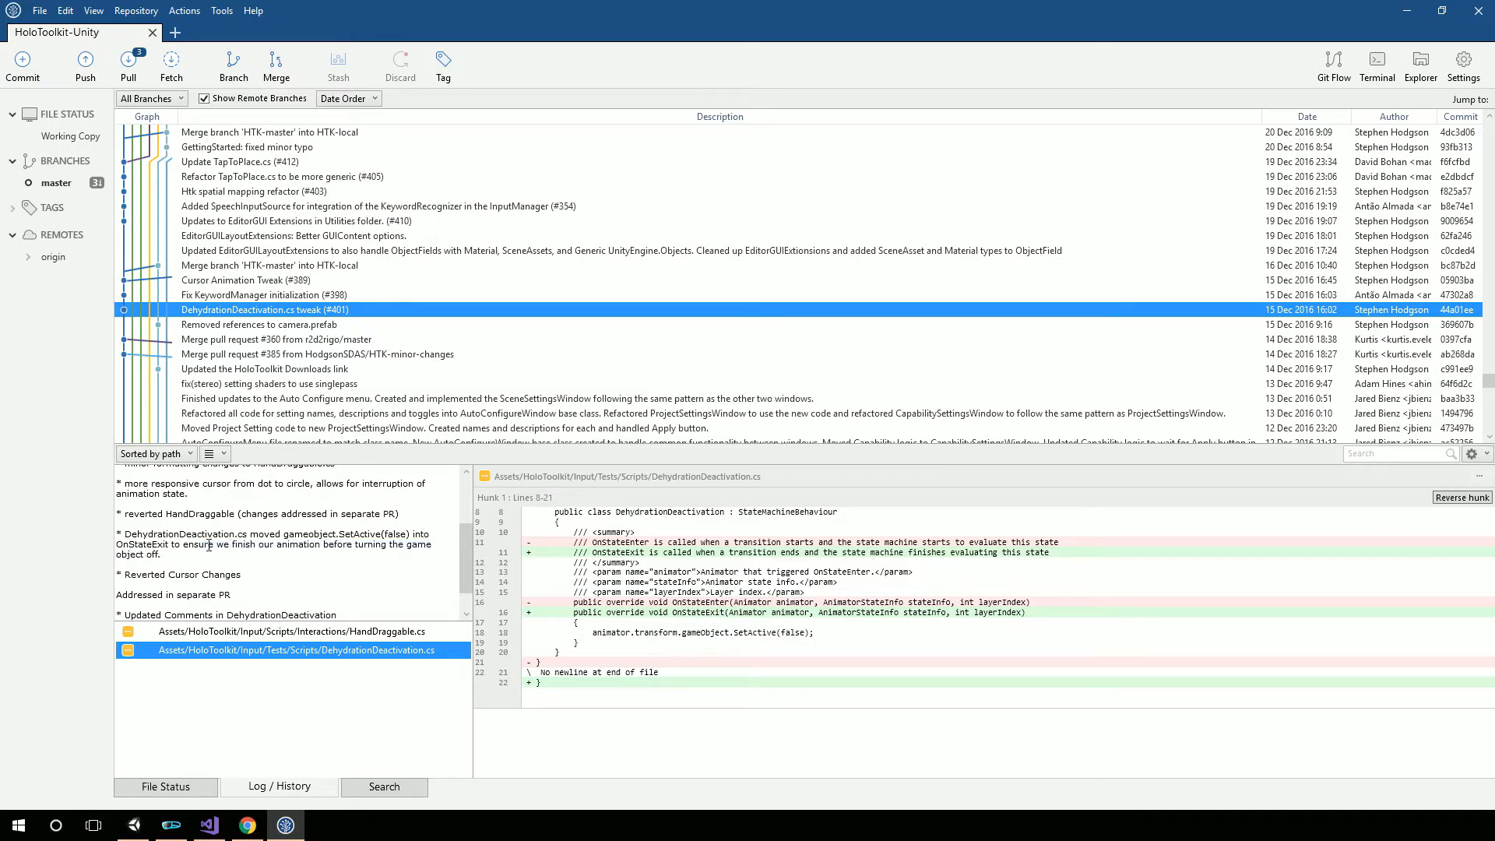